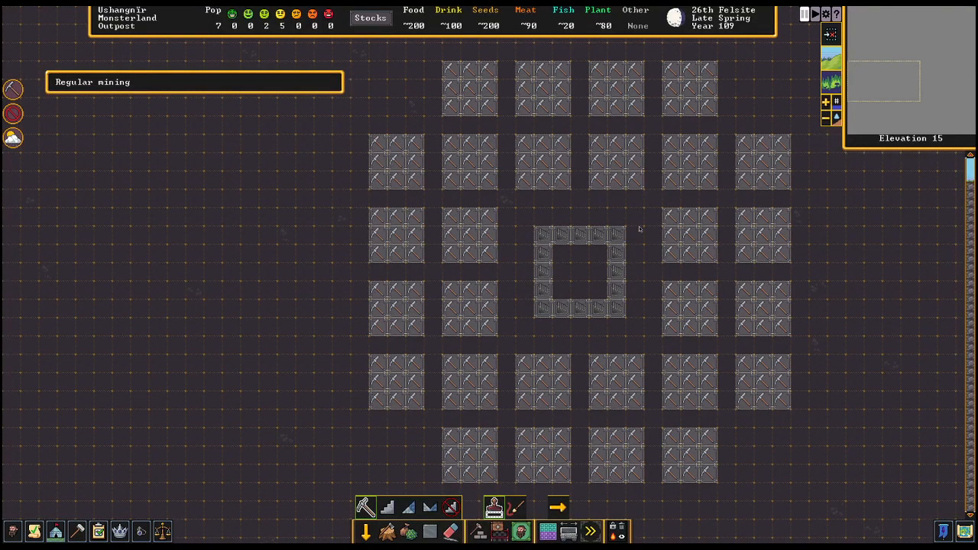
pyautogui.moveTo(576, 242)
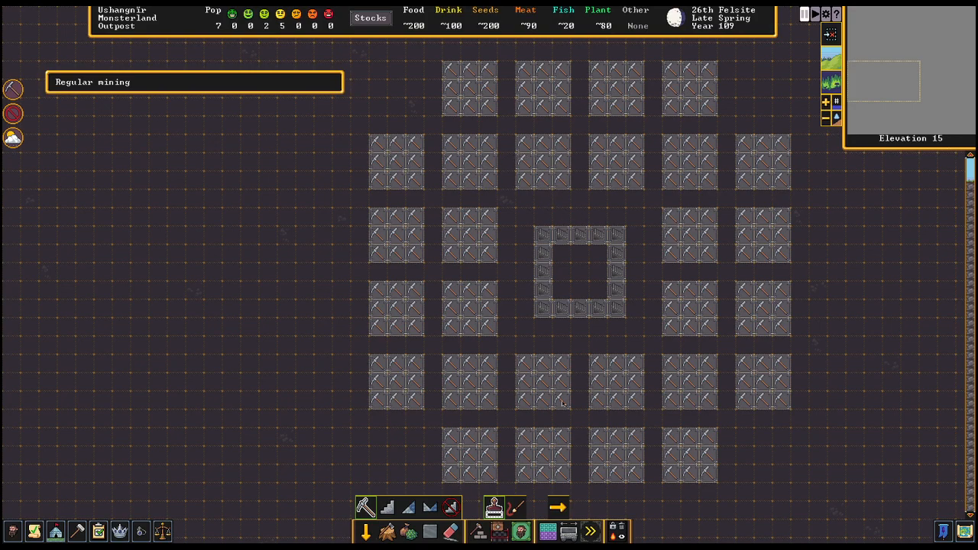
pyautogui.moveTo(525, 141)
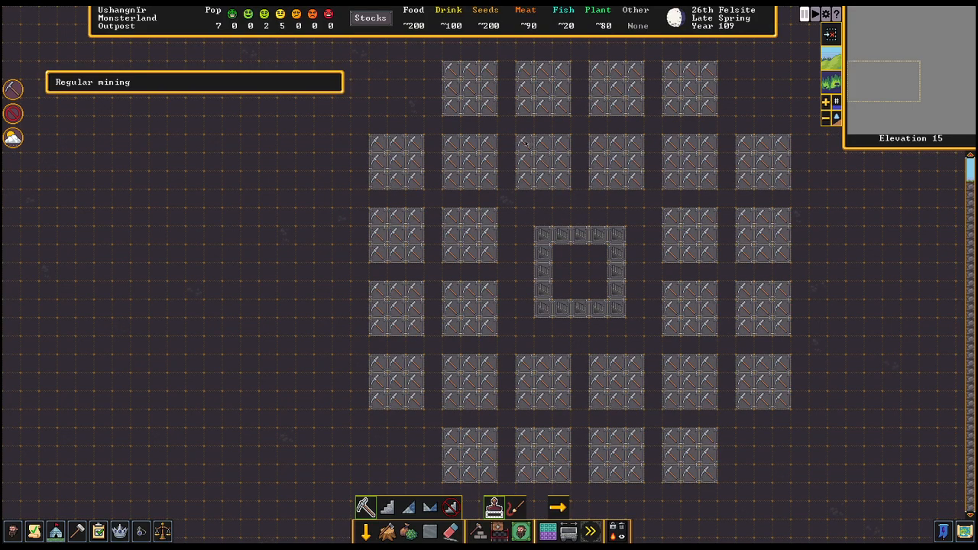
# Move the view down to elevation 13 with Regular mining still active
pyautogui.click(543, 171)
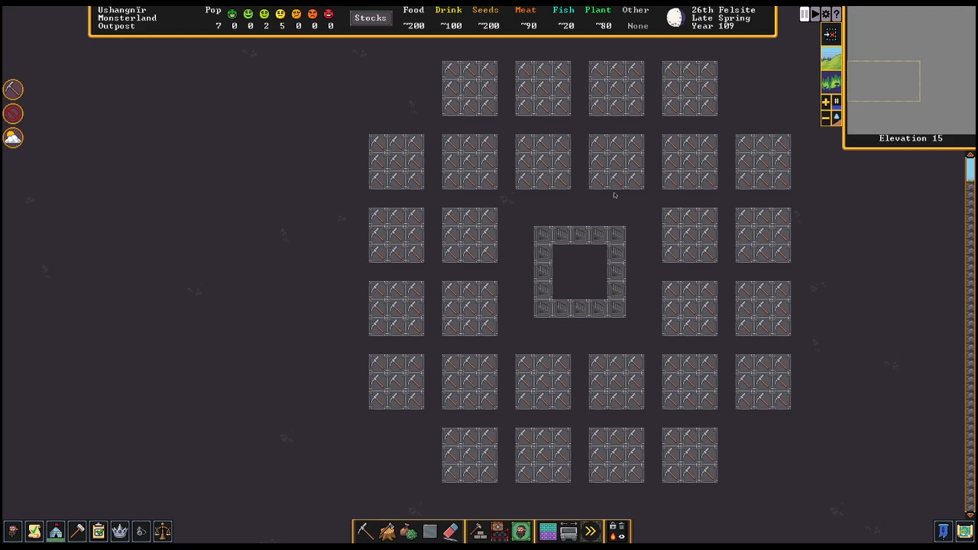
pyautogui.moveTo(341, 492)
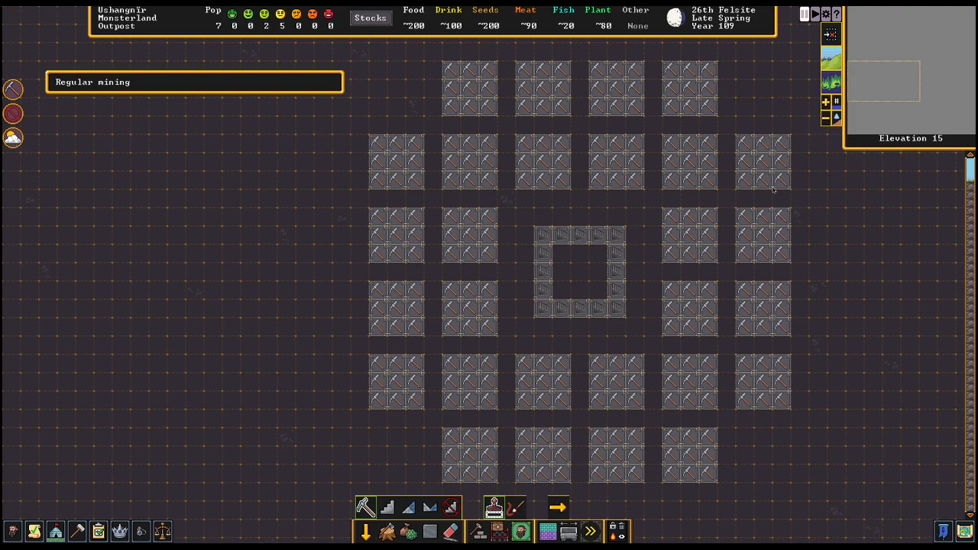
pyautogui.moveTo(765, 165)
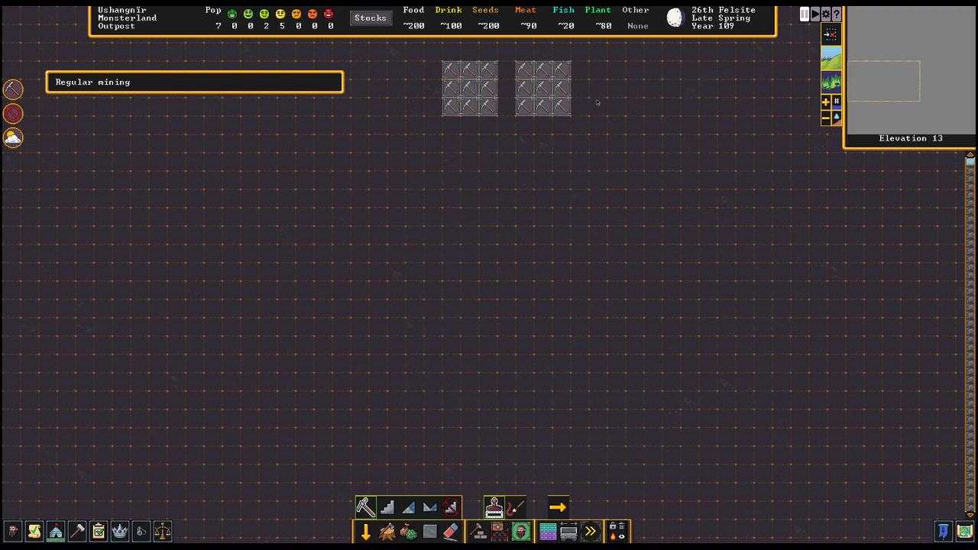
# Designate a 3×3 room for digging east of the central stairwell
pyautogui.moveTo(593, 68); pyautogui.dragTo(642, 110)
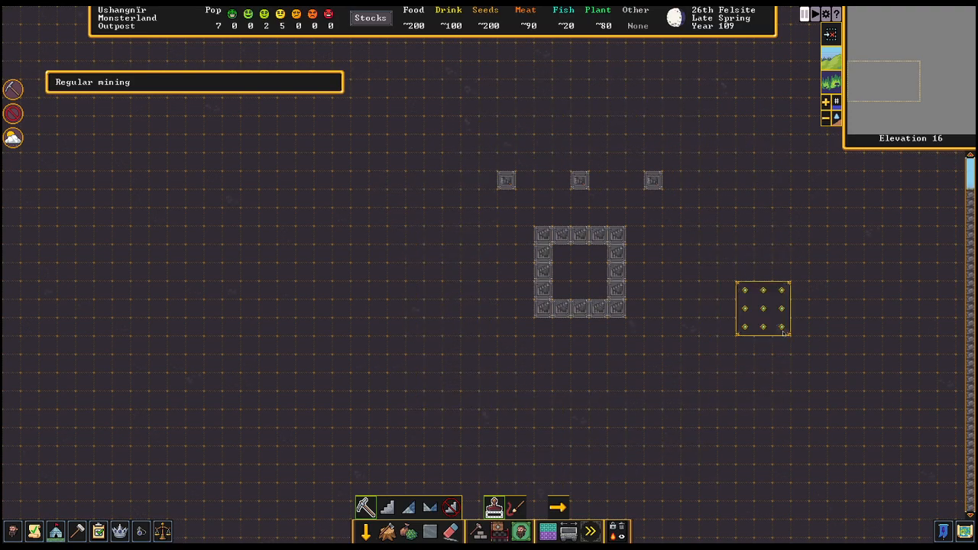
# Scroll down to elevation 15 and select the room east of the central ring
pyautogui.scroll(-3)
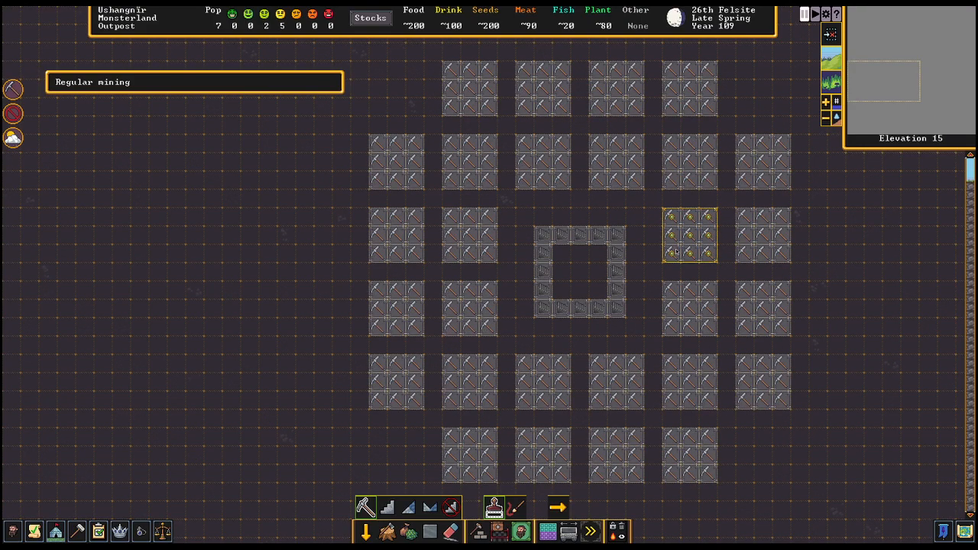
pyautogui.scroll(-3)
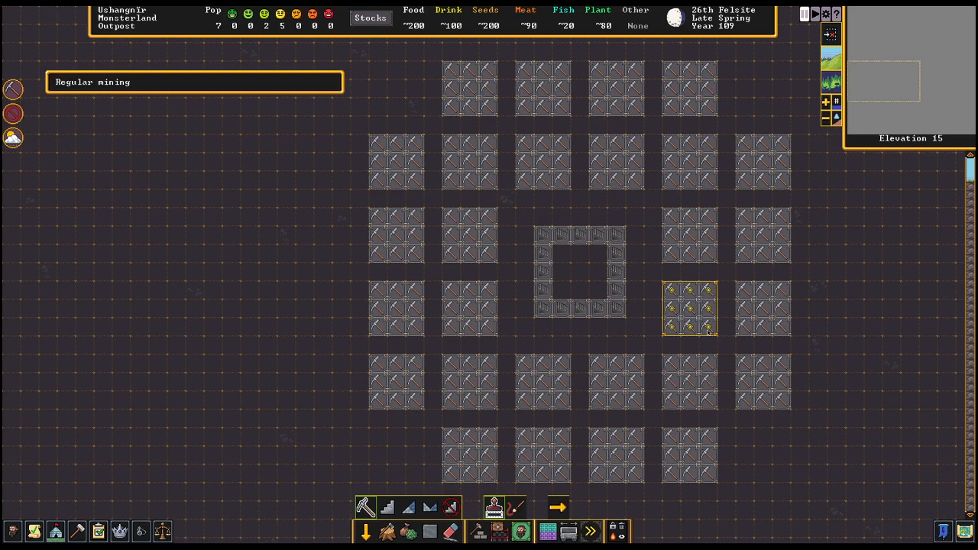
pyautogui.click(691, 309)
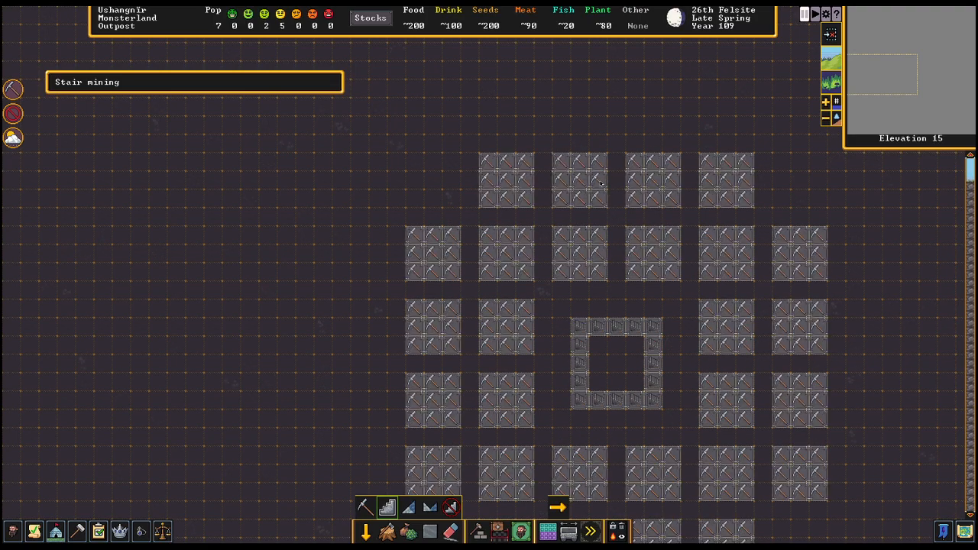
pyautogui.moveTo(388, 509)
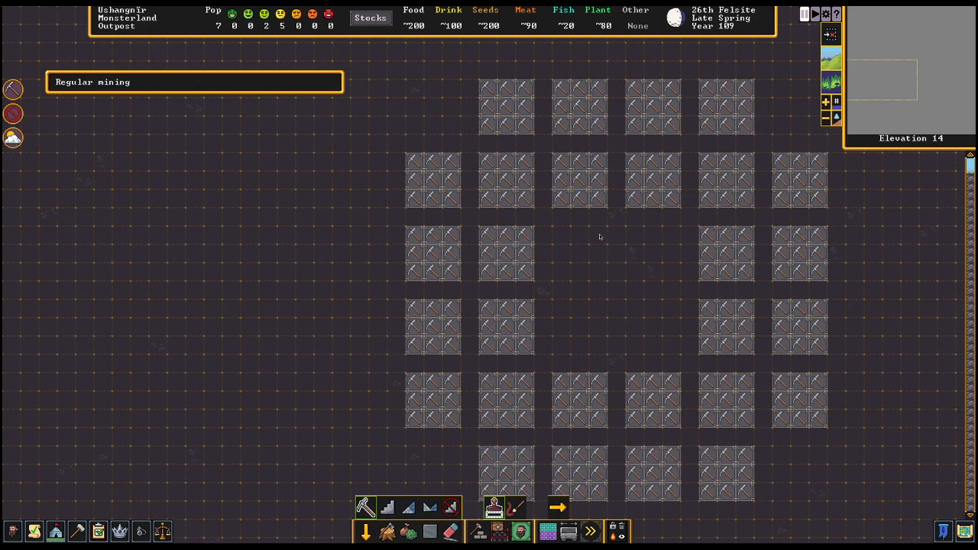
# Switch the dig mode from regular rooms to Stair mining
pyautogui.click(389, 508)
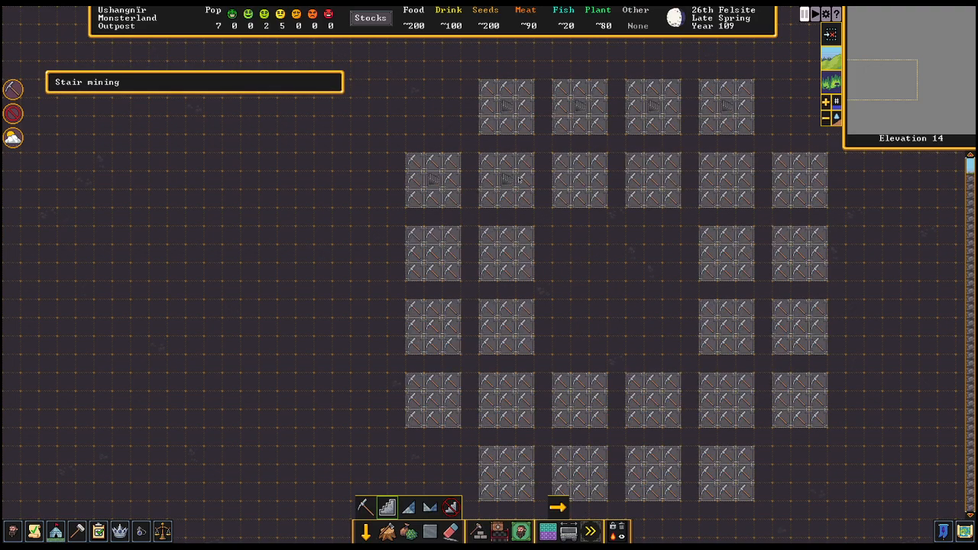
# Designate a stair at the centre of each remaining room on elevation 14
pyautogui.click(651, 180)
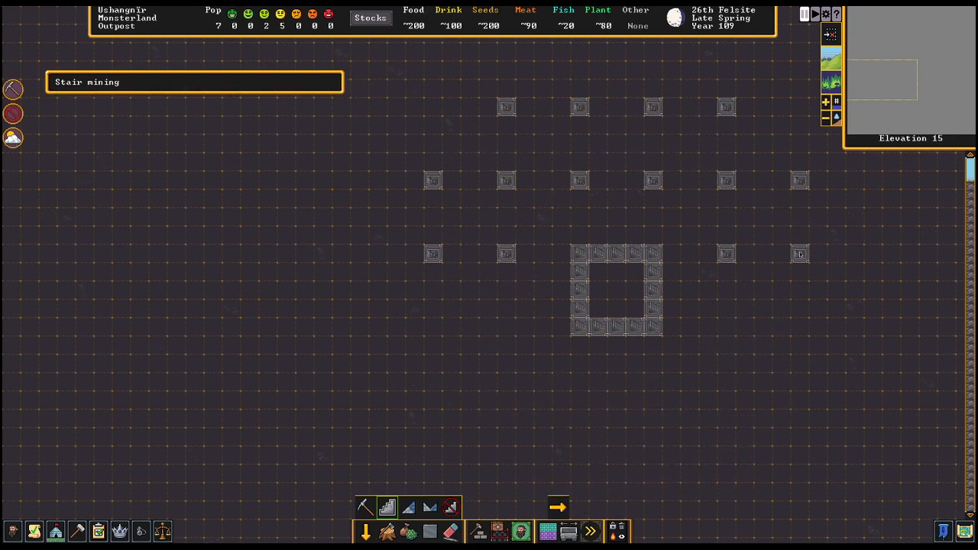
pyautogui.moveTo(752, 333)
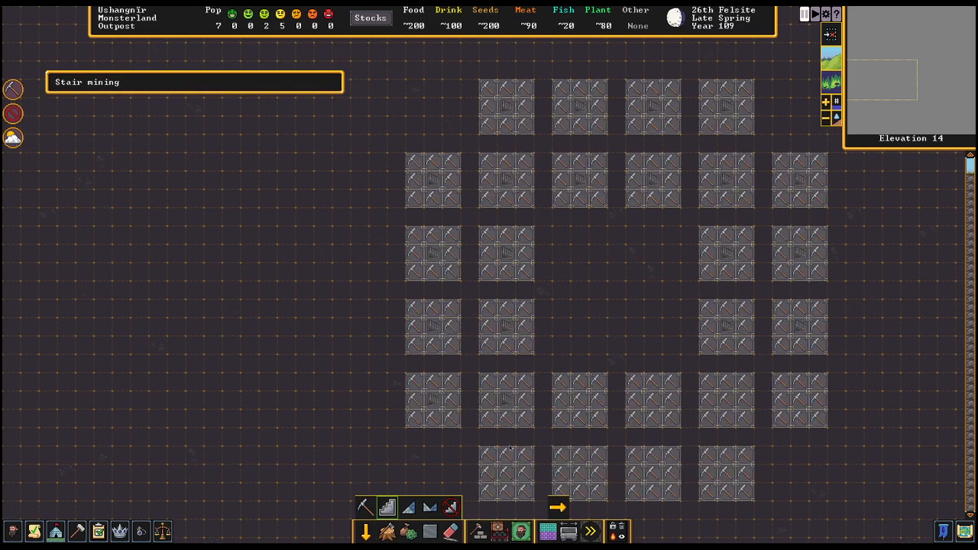
pyautogui.click(579, 472)
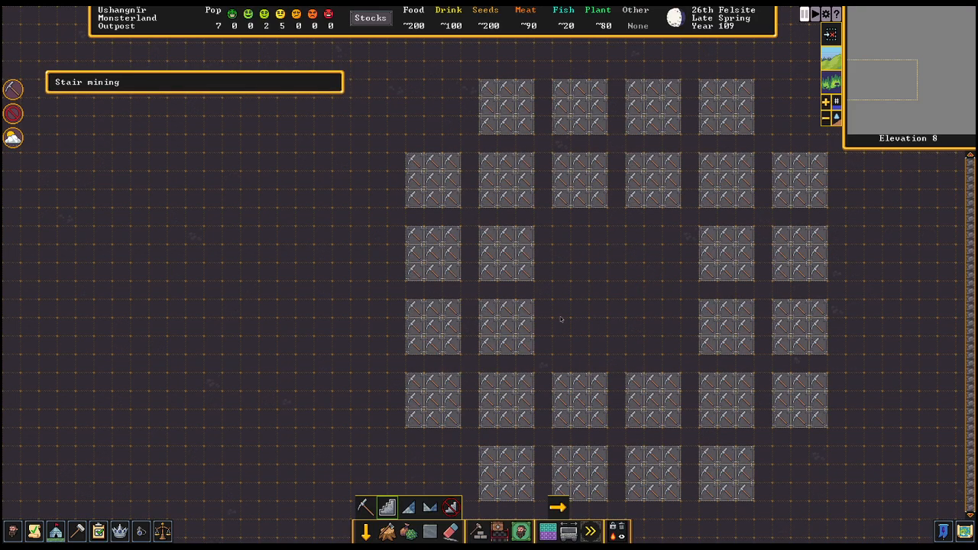
pyautogui.moveTo(544, 262)
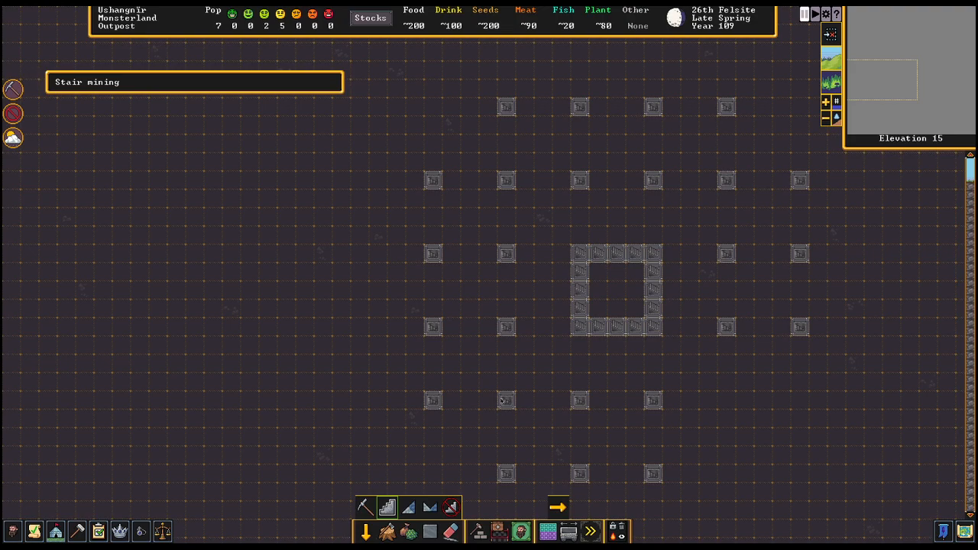
pyautogui.moveTo(608, 246)
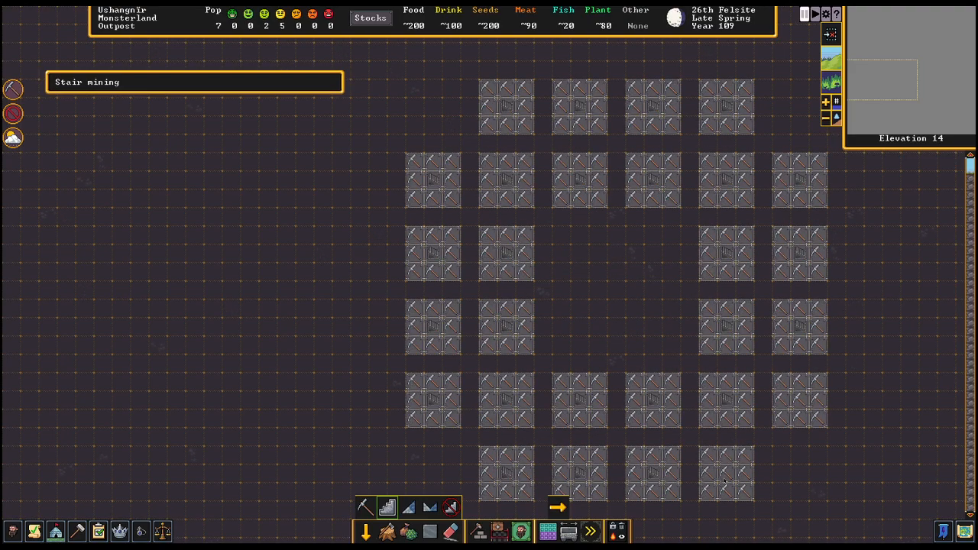
pyautogui.click(798, 399)
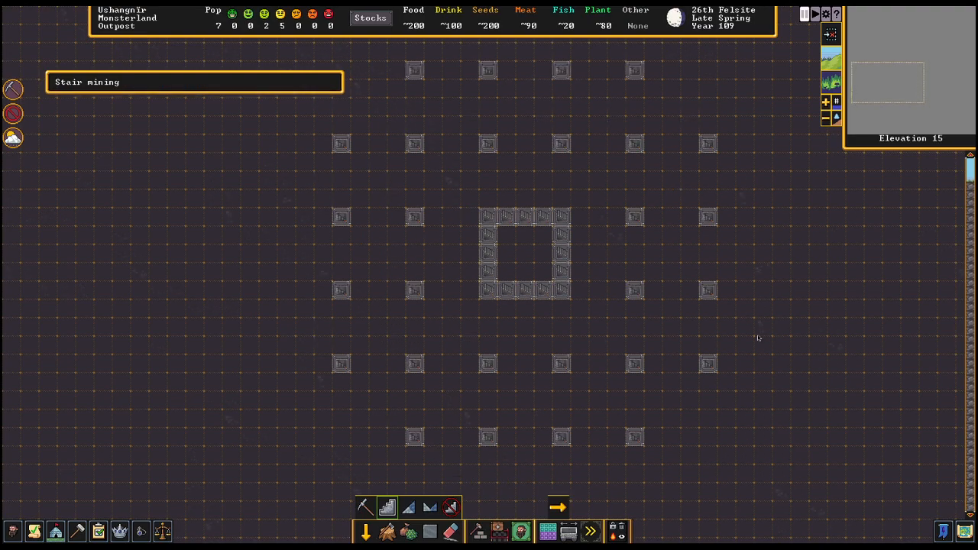
pyautogui.moveTo(530, 452)
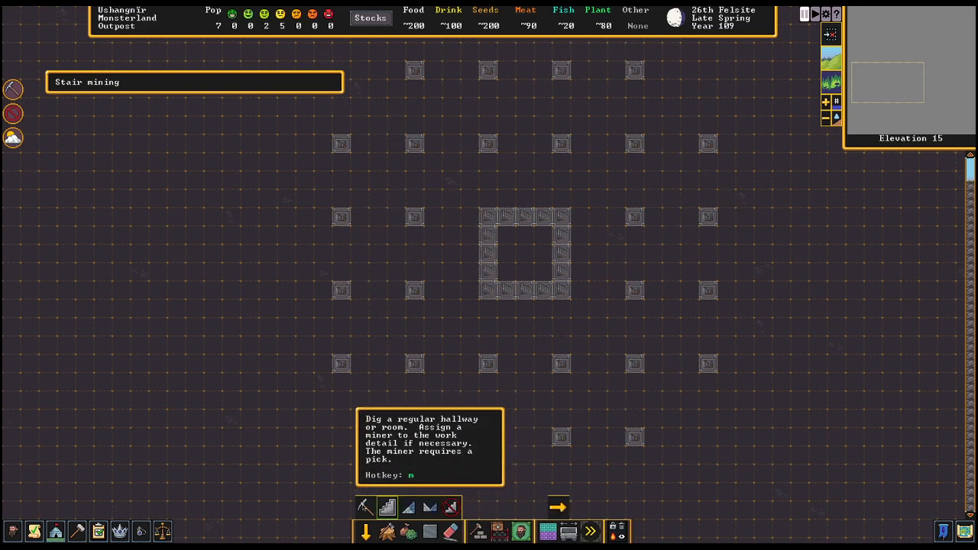
# Switch the dig mode back to Regular mining
pyautogui.click(364, 507)
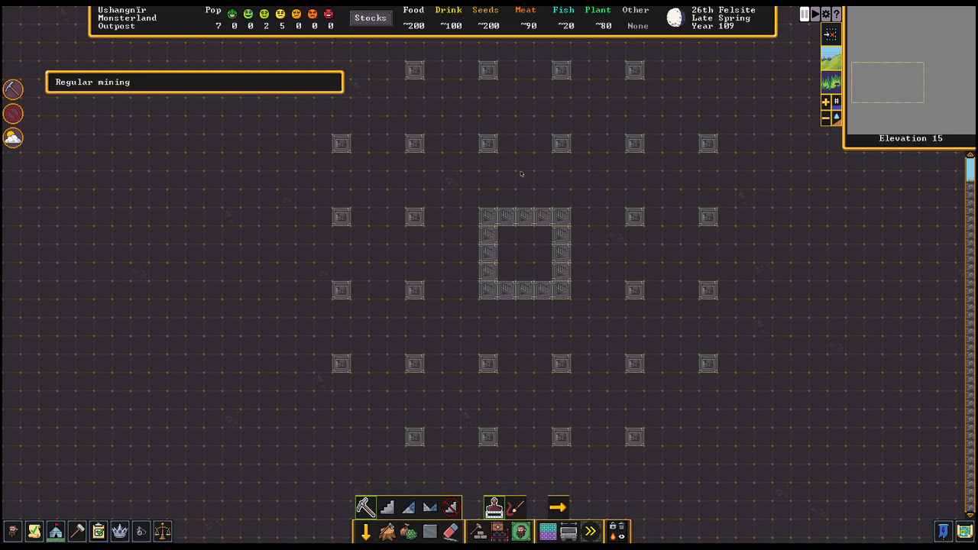
pyautogui.moveTo(443, 167)
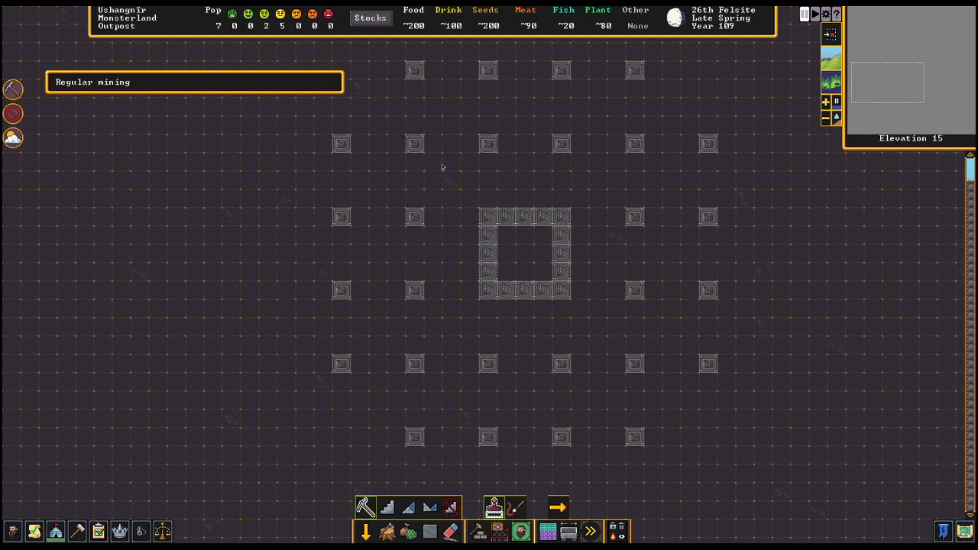
pyautogui.moveTo(520, 170)
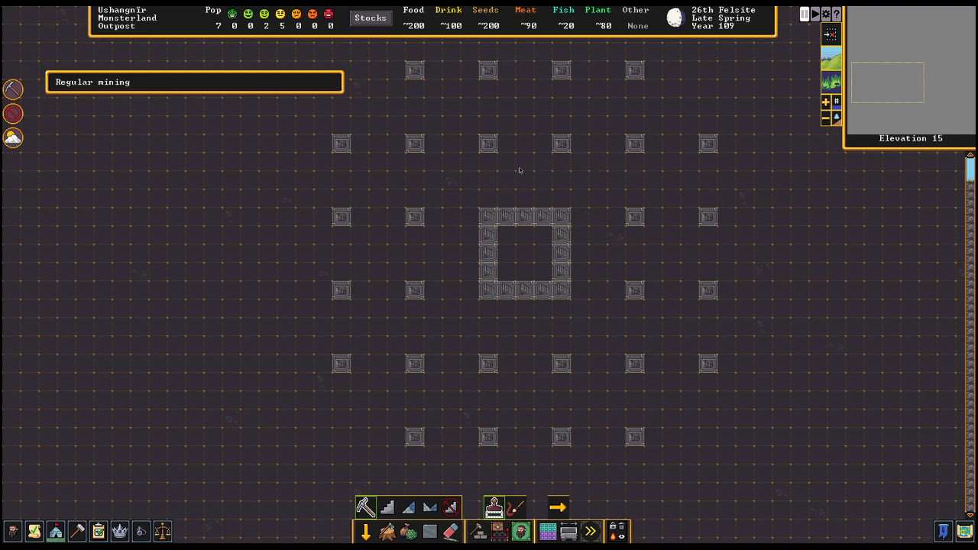
pyautogui.moveTo(455, 214)
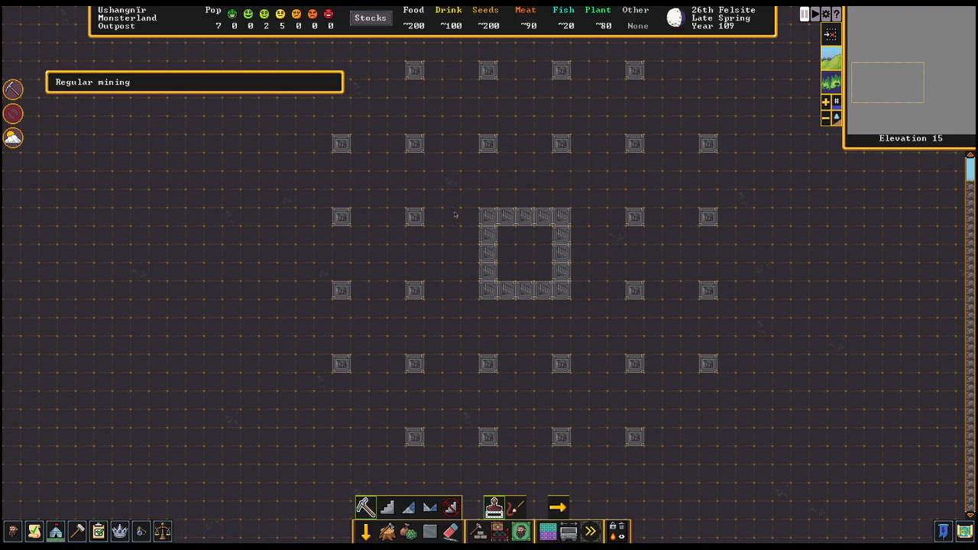
# Designate a ring of regular digging around the central stairwell to widen it
pyautogui.moveTo(471, 161); pyautogui.dragTo(568, 202)
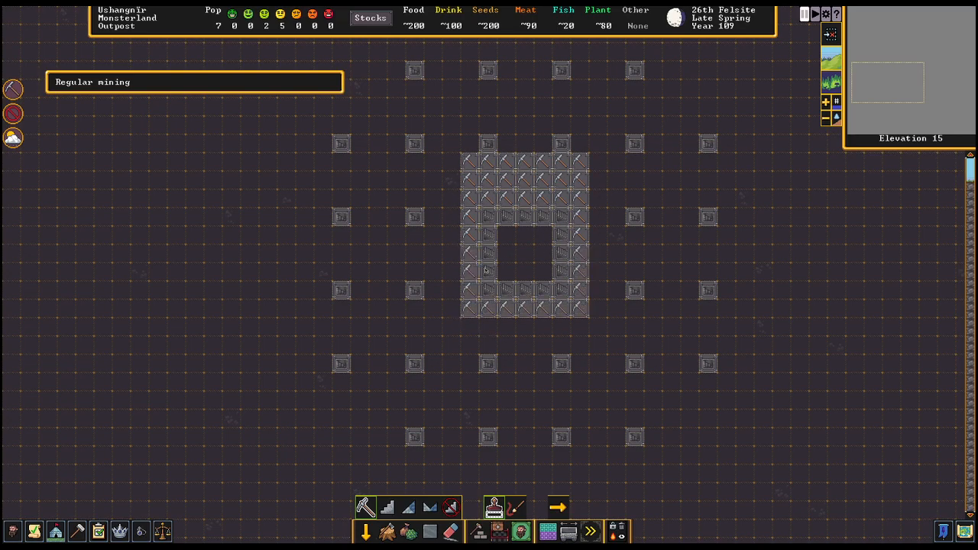
pyautogui.moveTo(474, 149)
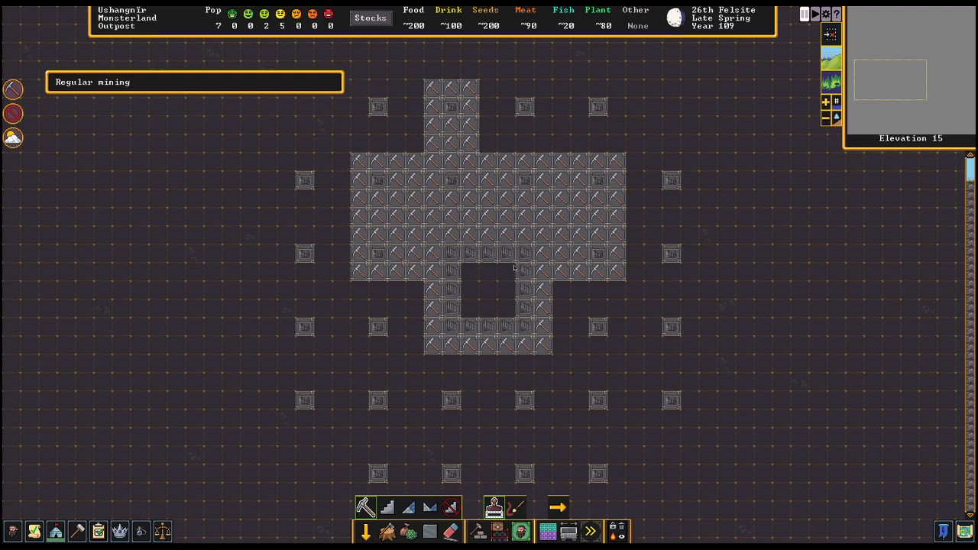
pyautogui.moveTo(492, 252)
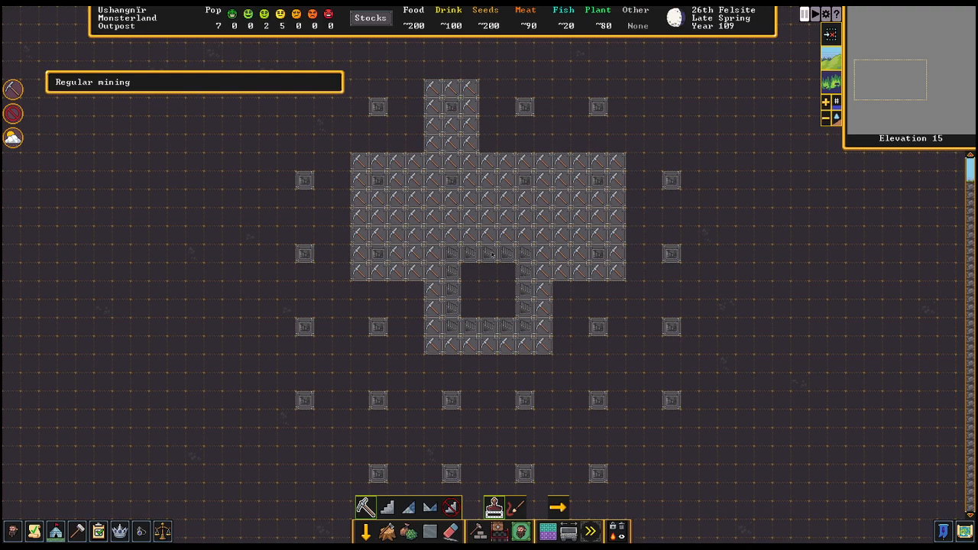
pyautogui.moveTo(586, 122)
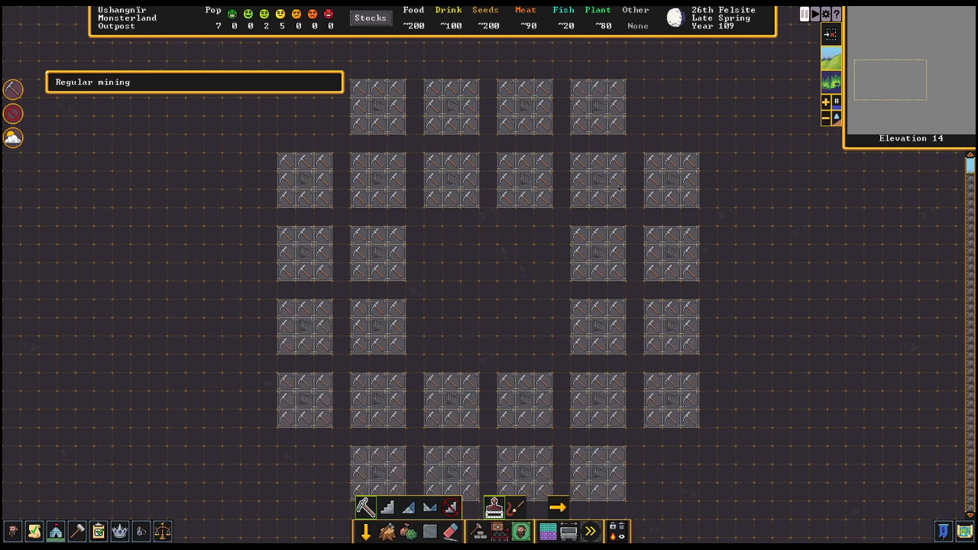
pyautogui.moveTo(605, 284)
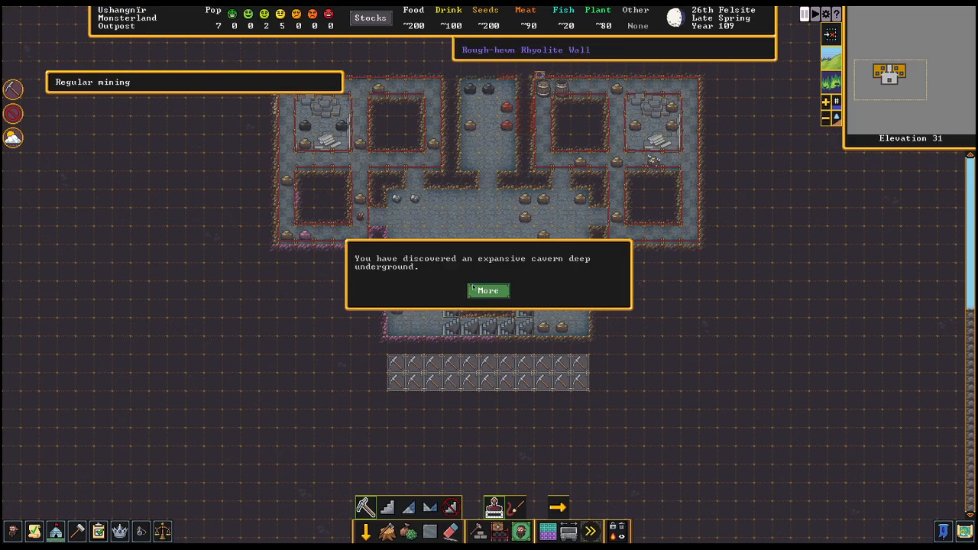
# Acknowledge the cavern discovery and magma pool announcements
pyautogui.click(487, 290)
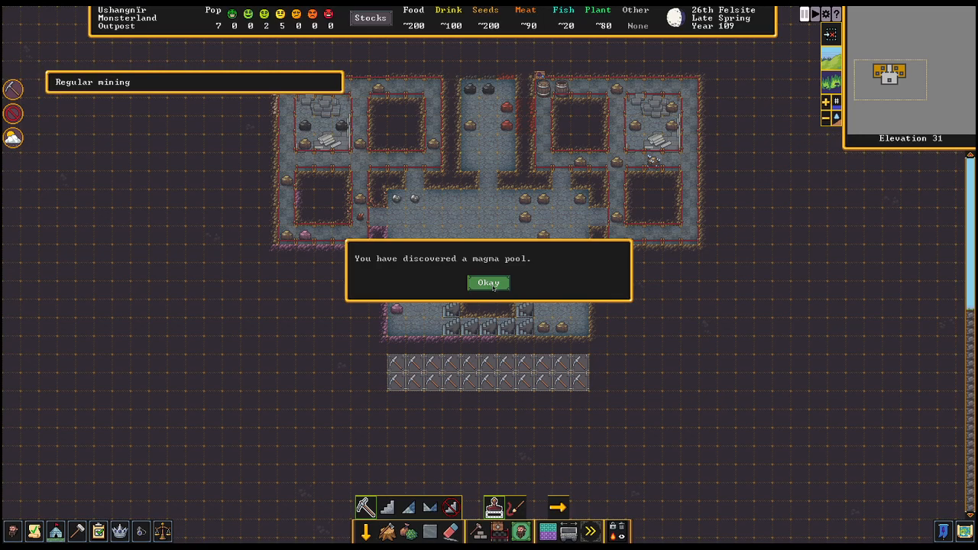
pyautogui.click(489, 283)
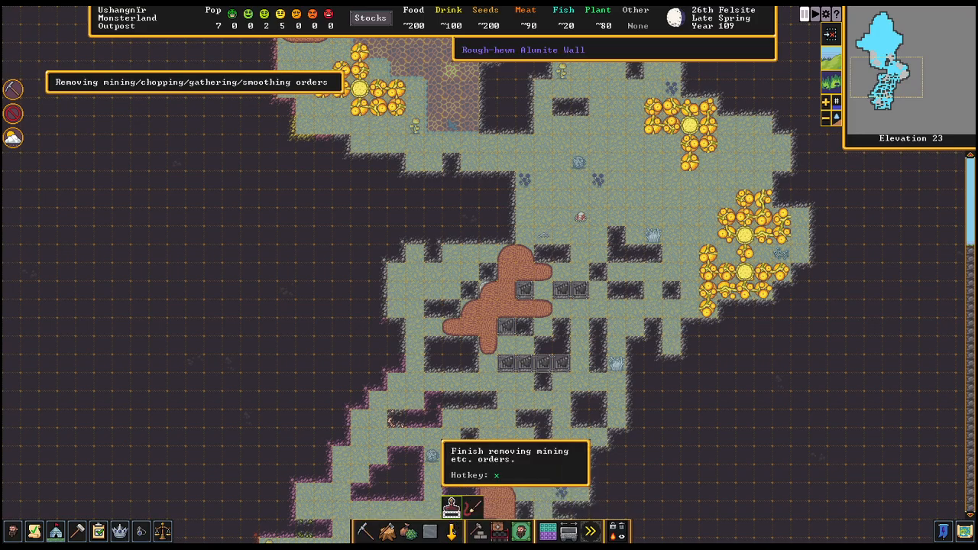
# Scroll over the cavern level, then briefly show and close the Build category list
pyautogui.scroll(-3)
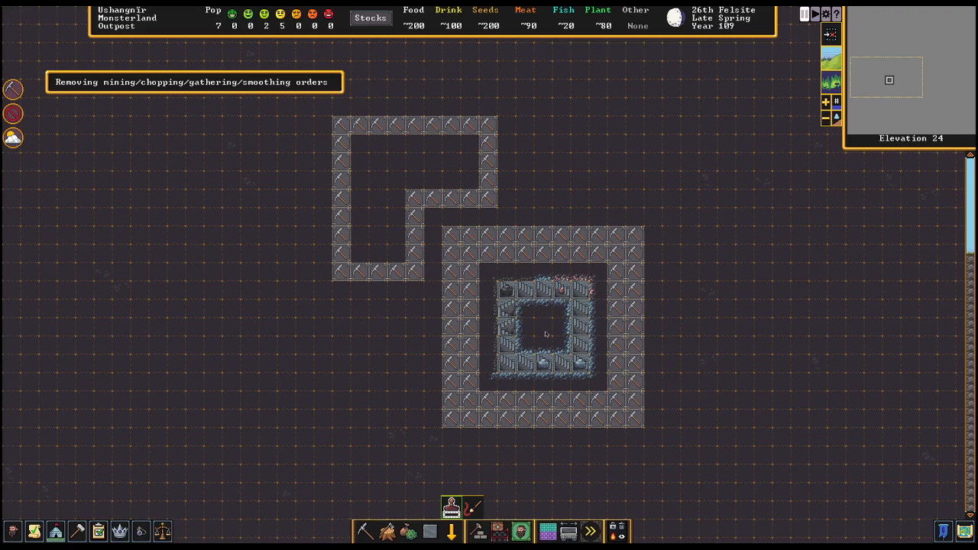
pyautogui.click(498, 534)
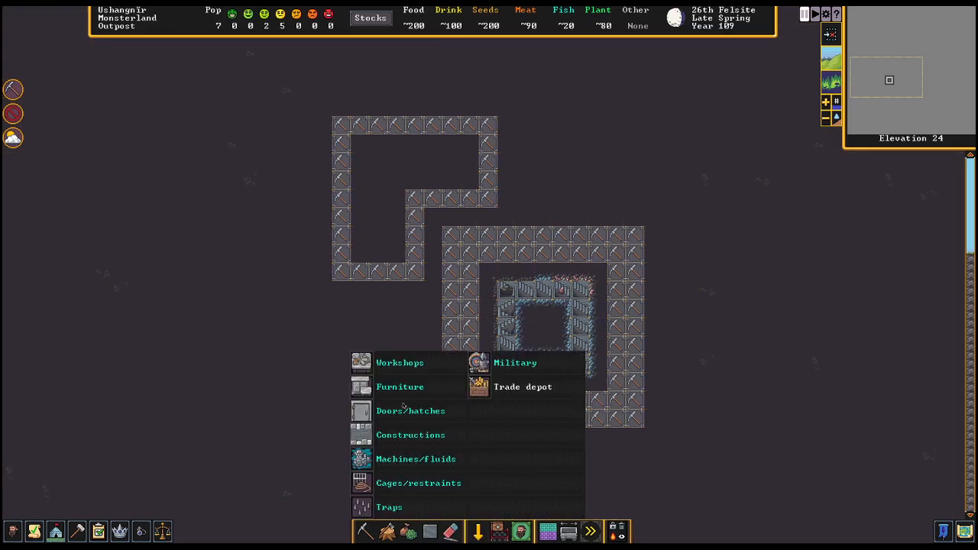
pyautogui.click(409, 434)
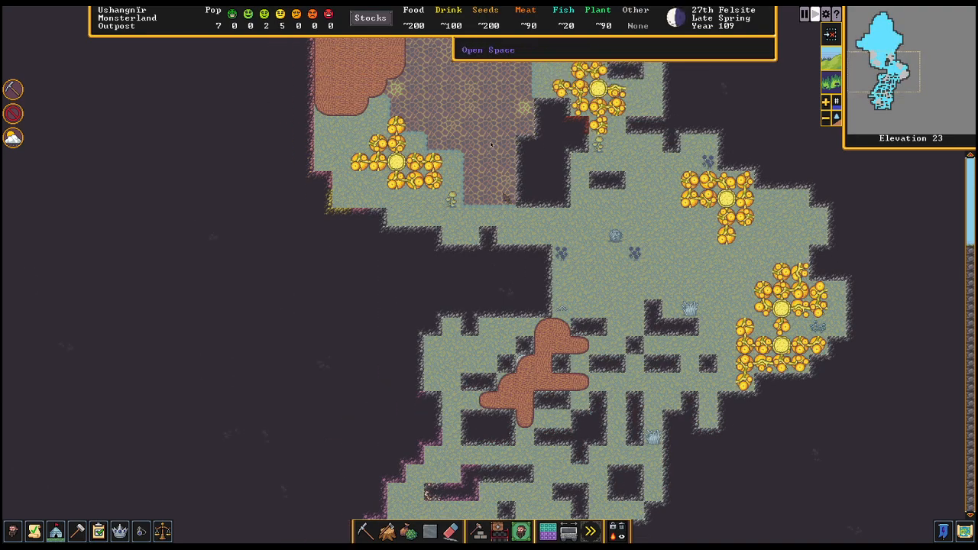
pyautogui.scroll(-3)
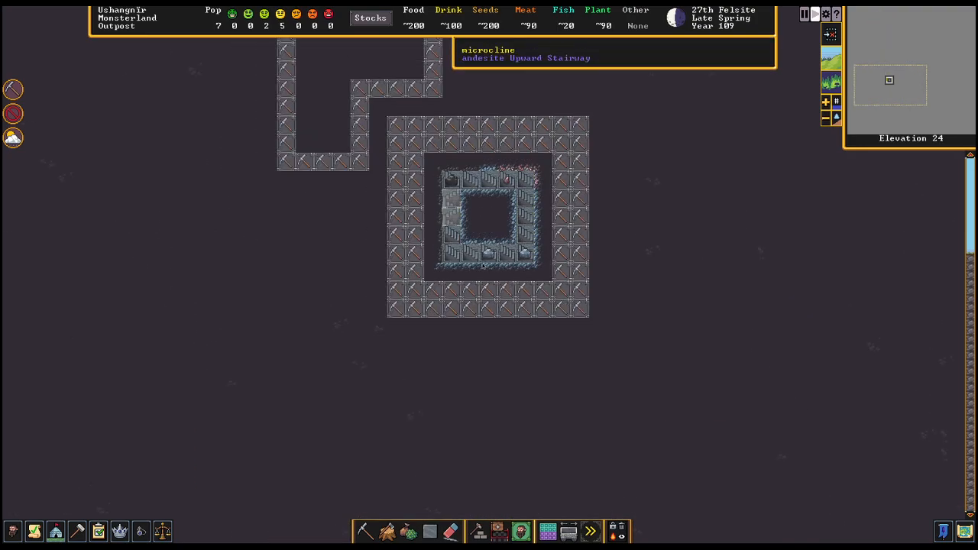
pyautogui.scroll(-3)
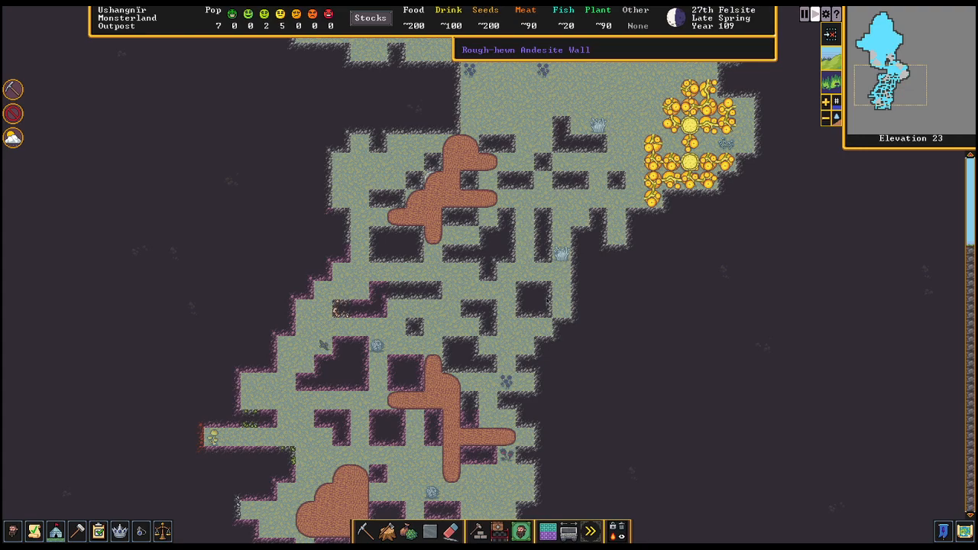
pyautogui.moveTo(596, 272)
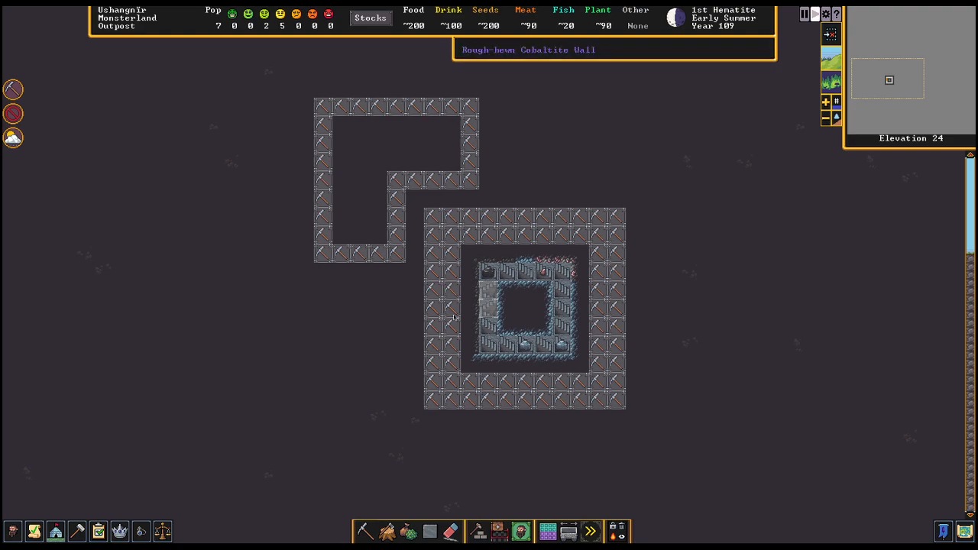
pyautogui.moveTo(501, 285)
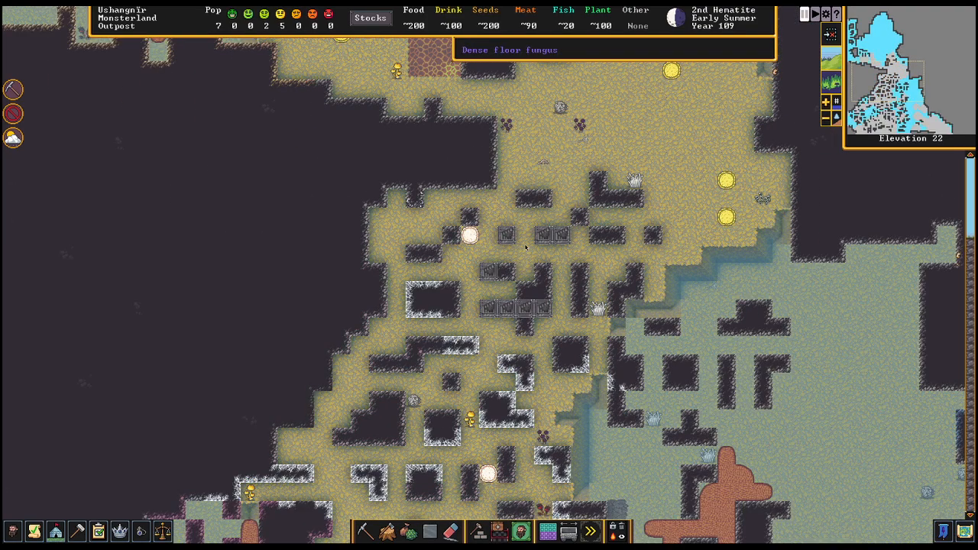
pyautogui.moveTo(510, 235)
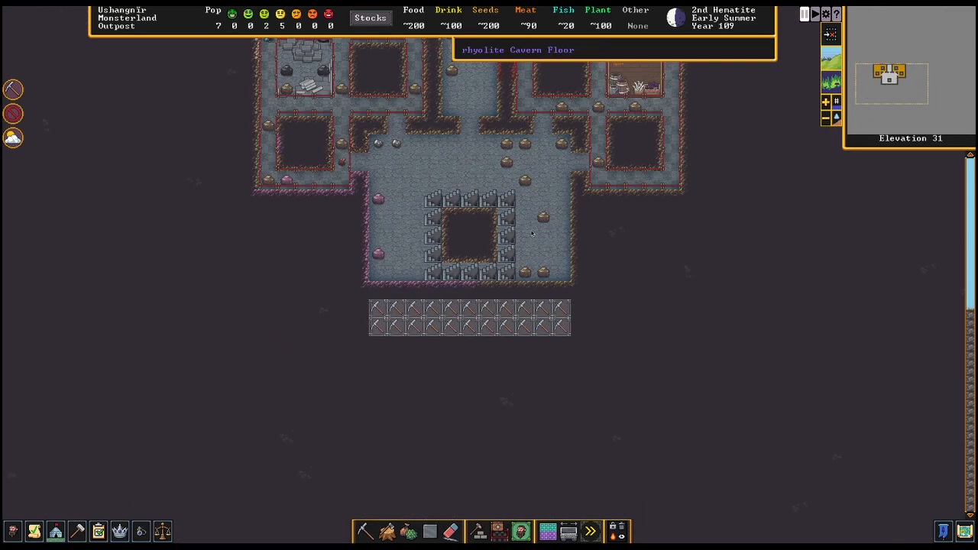
# Scroll down to elevation 24 and extend the brown strip along the ring's left inner wall
pyautogui.scroll(-3)
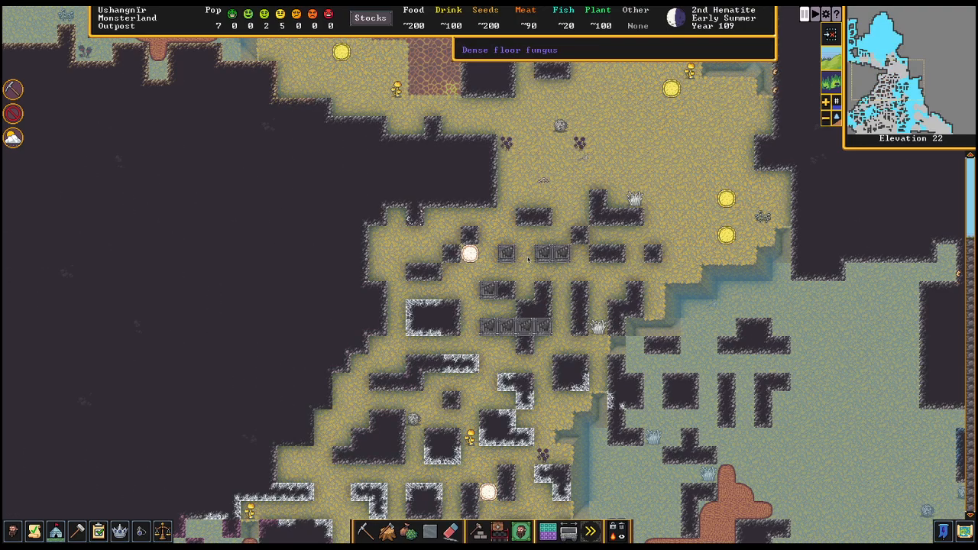
pyautogui.scroll(-3)
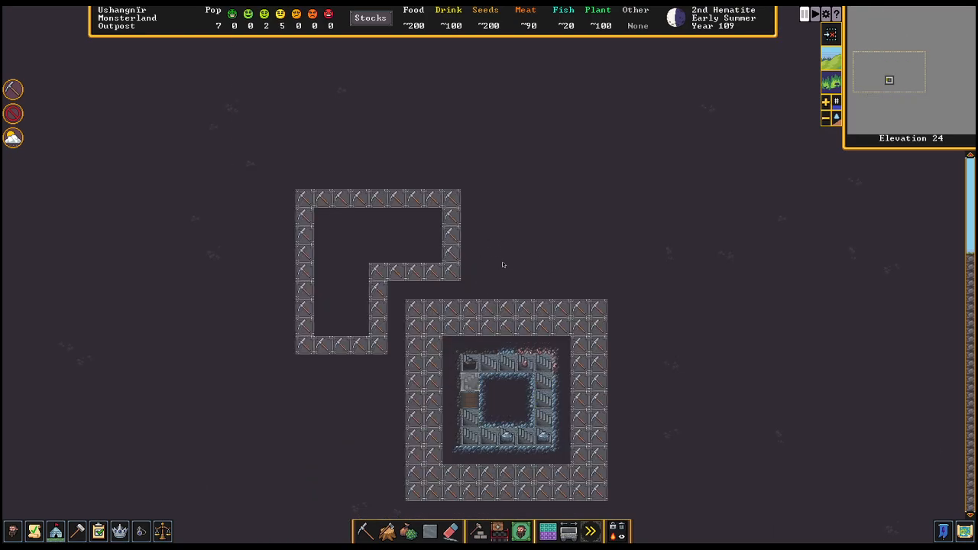
pyautogui.moveTo(492, 382)
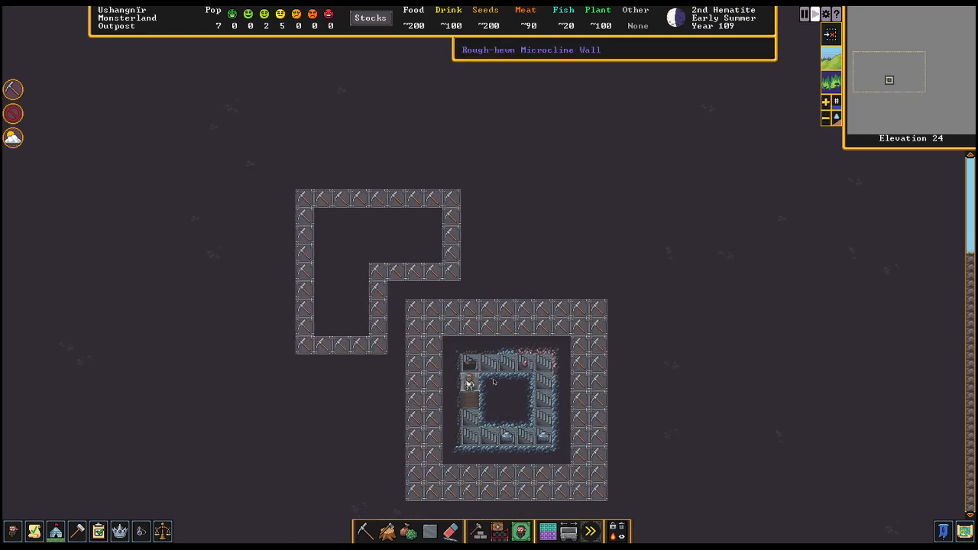
pyautogui.click(801, 15)
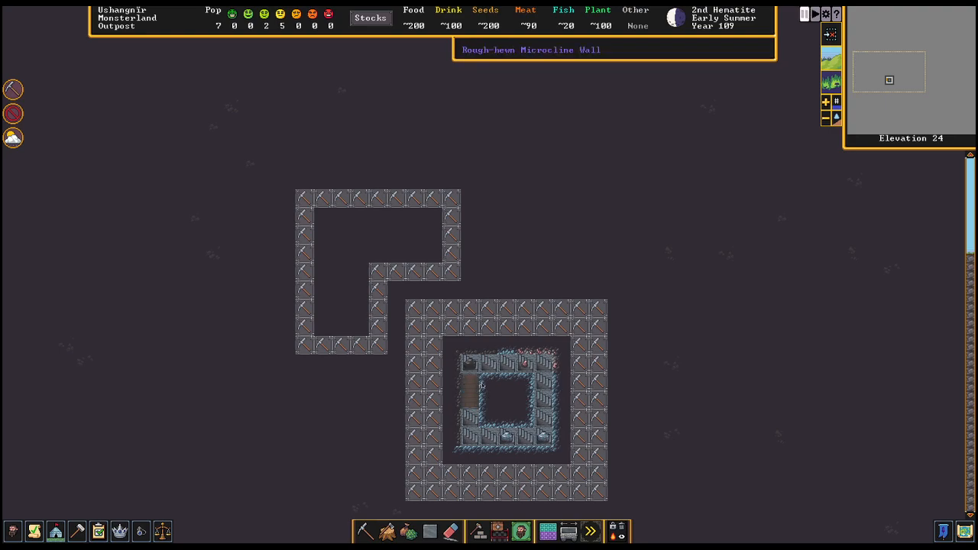
pyautogui.moveTo(468, 408)
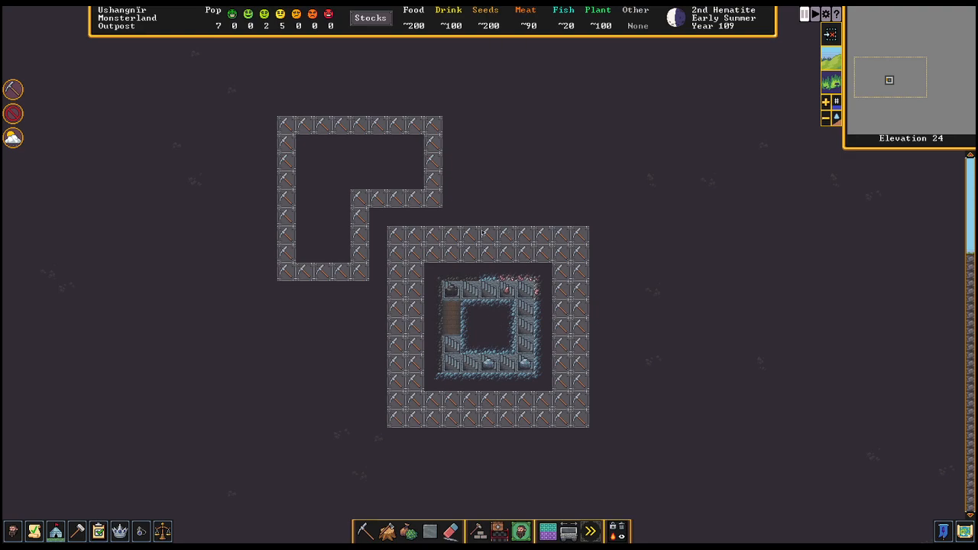
pyautogui.moveTo(449, 237)
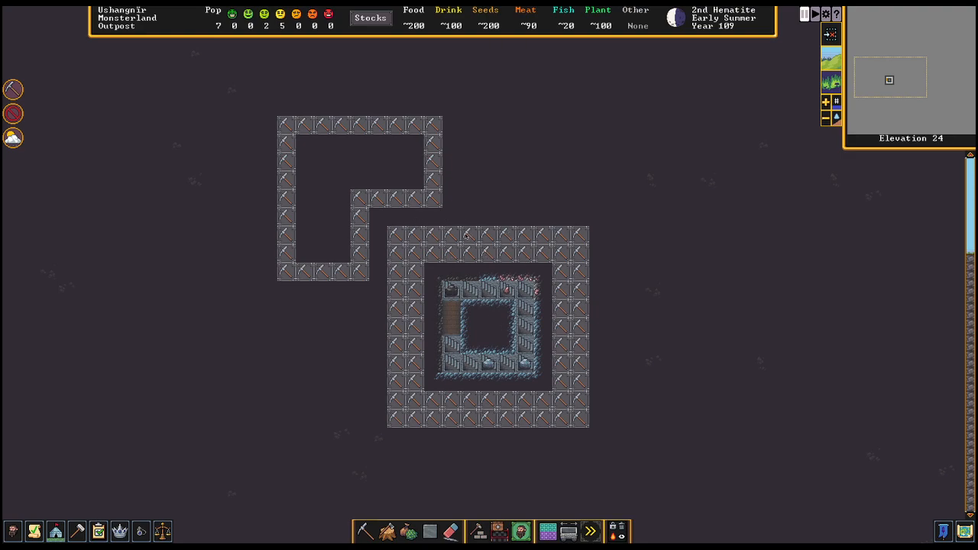
pyautogui.moveTo(453, 290)
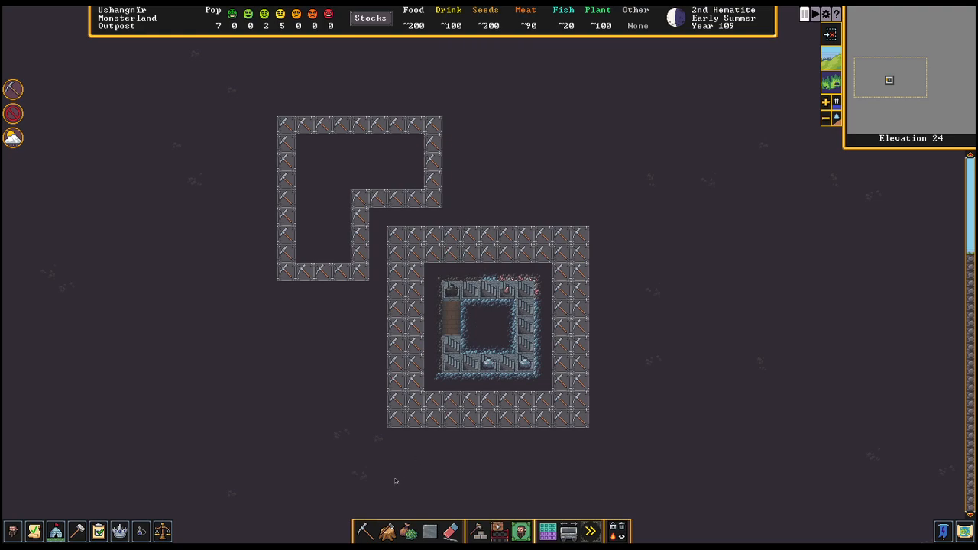
# Activate regular mining designation on elevation 24 beside the walled enclosures
pyautogui.click(385, 529)
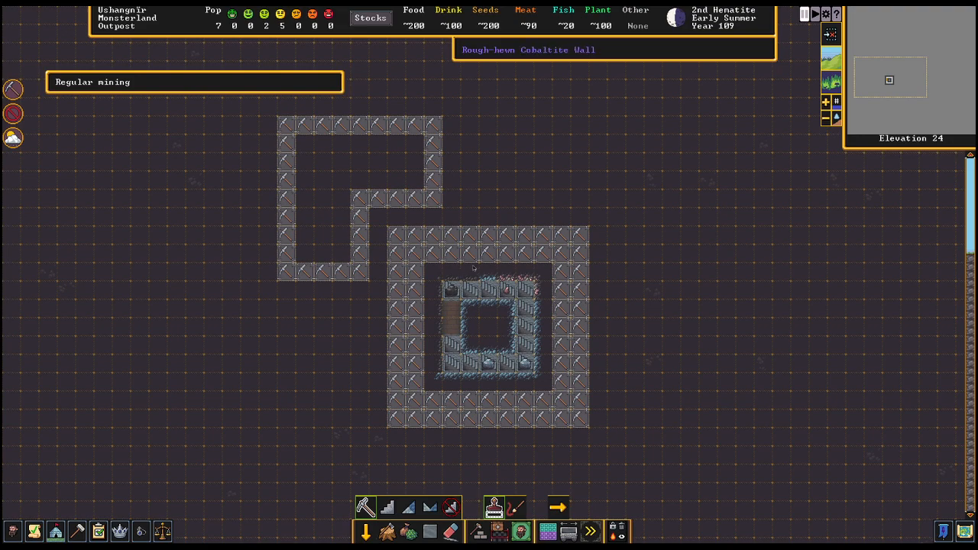
pyautogui.moveTo(468, 273)
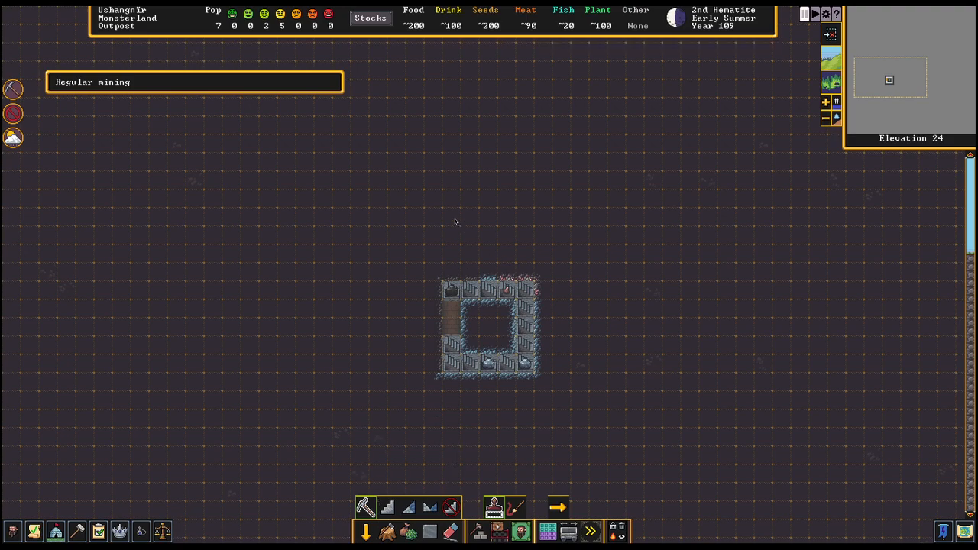
pyautogui.moveTo(422, 241)
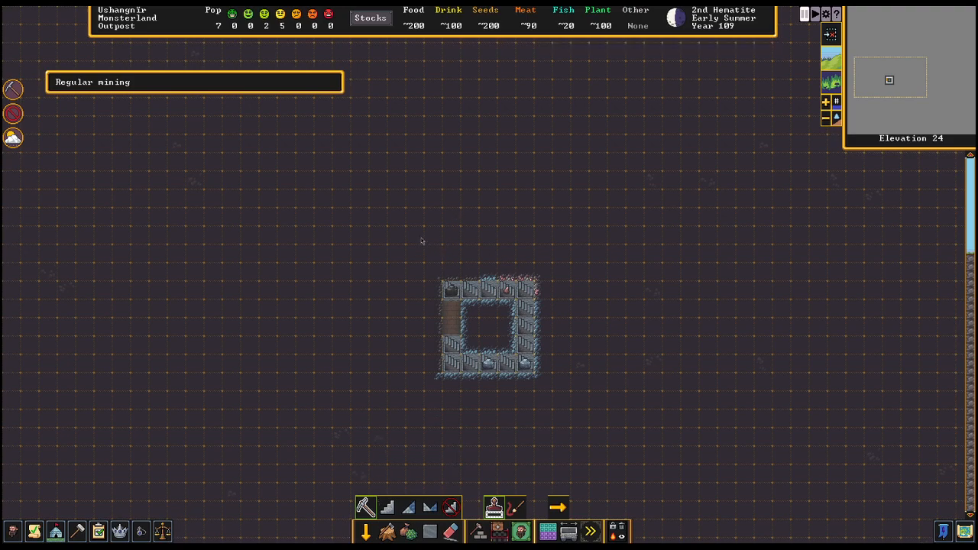
pyautogui.moveTo(416, 262)
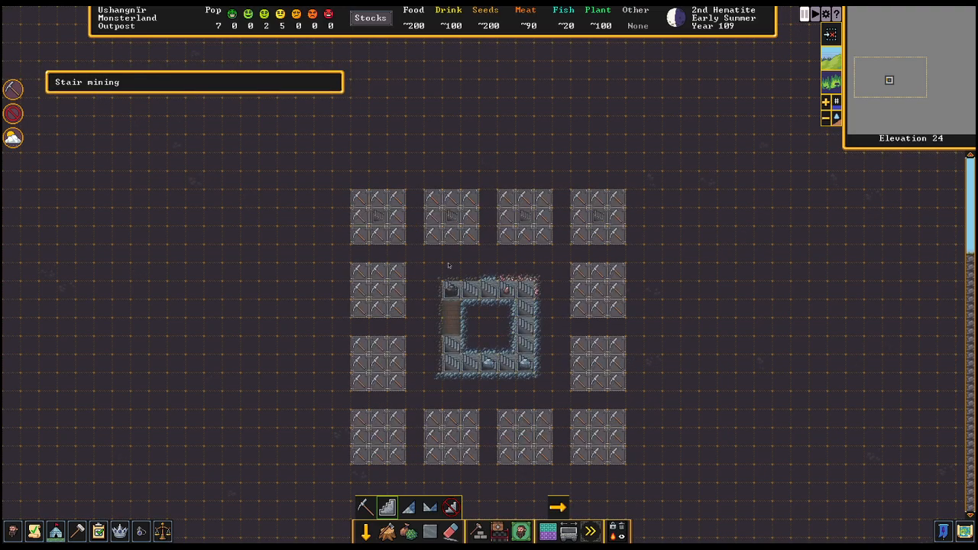
pyautogui.moveTo(379, 367)
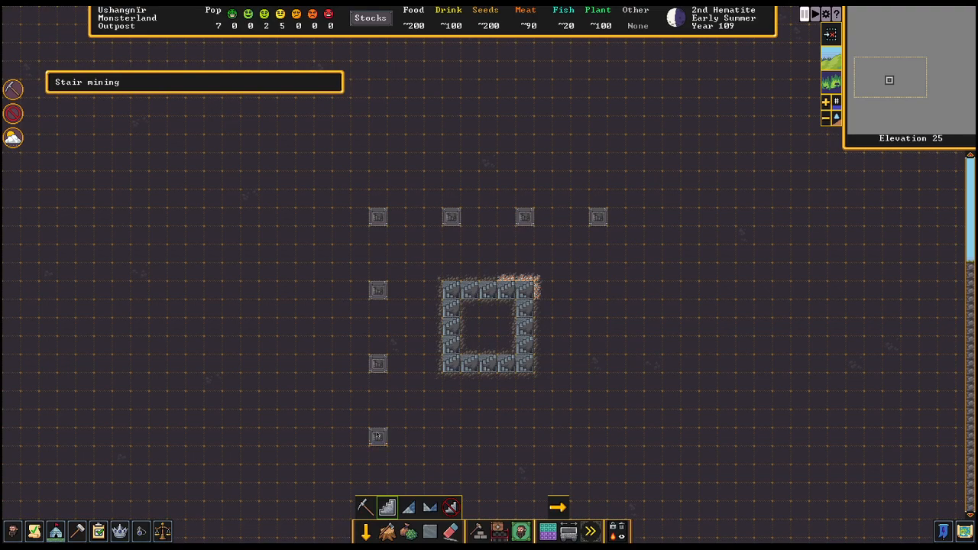
# Mark the last staircase above the new rooms on elevation 25, then return to ordinary digging
pyautogui.click(451, 437)
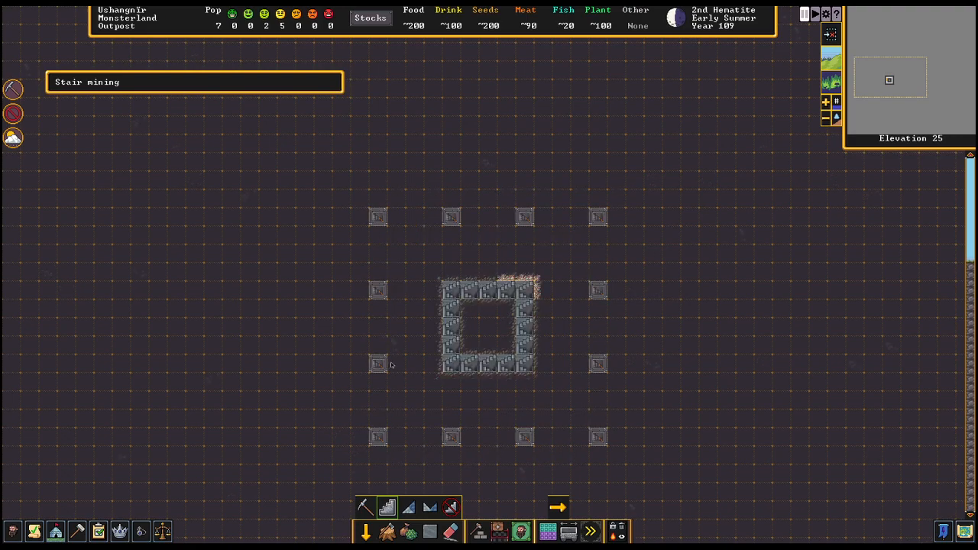
pyautogui.click(379, 504)
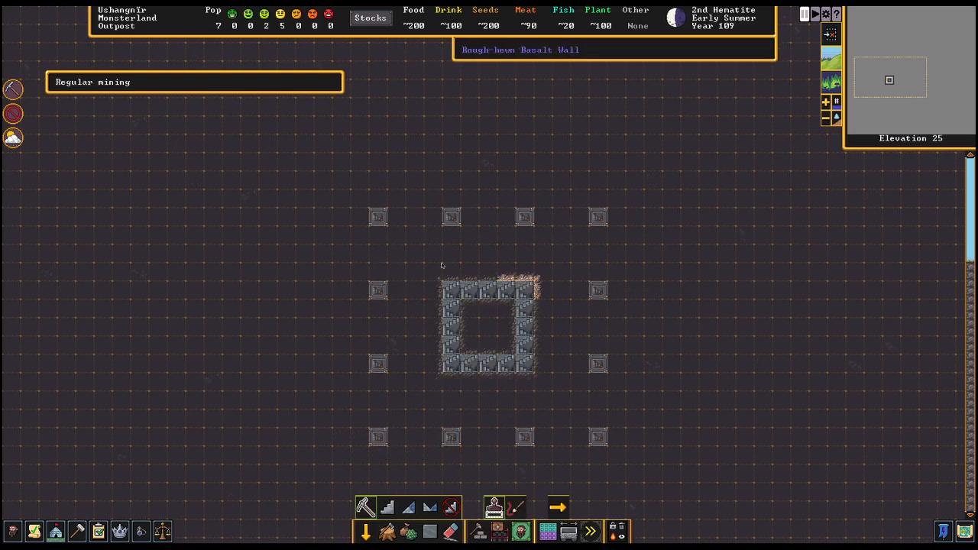
pyautogui.moveTo(434, 272)
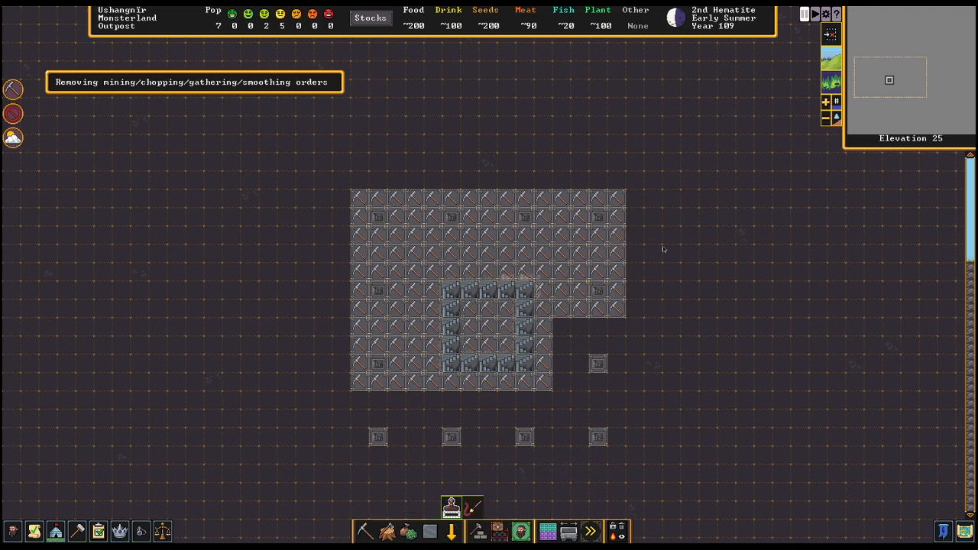
pyautogui.moveTo(628, 312)
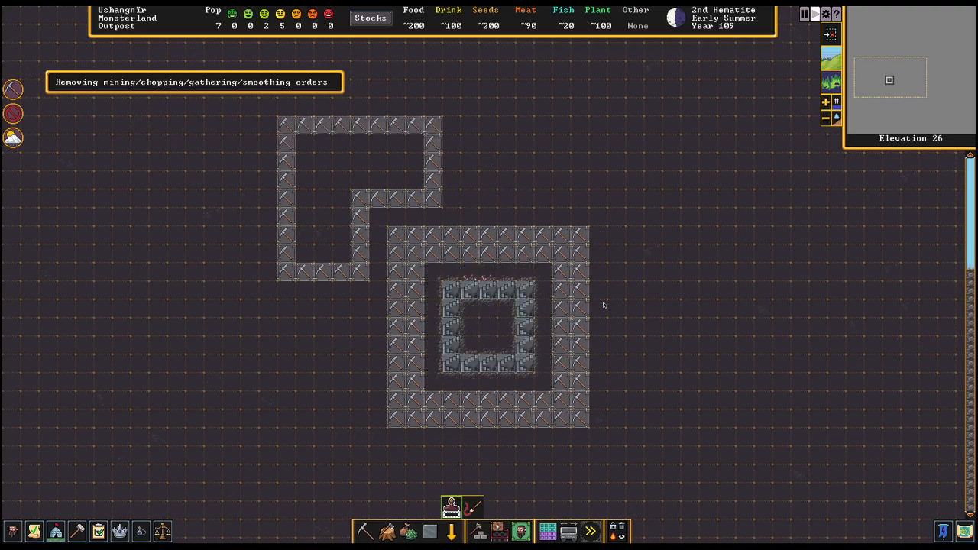
# Descend to the fungus-covered cavern floor at elevation 21
pyautogui.scroll(-3)
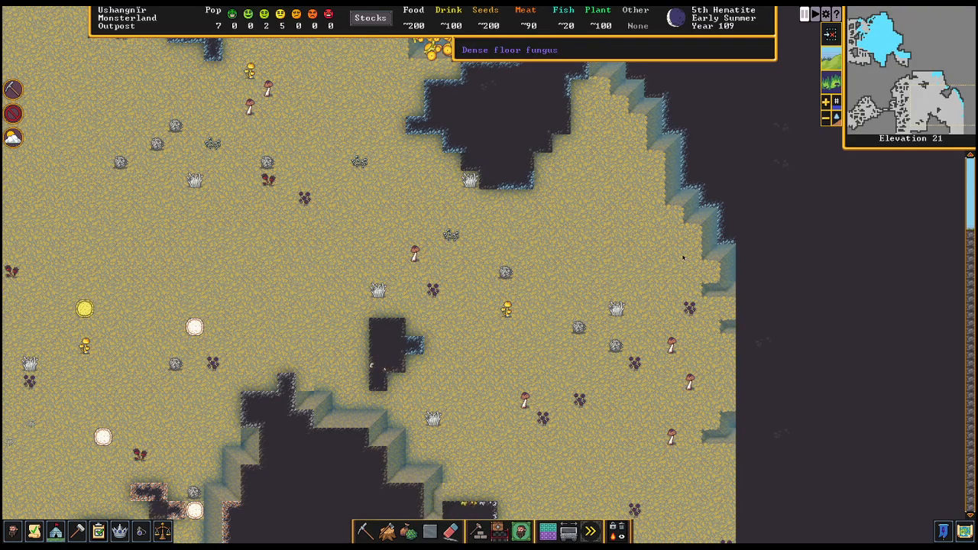
pyautogui.moveTo(724, 258)
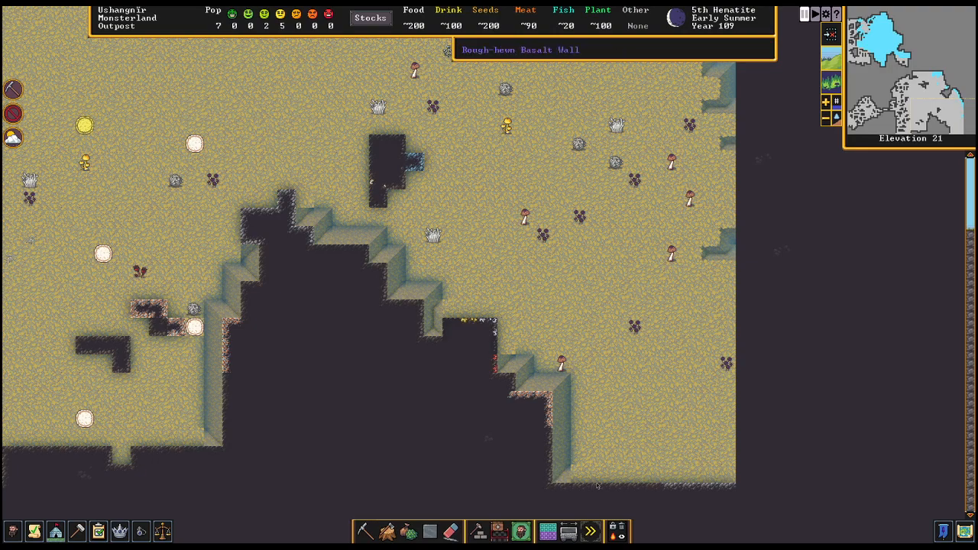
pyautogui.moveTo(721, 197)
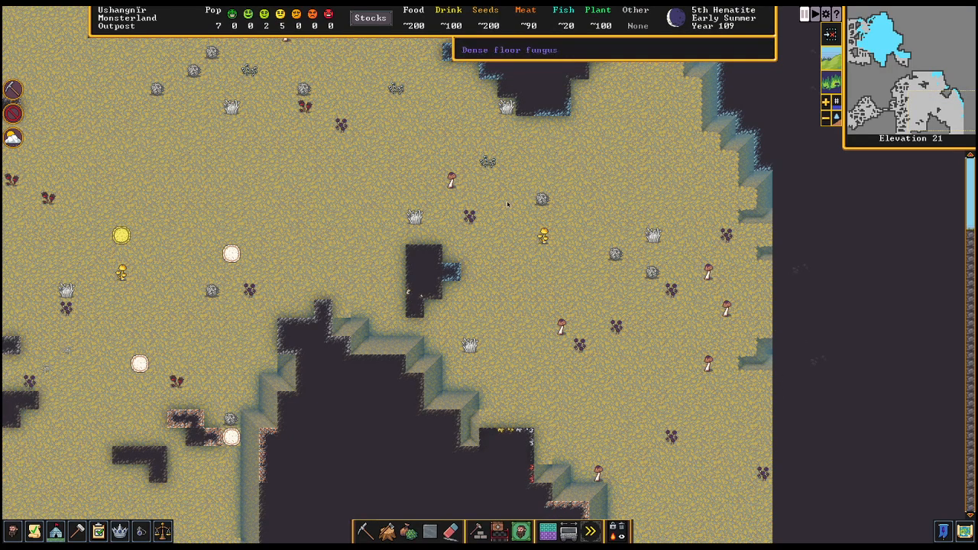
pyautogui.moveTo(706, 229)
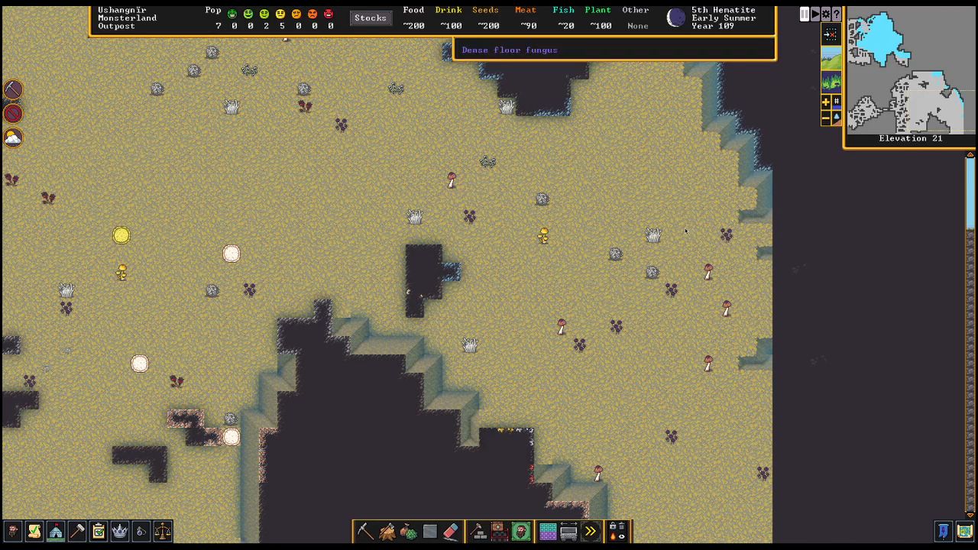
pyautogui.moveTo(667, 207)
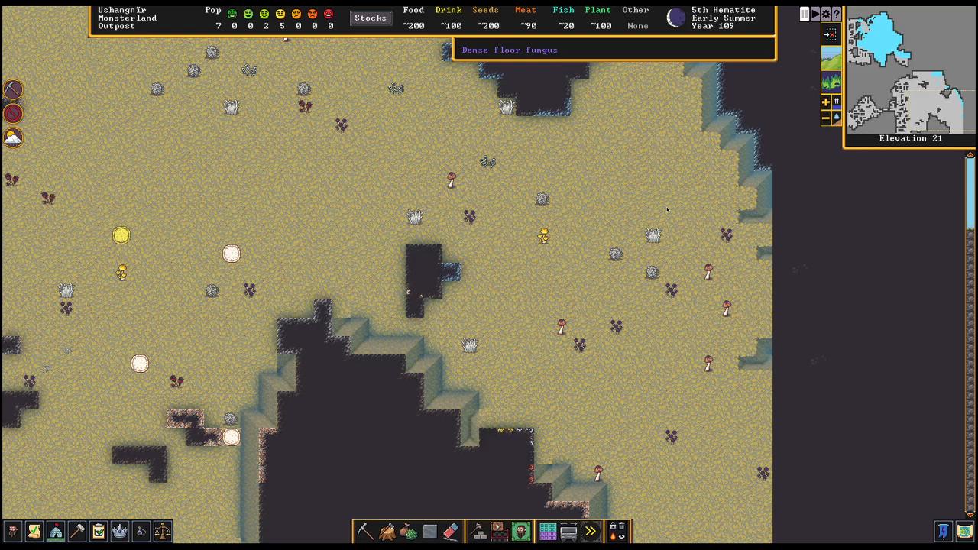
pyautogui.moveTo(703, 214)
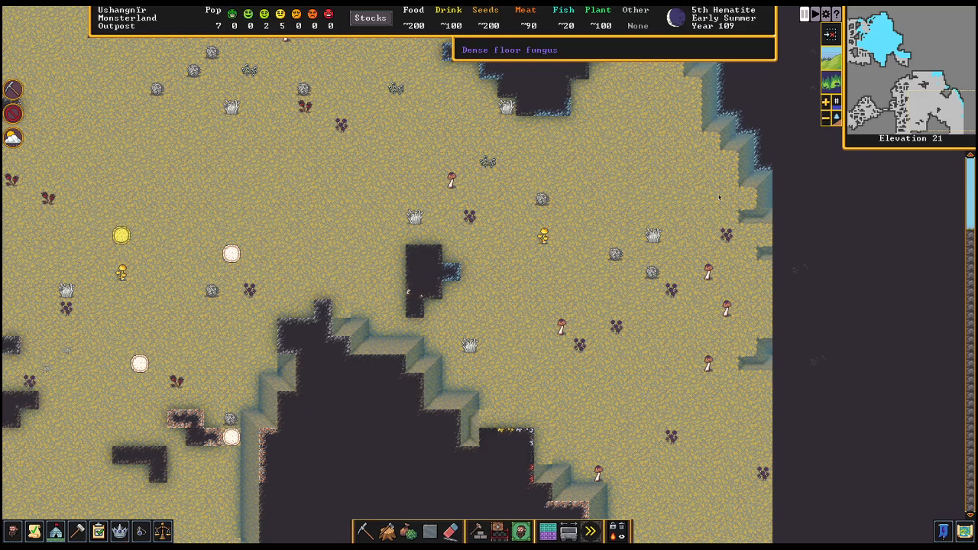
pyautogui.moveTo(724, 183)
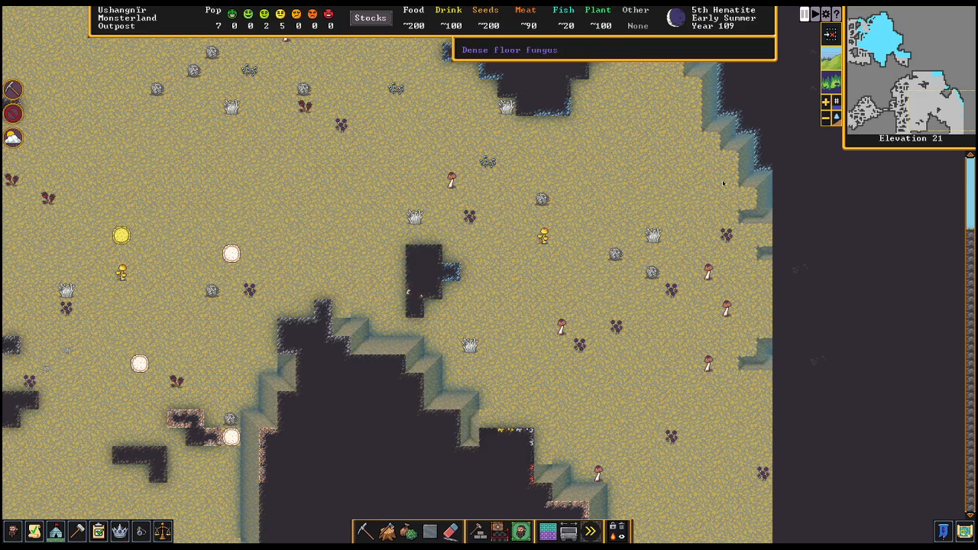
pyautogui.moveTo(557, 308)
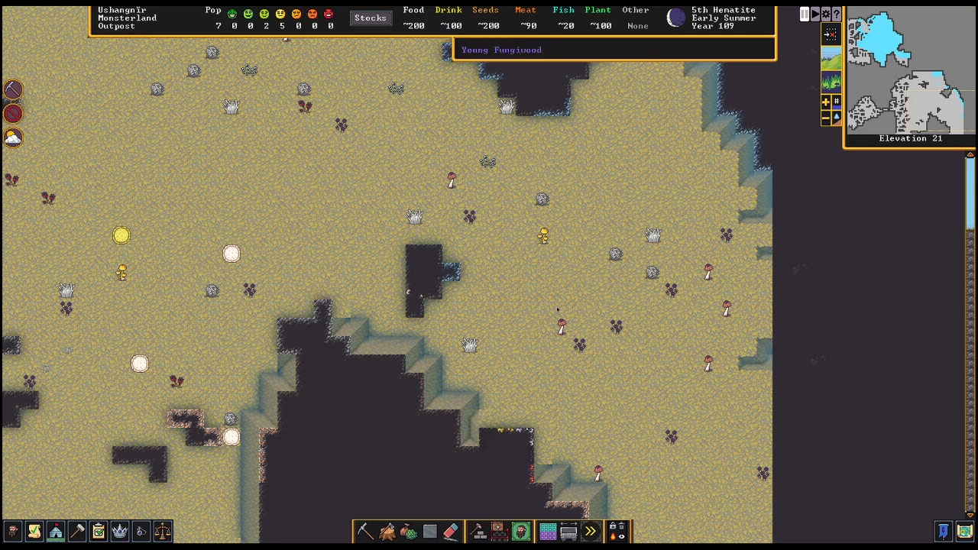
pyautogui.moveTo(654, 208)
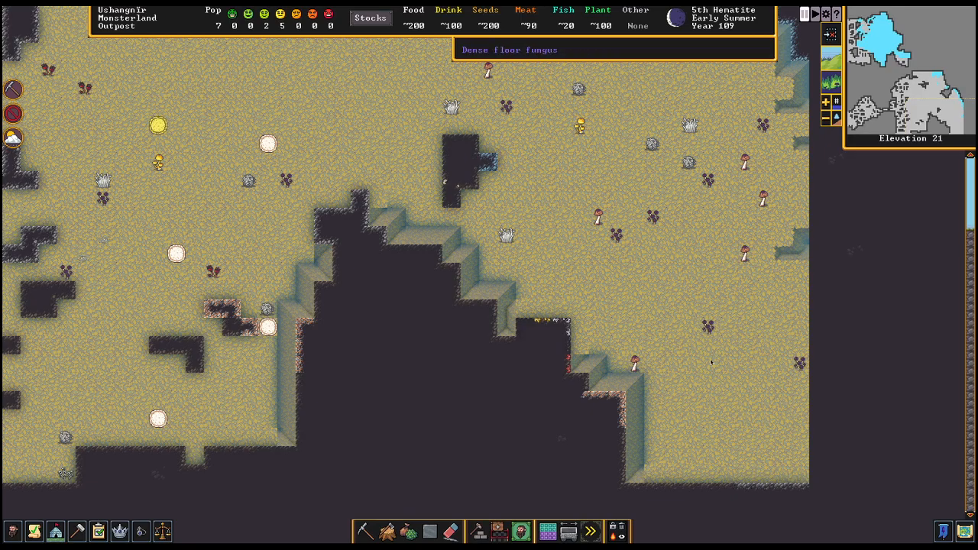
pyautogui.moveTo(761, 379)
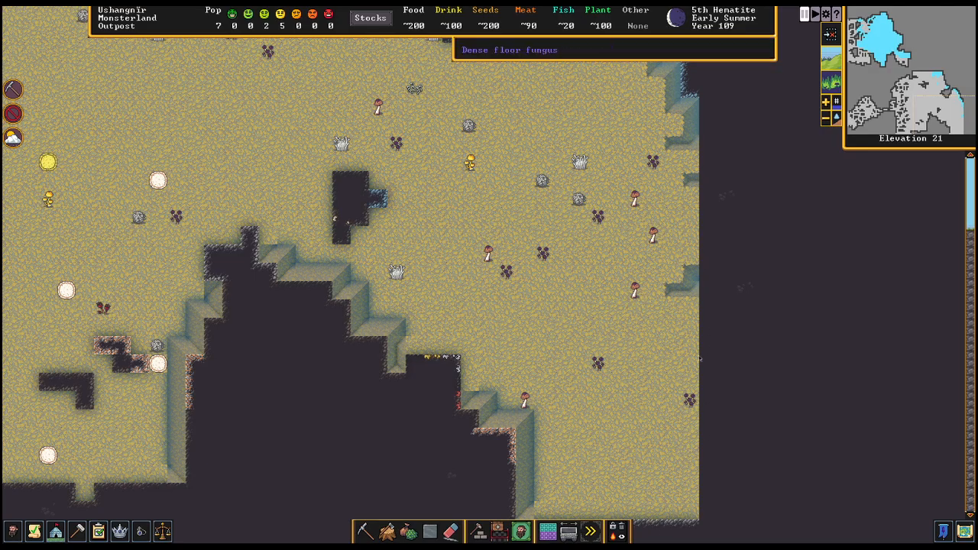
pyautogui.moveTo(675, 382)
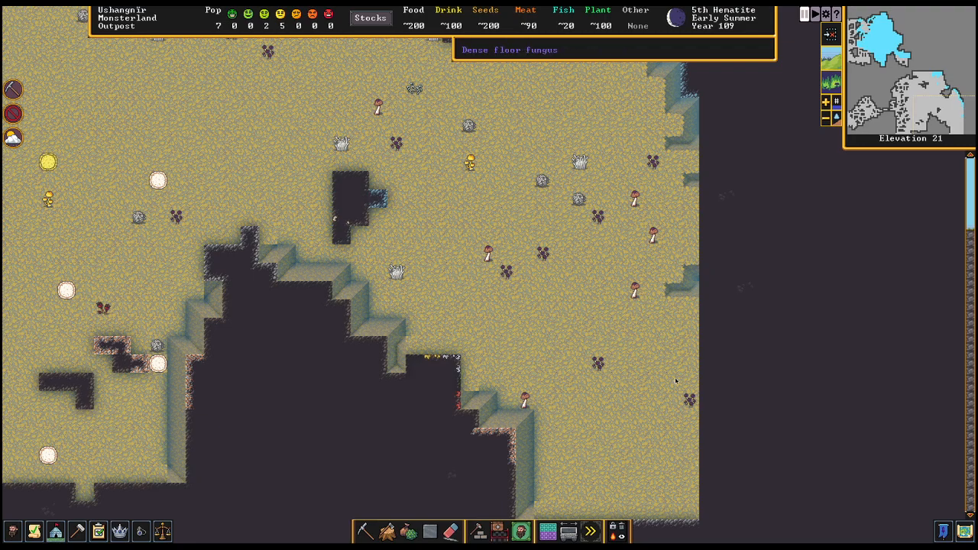
pyautogui.moveTo(668, 252)
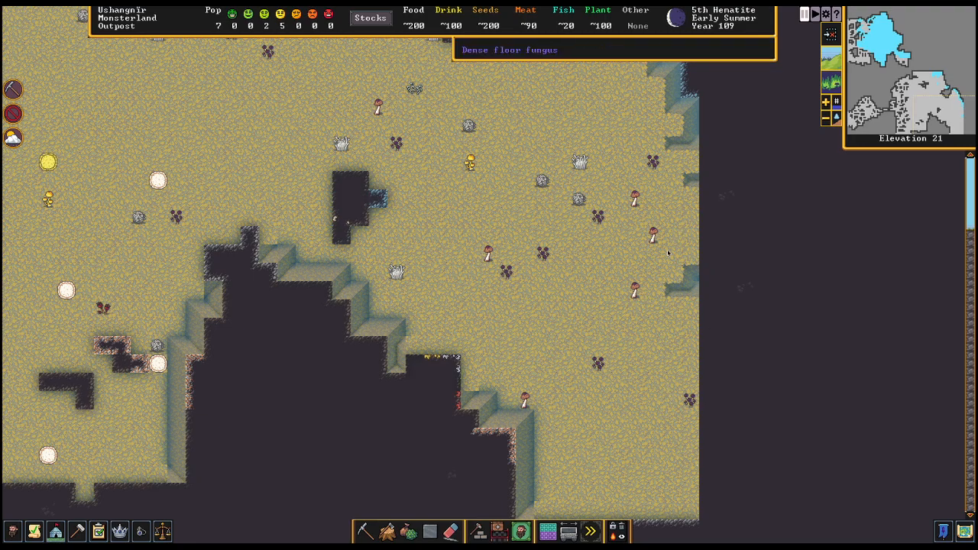
pyautogui.moveTo(672, 225)
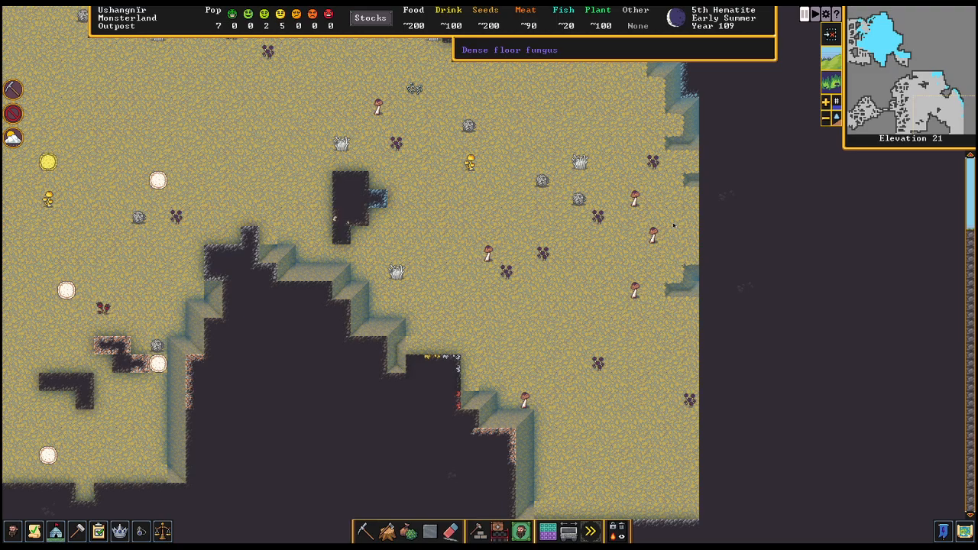
pyautogui.moveTo(436, 144)
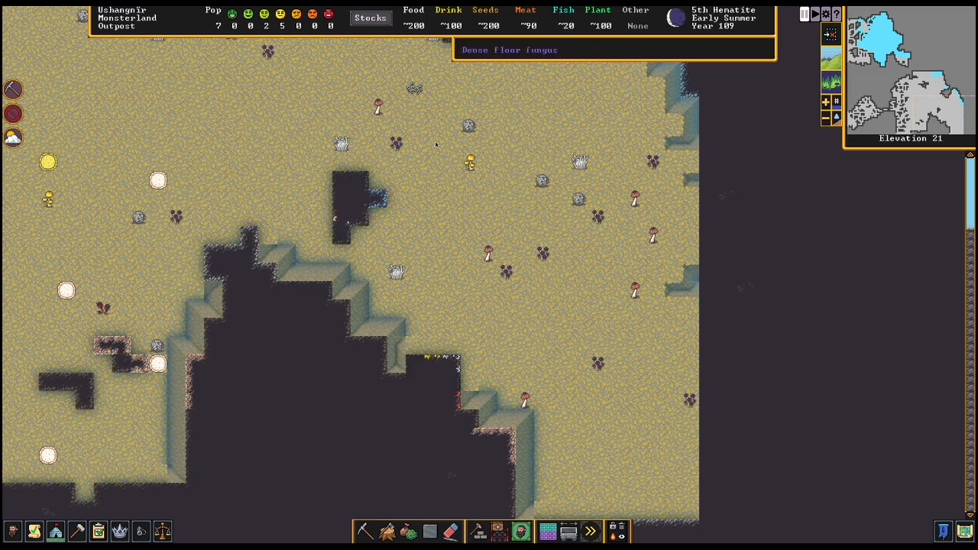
pyautogui.moveTo(261, 100)
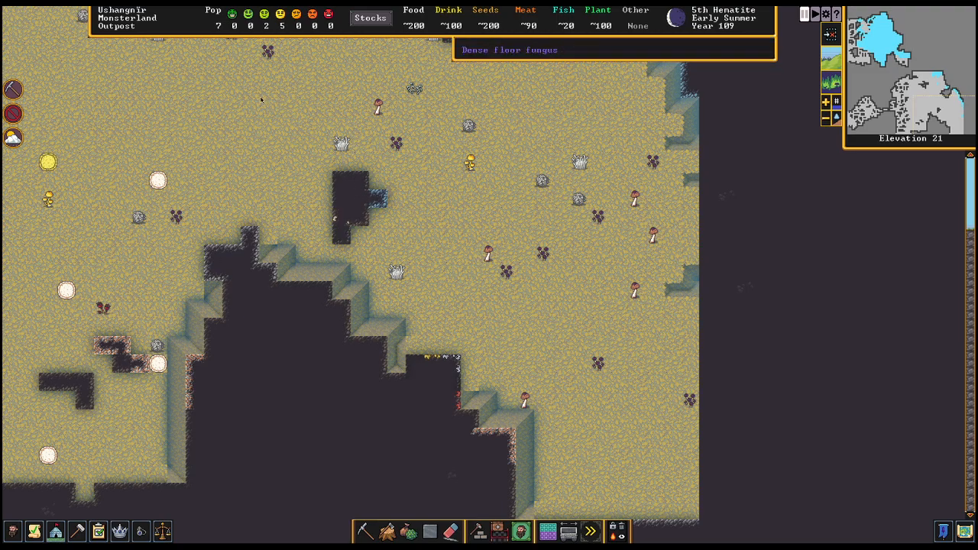
pyautogui.moveTo(249, 156)
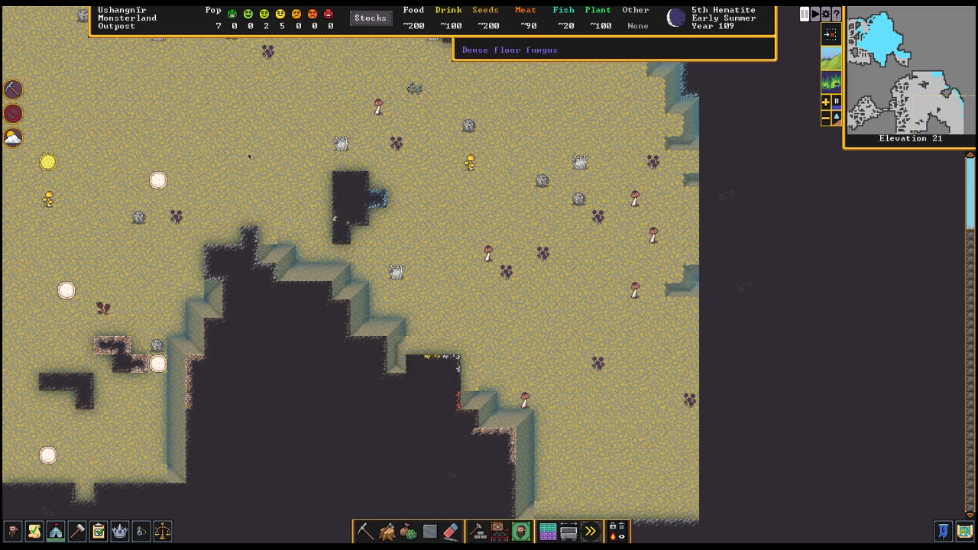
pyautogui.moveTo(635, 170)
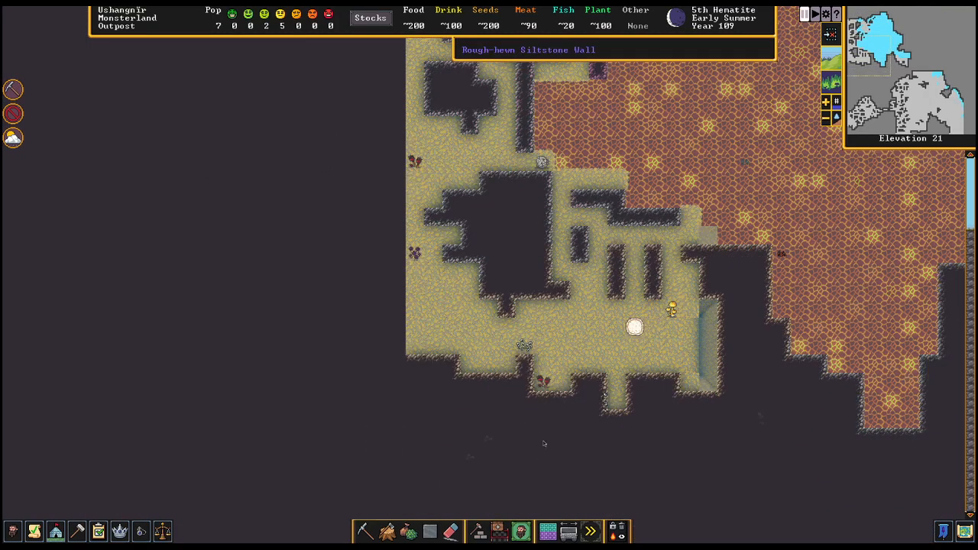
# Pan further across the elevation 21 cavern bordered by reddish-brown ground
pyautogui.scroll(-3)
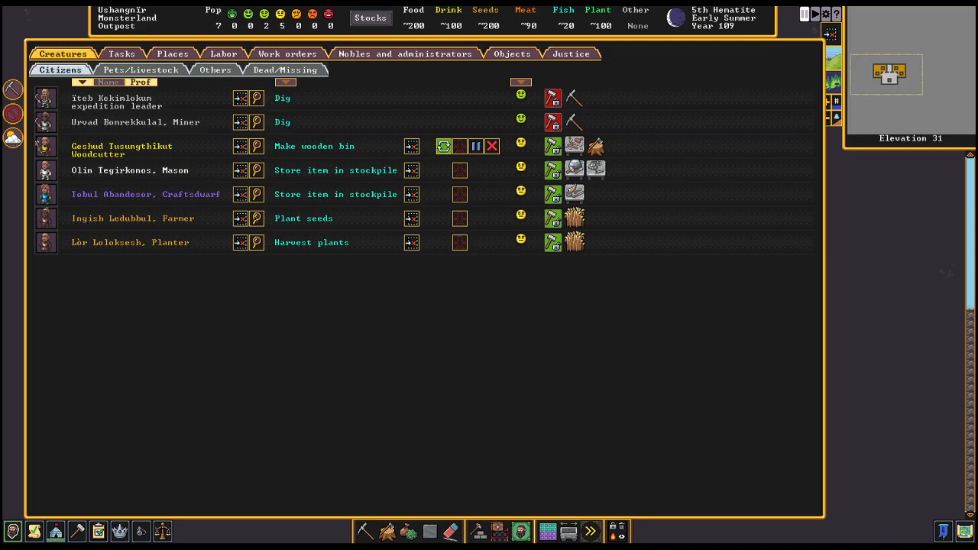
pyautogui.moveTo(312, 232)
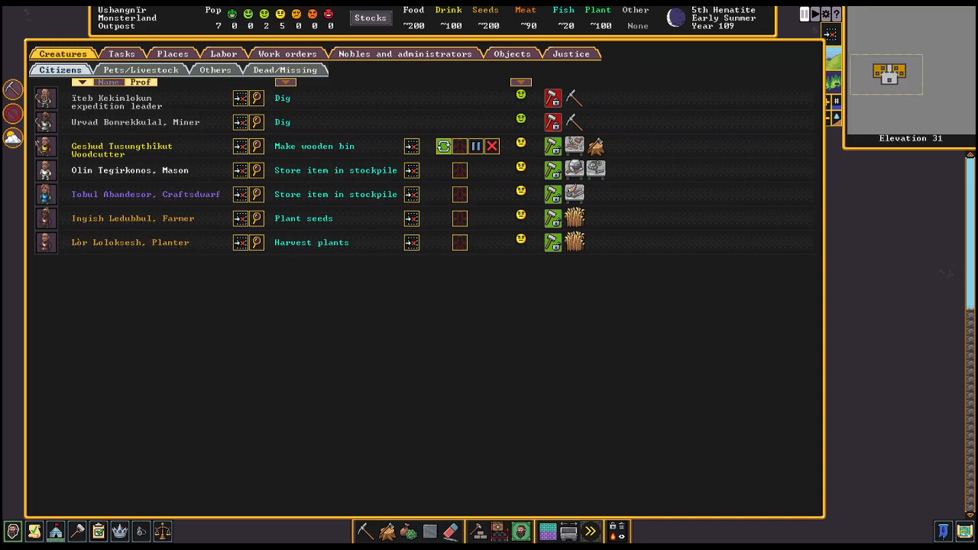
pyautogui.click(220, 54)
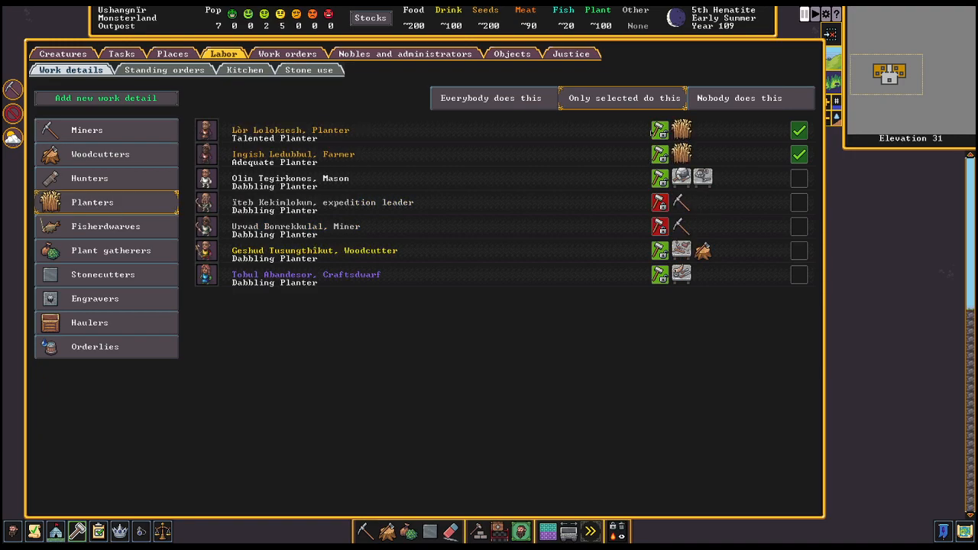
pyautogui.moveTo(336, 162)
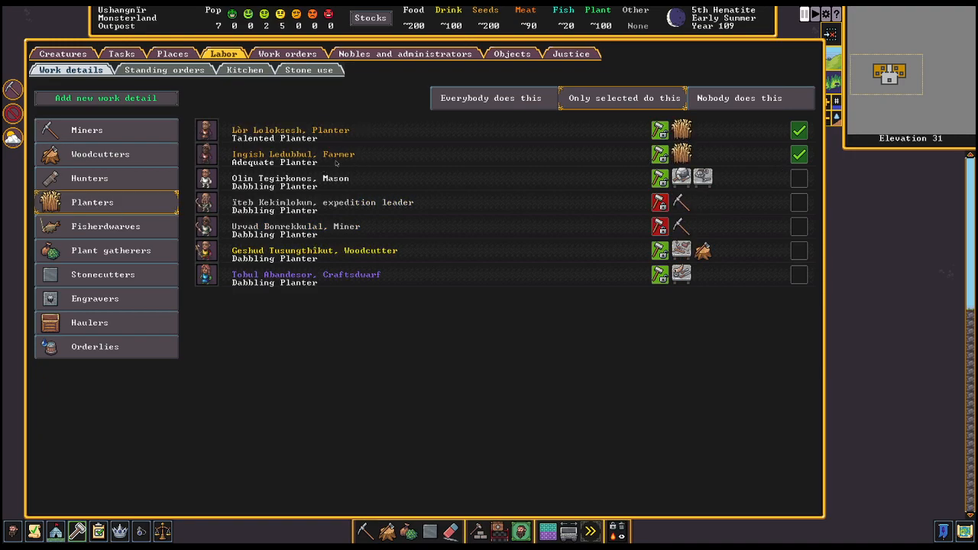
pyautogui.click(798, 152)
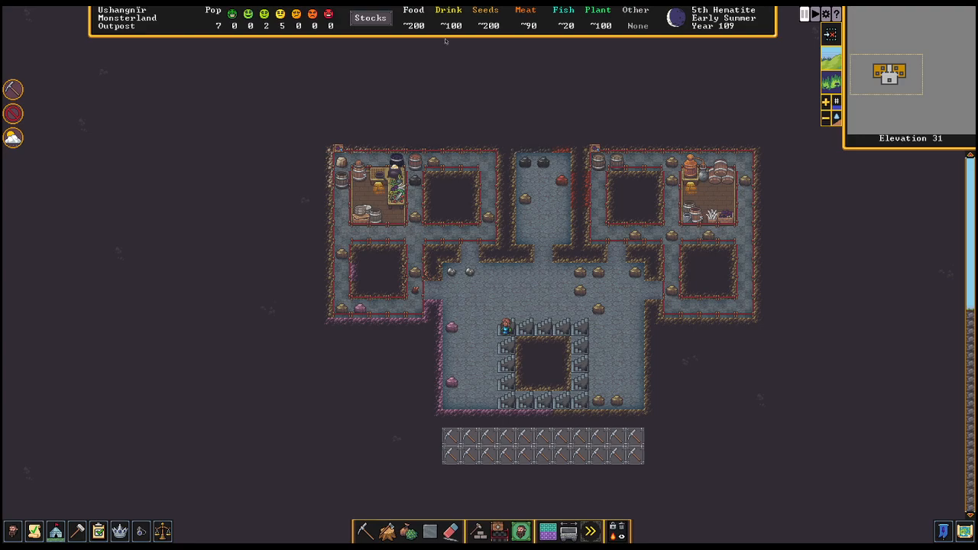
pyautogui.moveTo(428, 28)
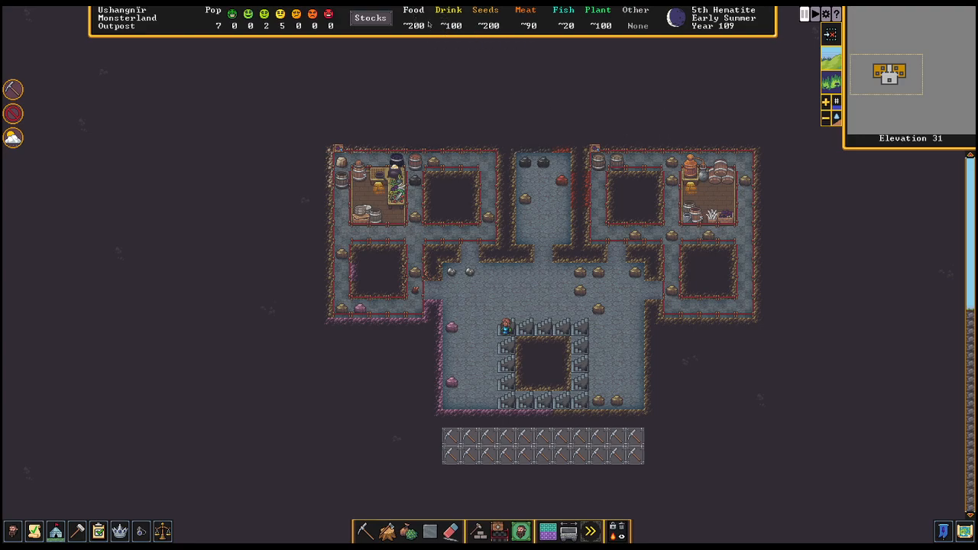
# Queue a repeating 'Brew drink from plant' task on the still and close its window
pyautogui.click(397, 183)
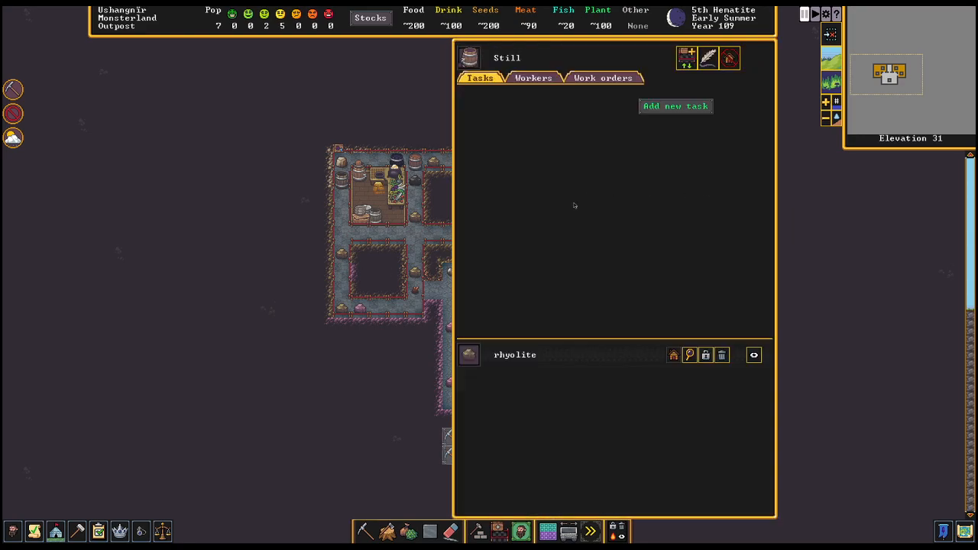
pyautogui.click(676, 105)
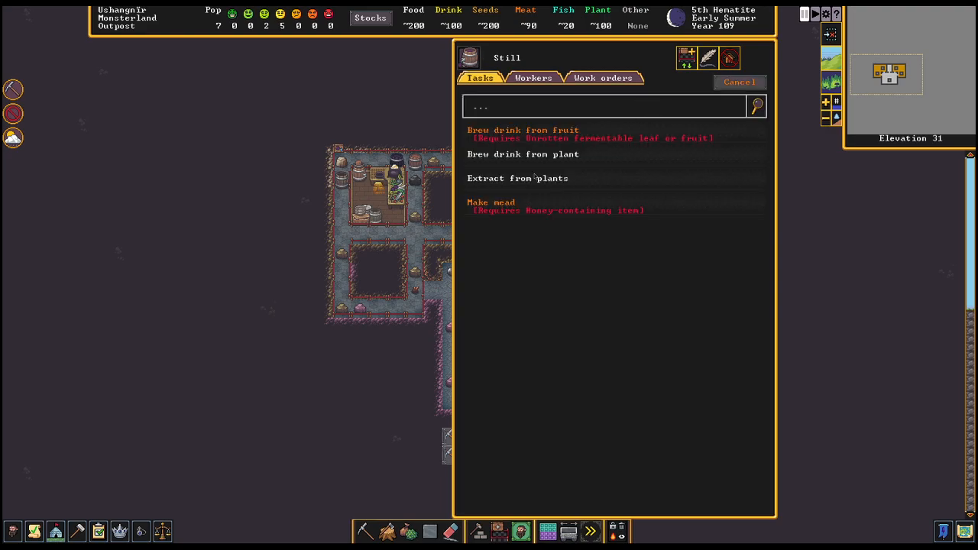
pyautogui.click(523, 155)
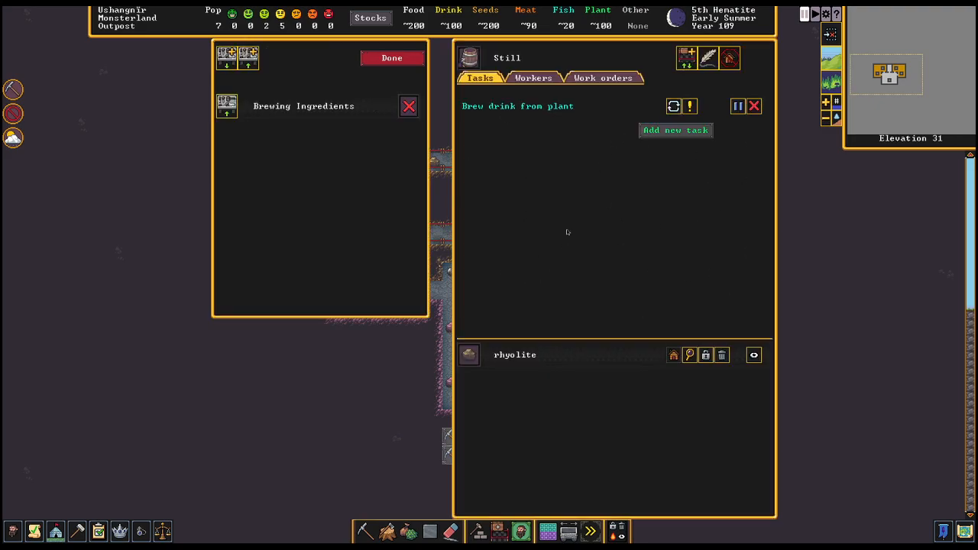
pyautogui.moveTo(526, 126)
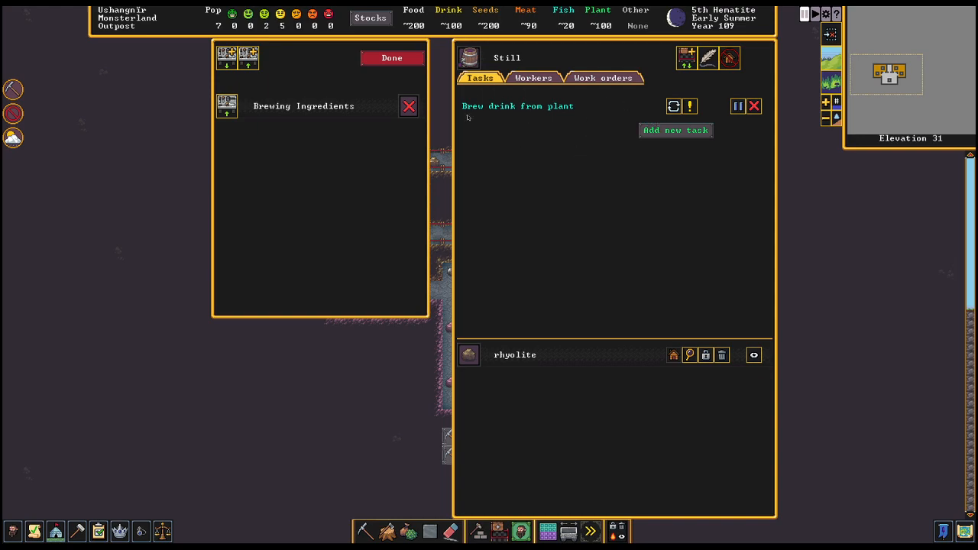
pyautogui.moveTo(697, 73)
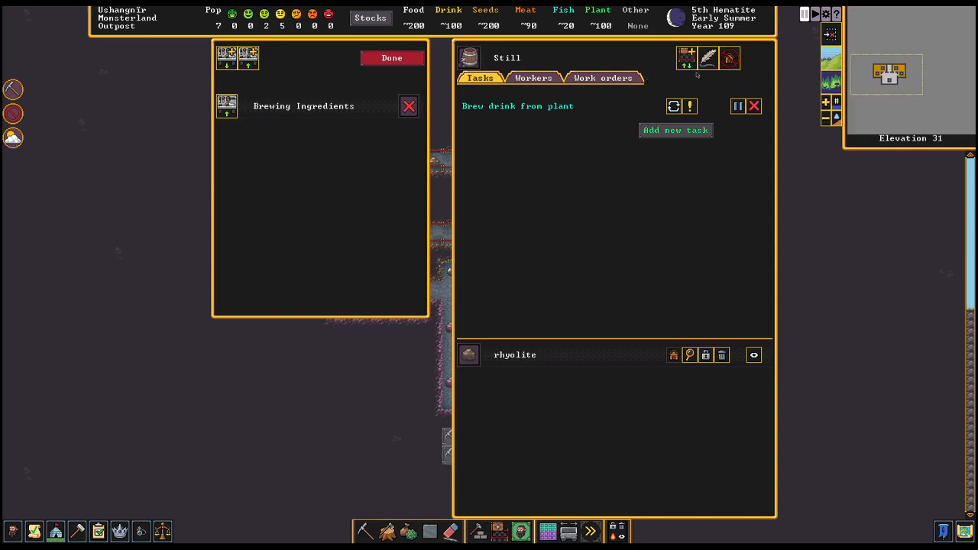
pyautogui.moveTo(682, 58)
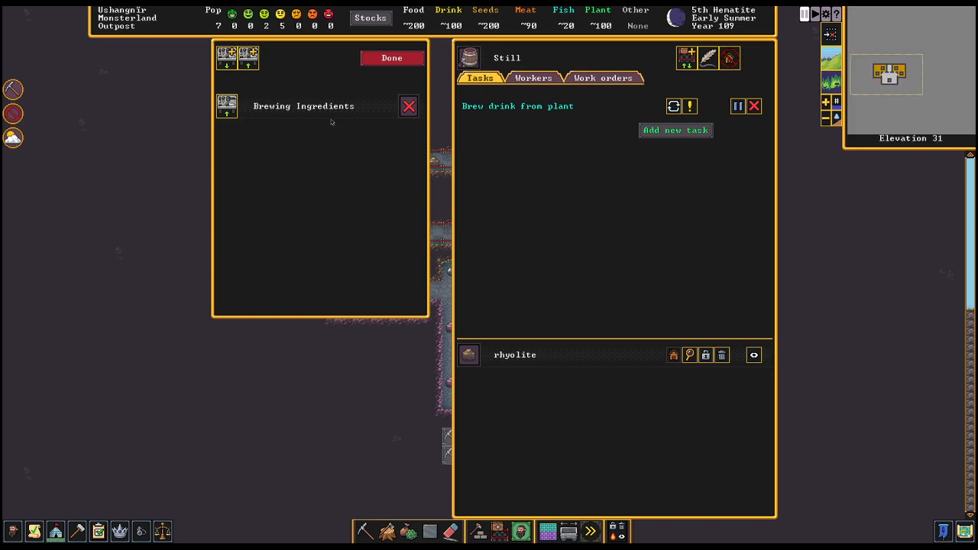
pyautogui.moveTo(296, 119)
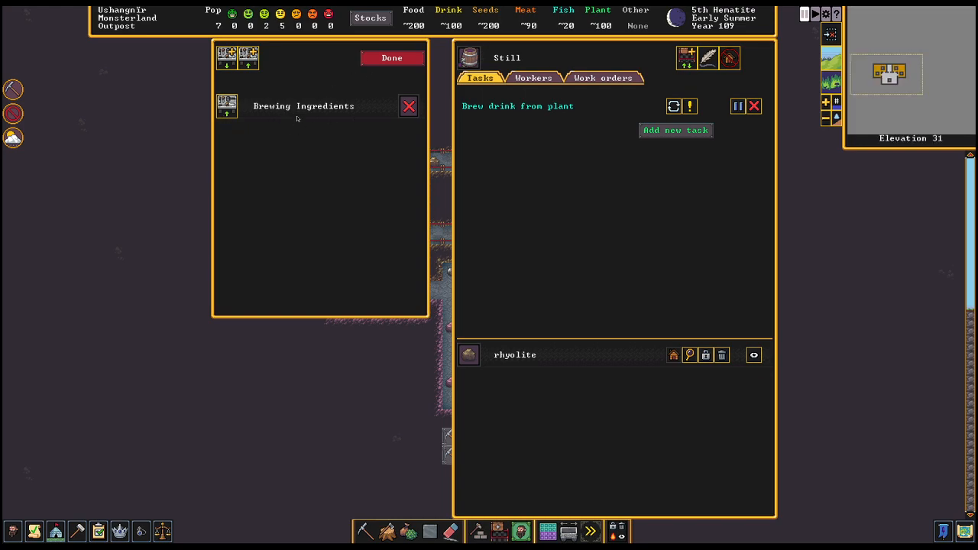
pyautogui.click(391, 58)
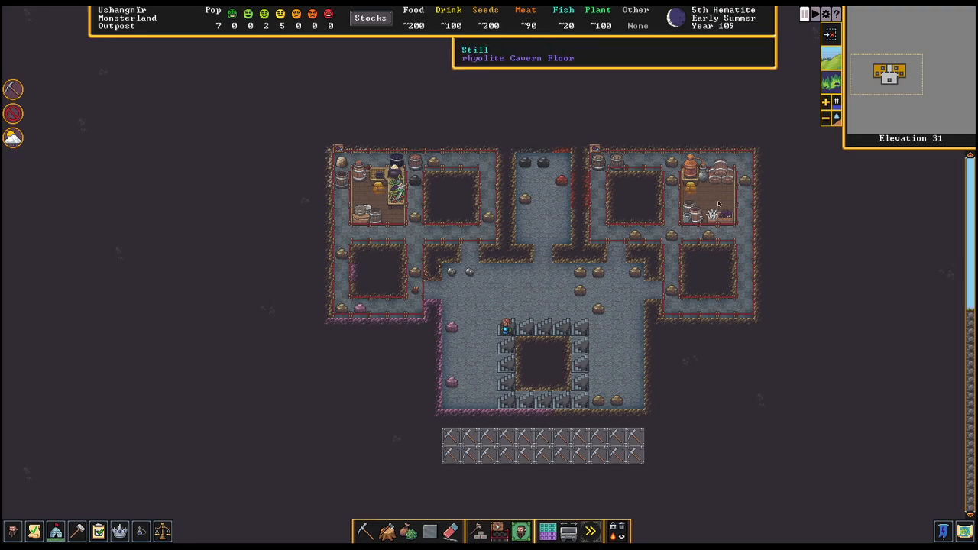
pyautogui.moveTo(705, 191)
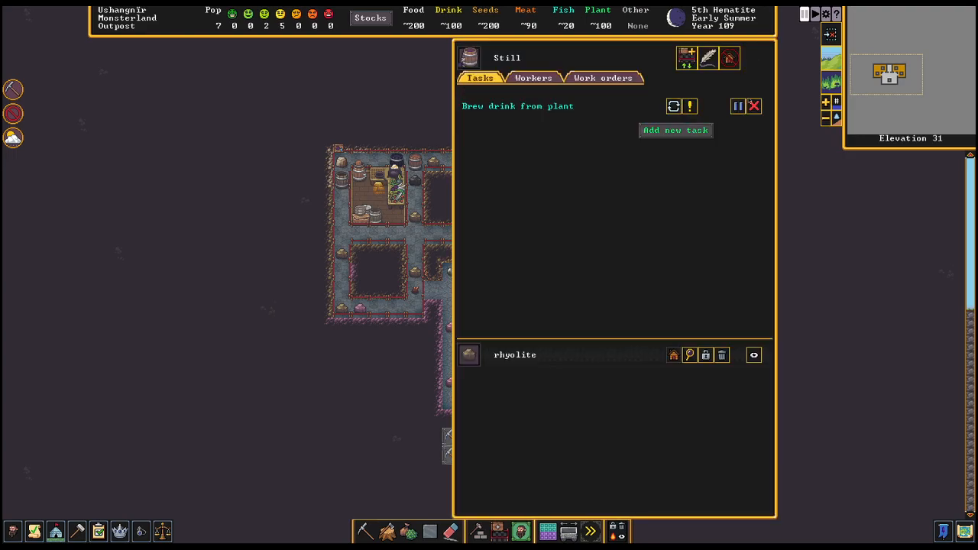
pyautogui.moveTo(689, 107)
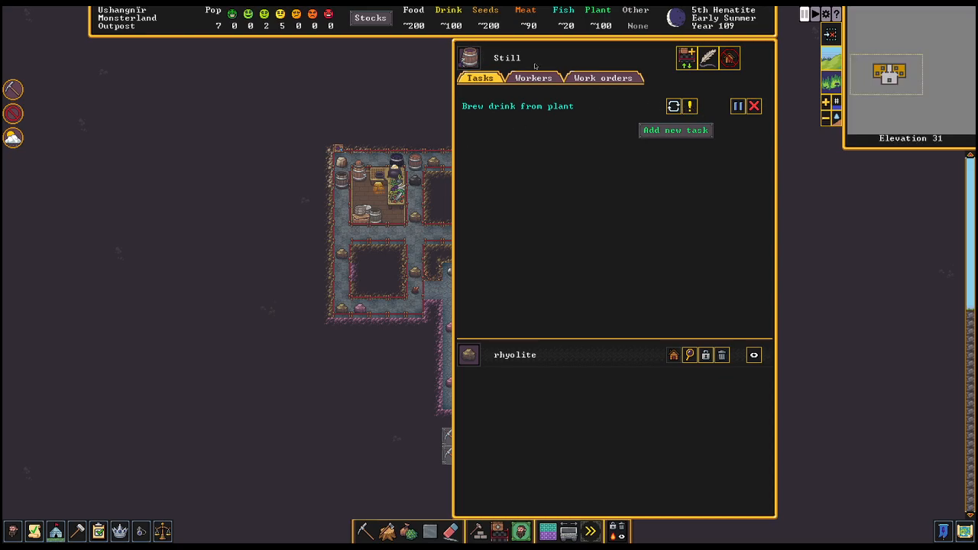
# Review the still's worker assignments, which leave it free for any of the seven citizens
pyautogui.click(532, 76)
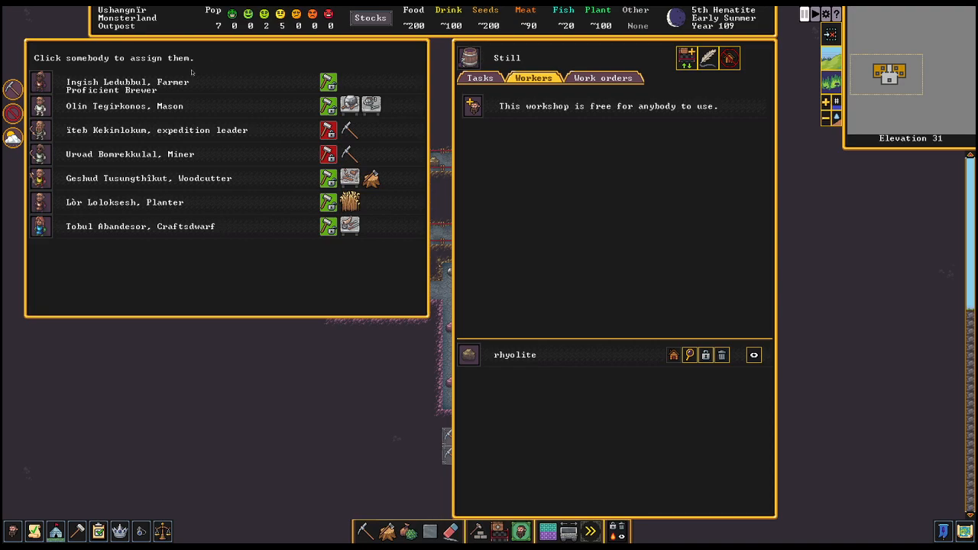
pyautogui.moveTo(193, 196)
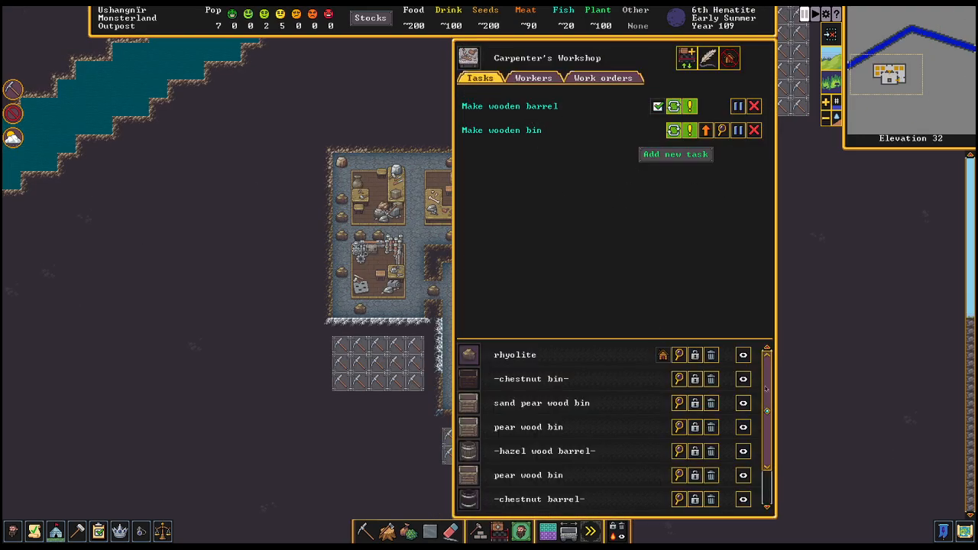
pyautogui.scroll(-3)
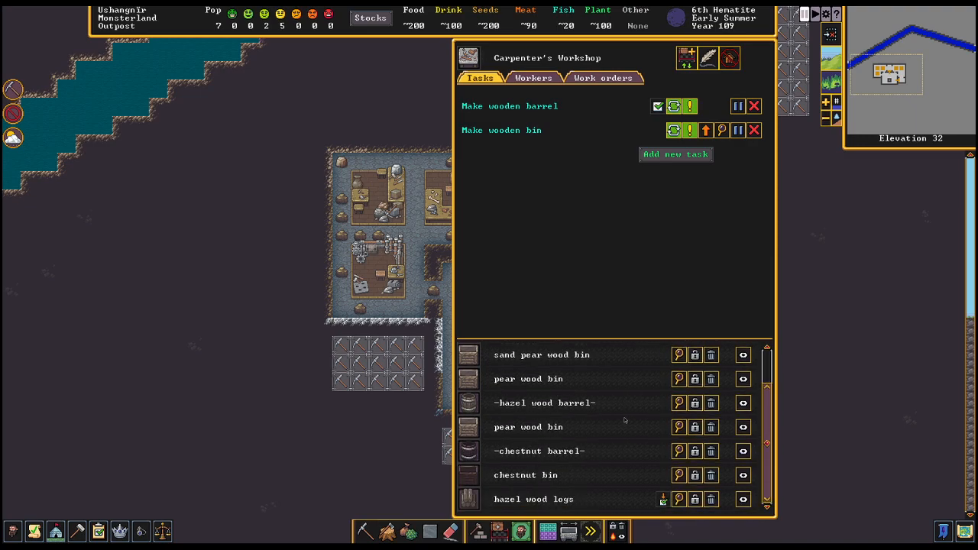
pyautogui.moveTo(588, 455)
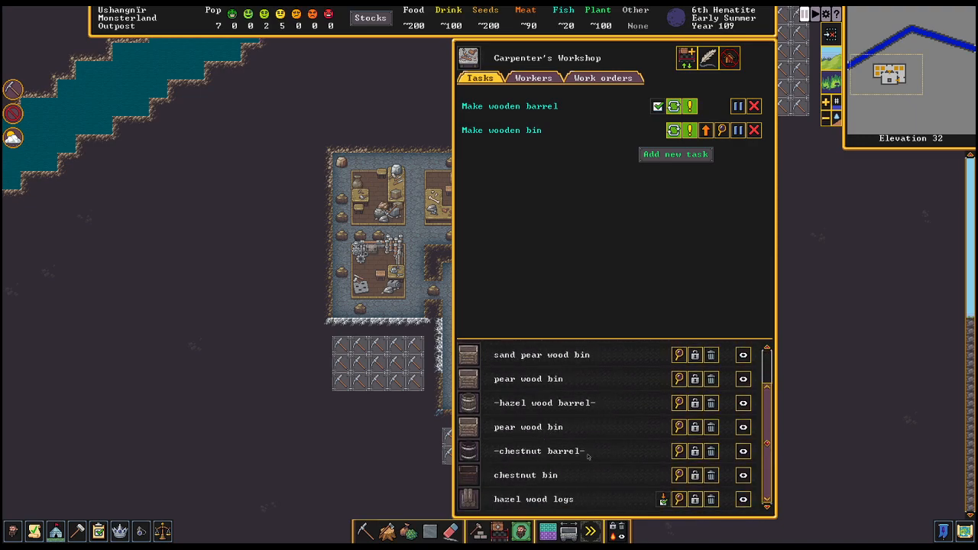
pyautogui.moveTo(654, 406)
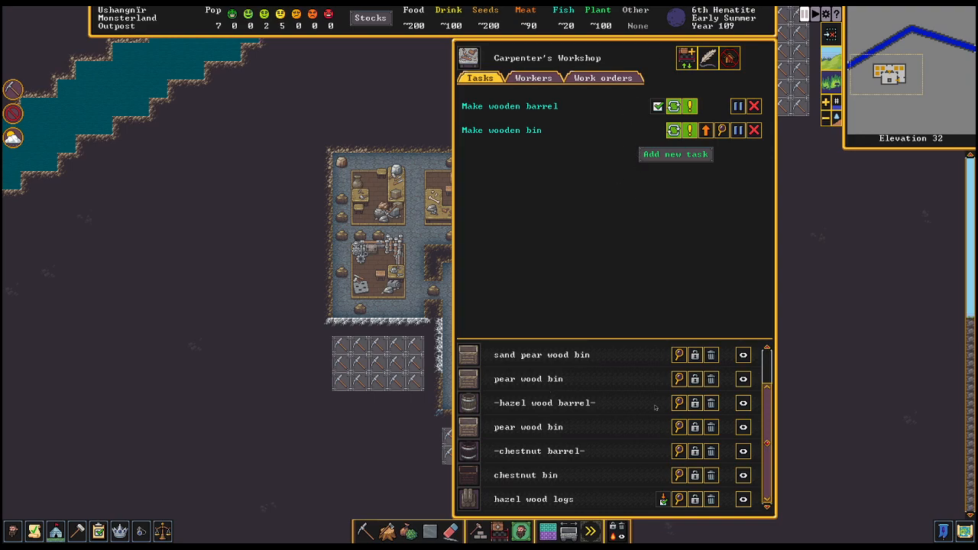
pyautogui.moveTo(504, 363)
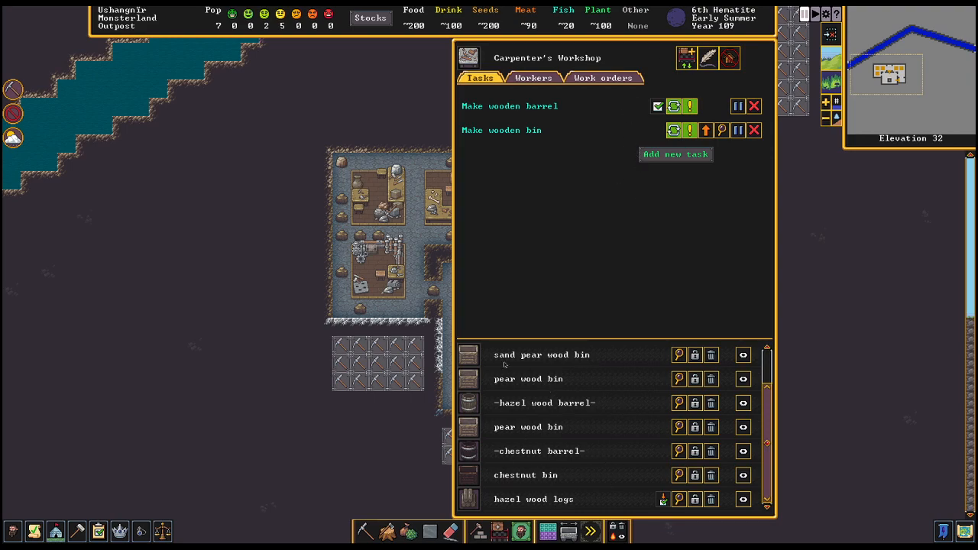
pyautogui.moveTo(305, 431)
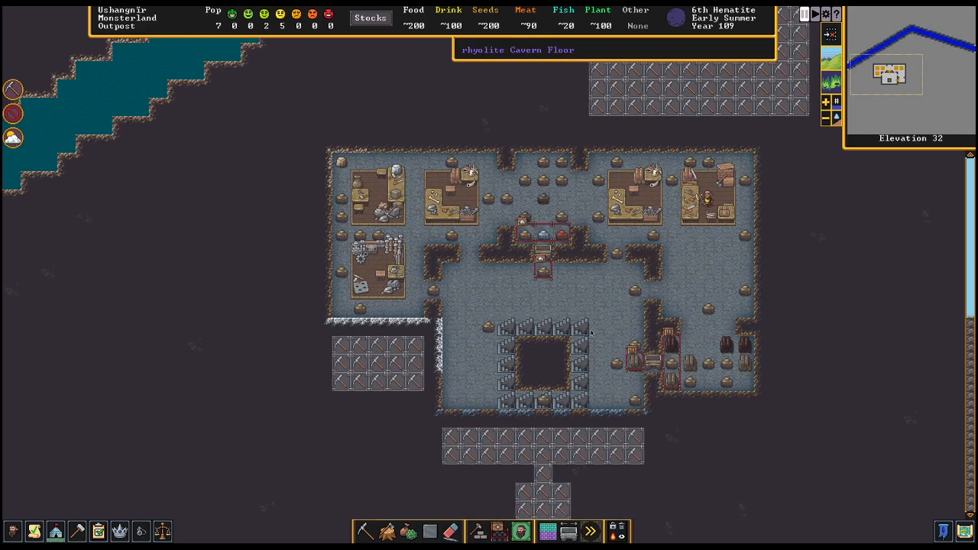
pyautogui.moveTo(599, 416)
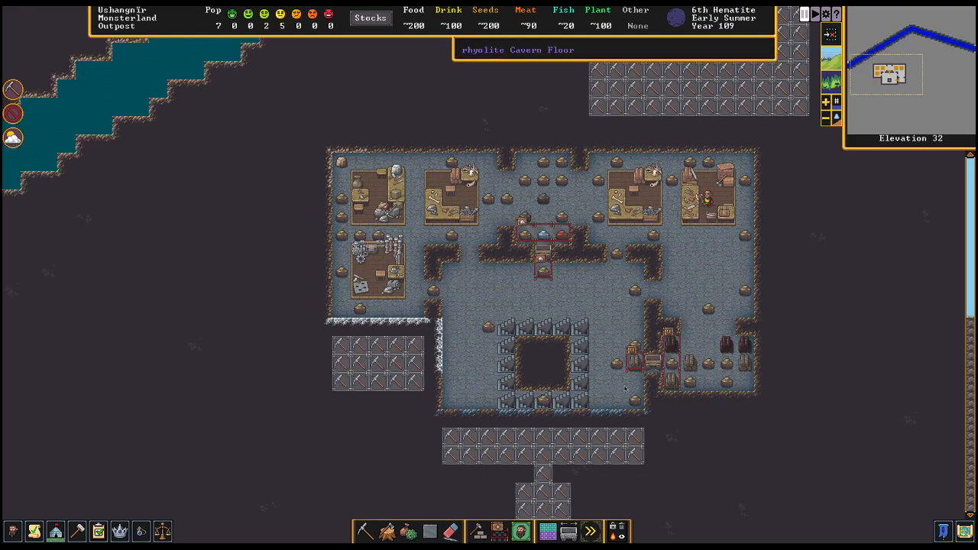
pyautogui.moveTo(501, 315)
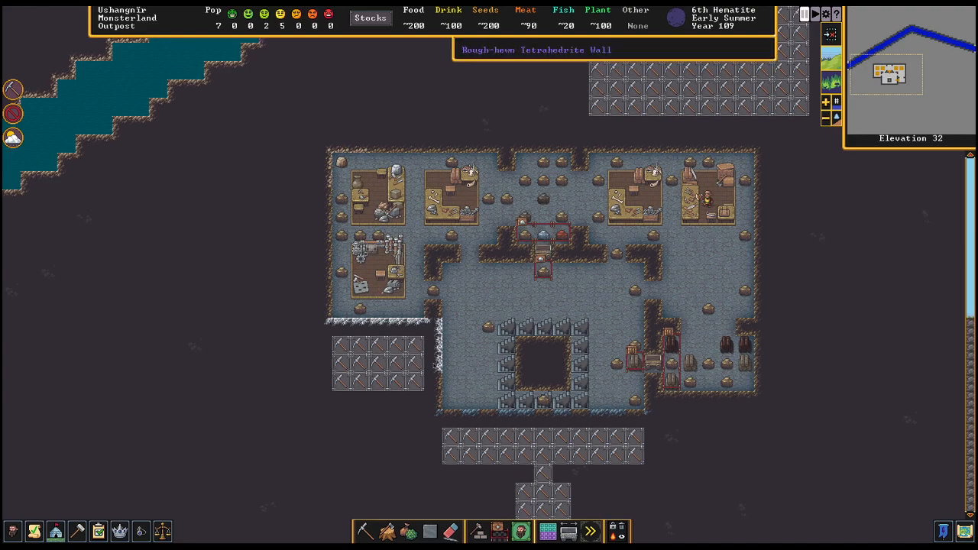
pyautogui.moveTo(488, 395)
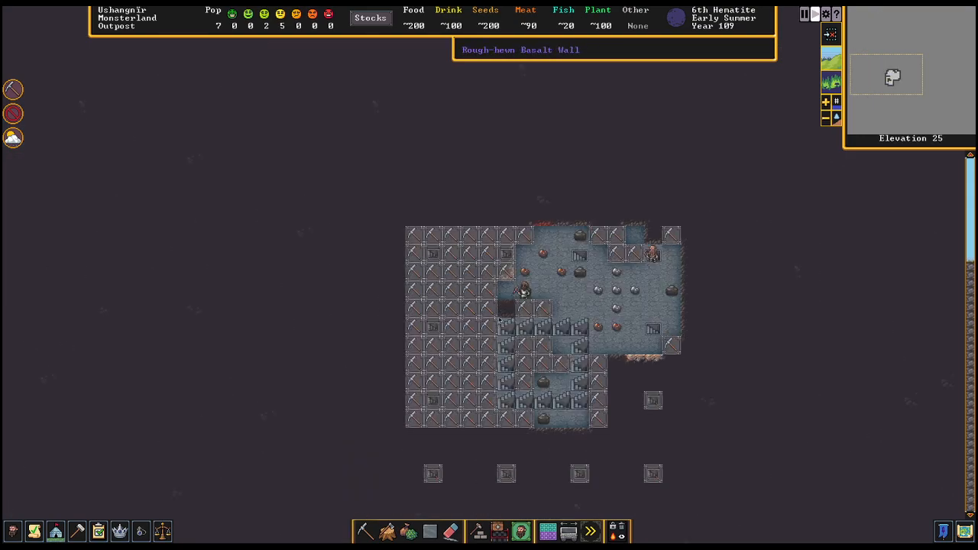
pyautogui.moveTo(523, 287)
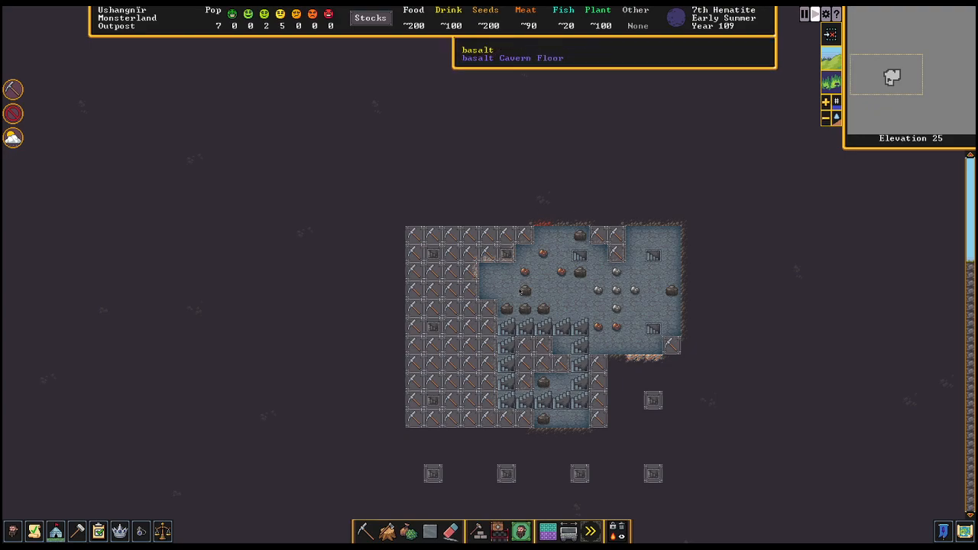
pyautogui.moveTo(520, 290)
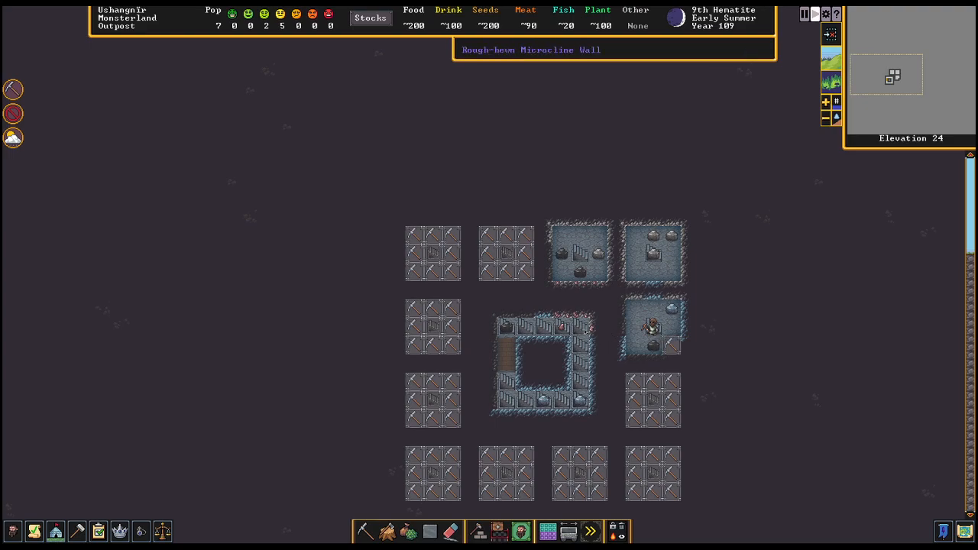
# Place beds in the bedroom chambers around the central square on elevation 24
pyautogui.click(480, 532)
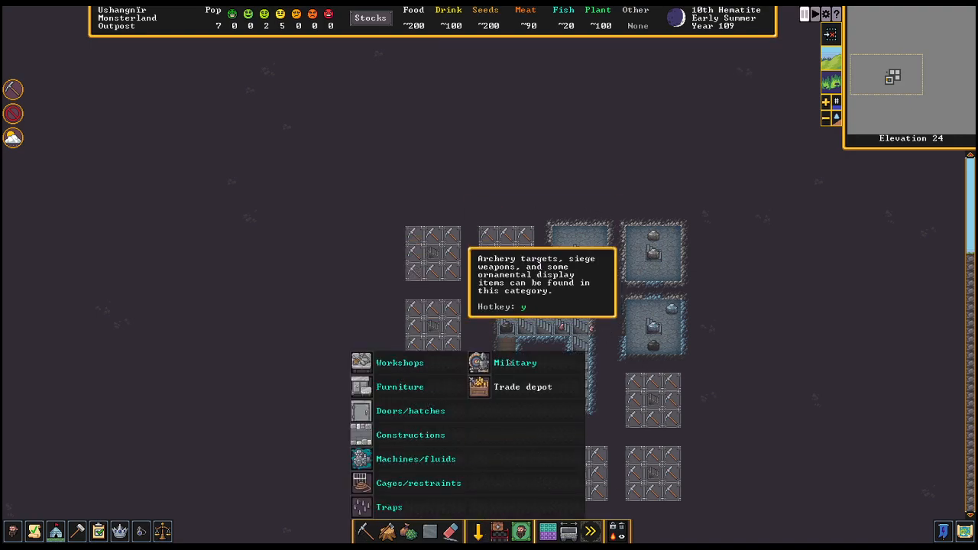
pyautogui.moveTo(401, 363)
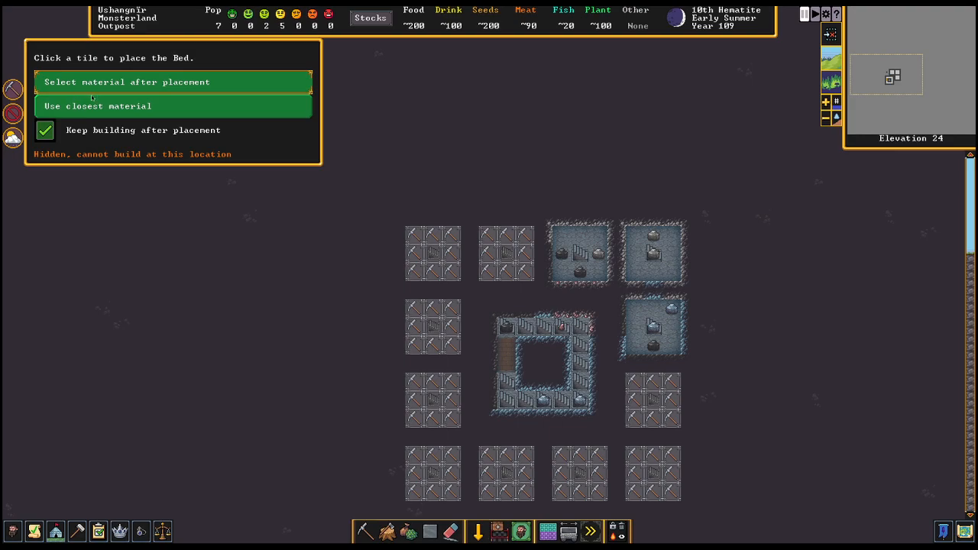
pyautogui.moveTo(339, 180)
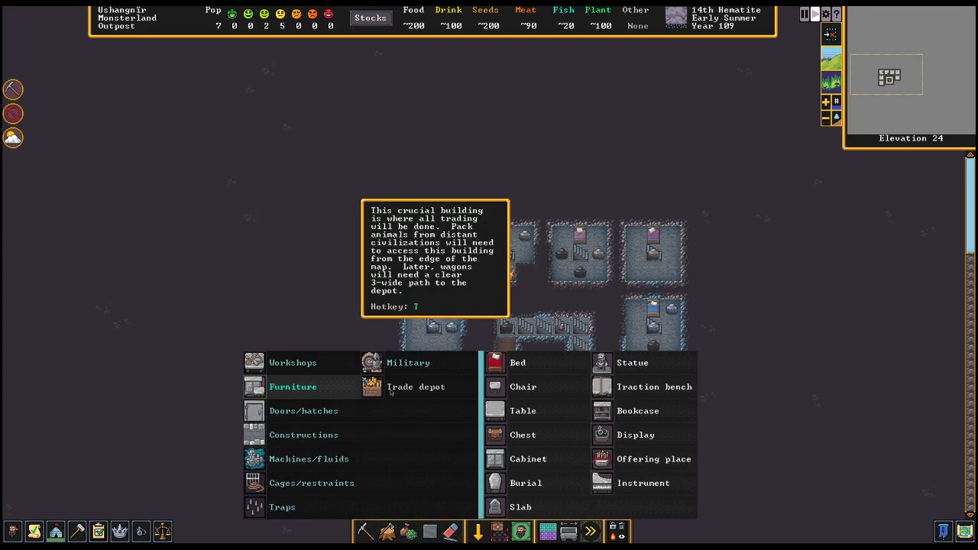
pyautogui.click(514, 364)
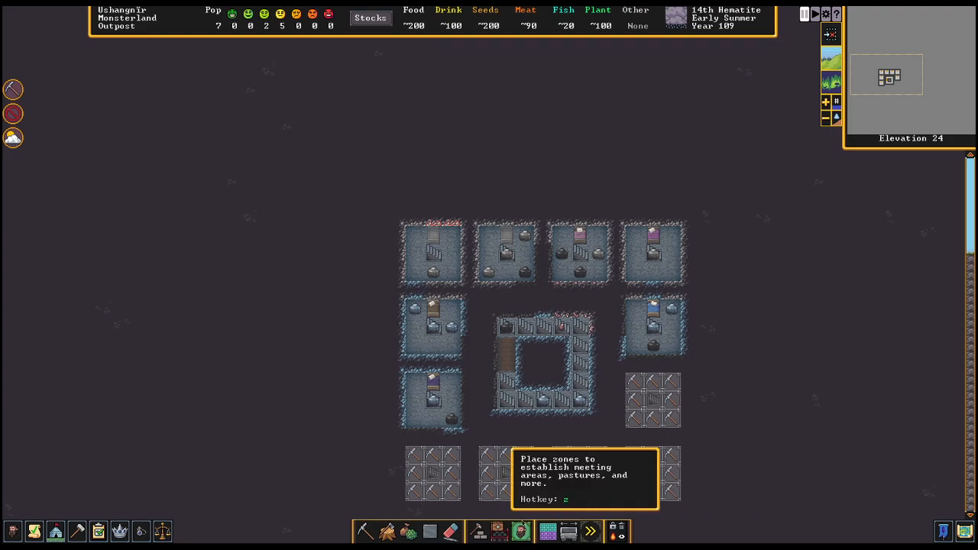
# Zone the top-left room and the room beside it each as a bedroom
pyautogui.click(538, 532)
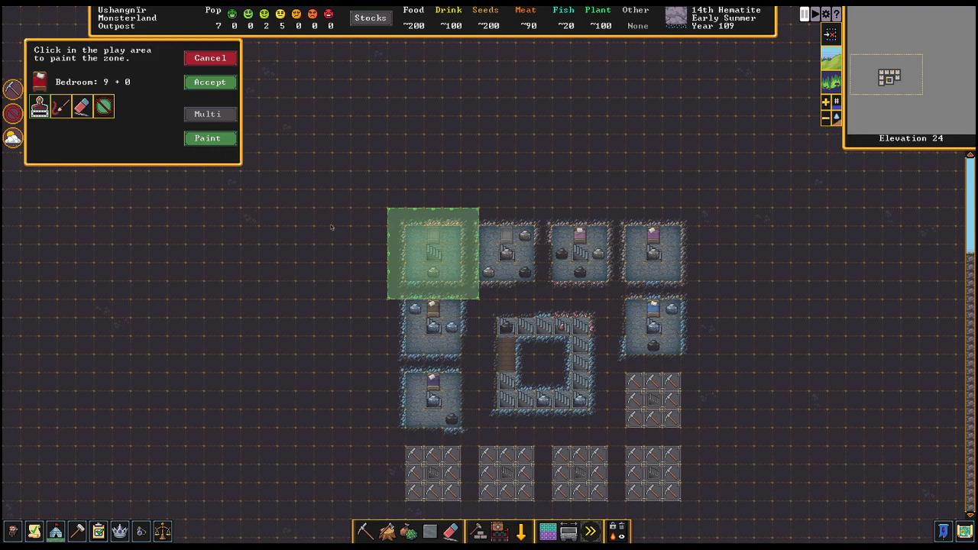
pyautogui.moveTo(475, 248)
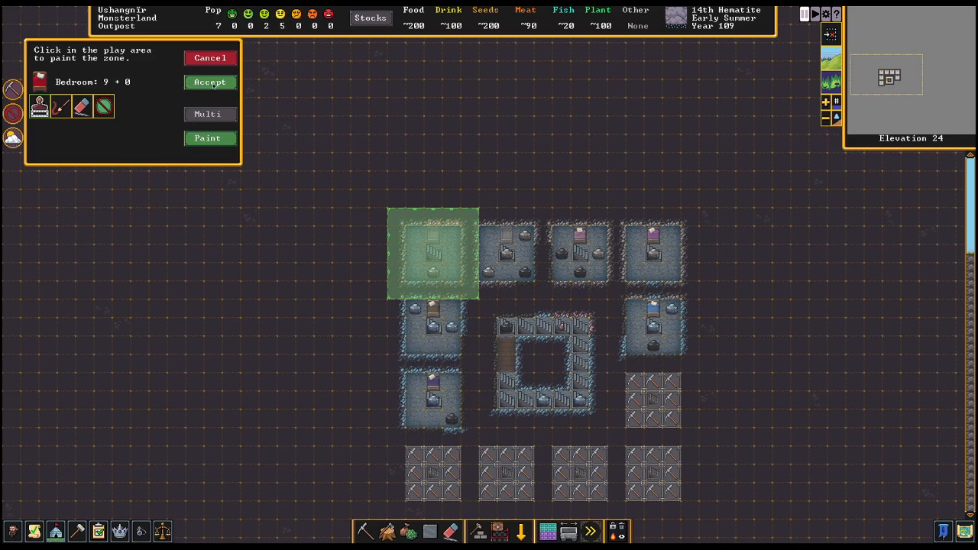
pyautogui.click(211, 83)
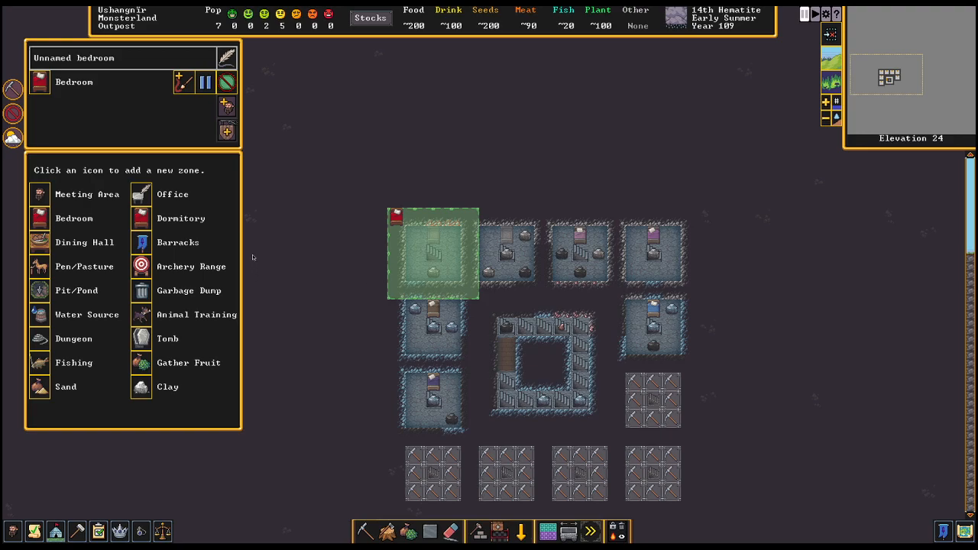
pyautogui.moveTo(67, 233)
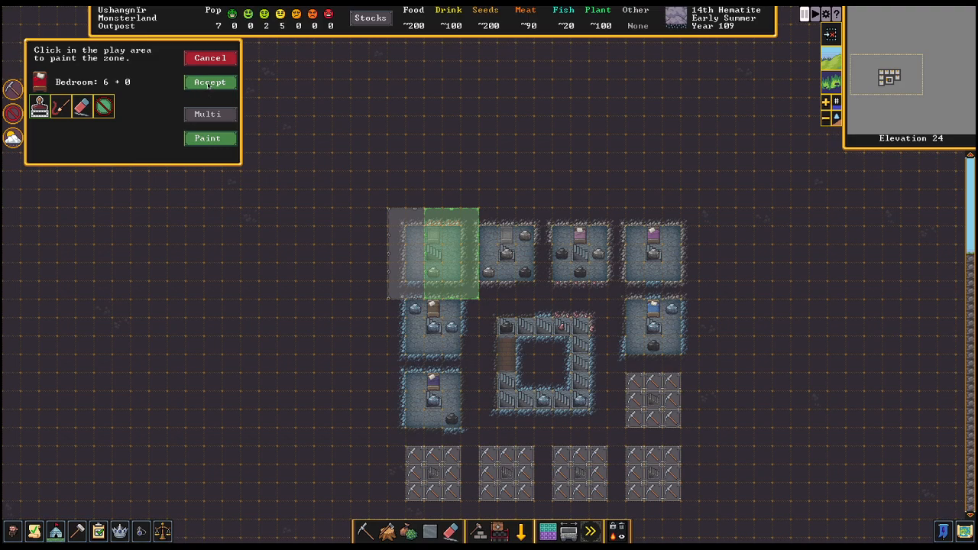
pyautogui.click(210, 83)
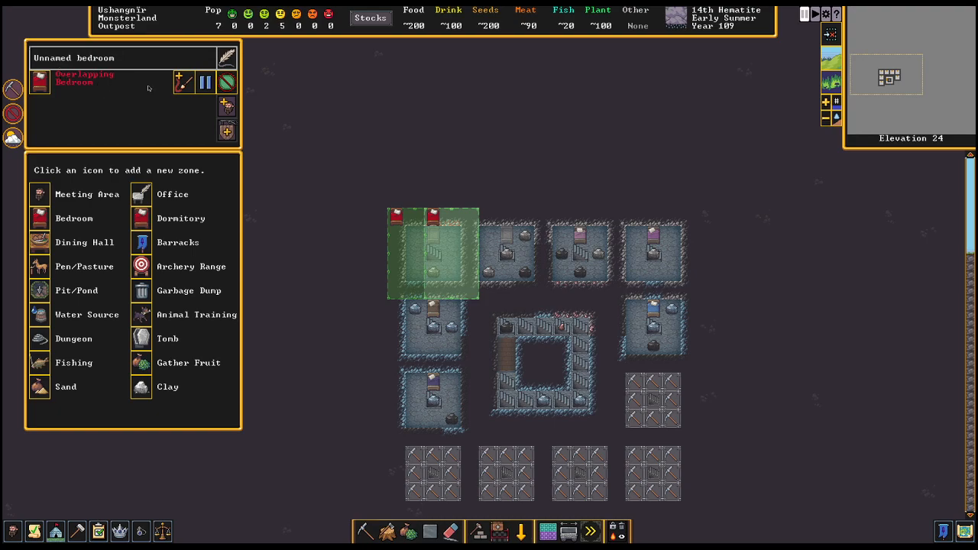
pyautogui.moveTo(480, 196)
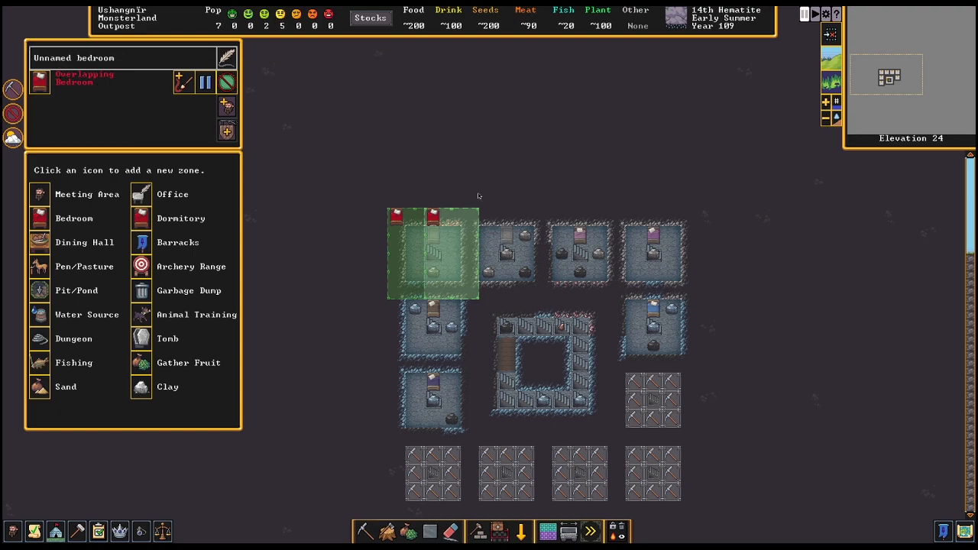
pyautogui.moveTo(446, 248)
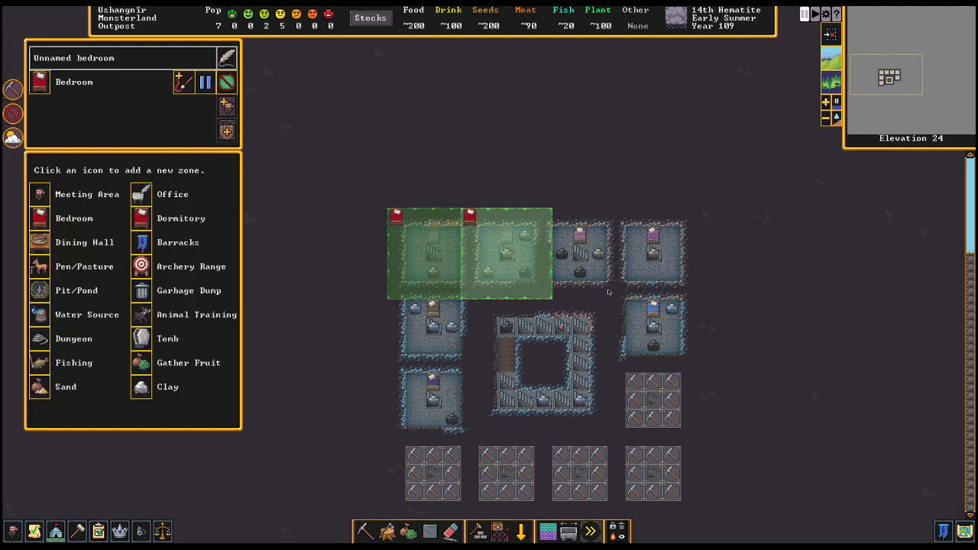
pyautogui.moveTo(471, 266)
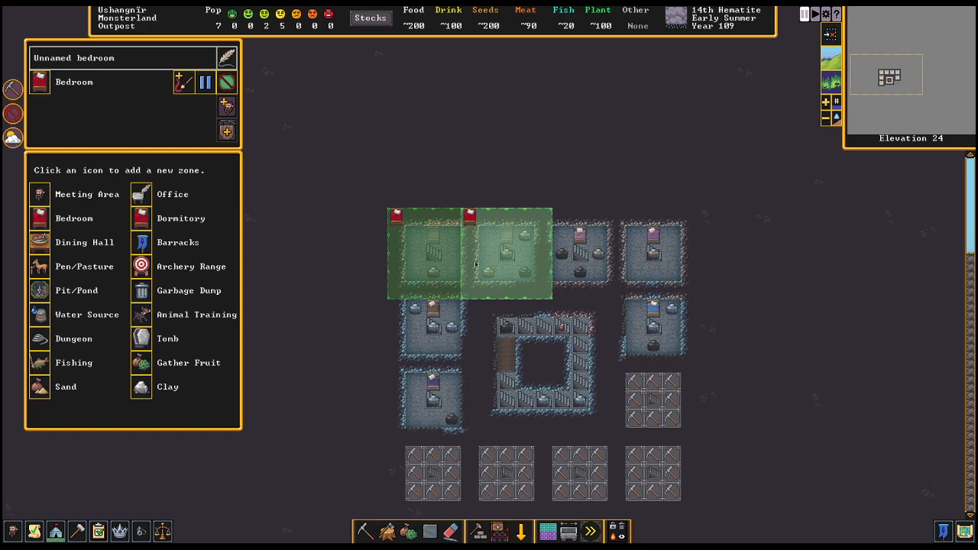
pyautogui.moveTo(483, 287)
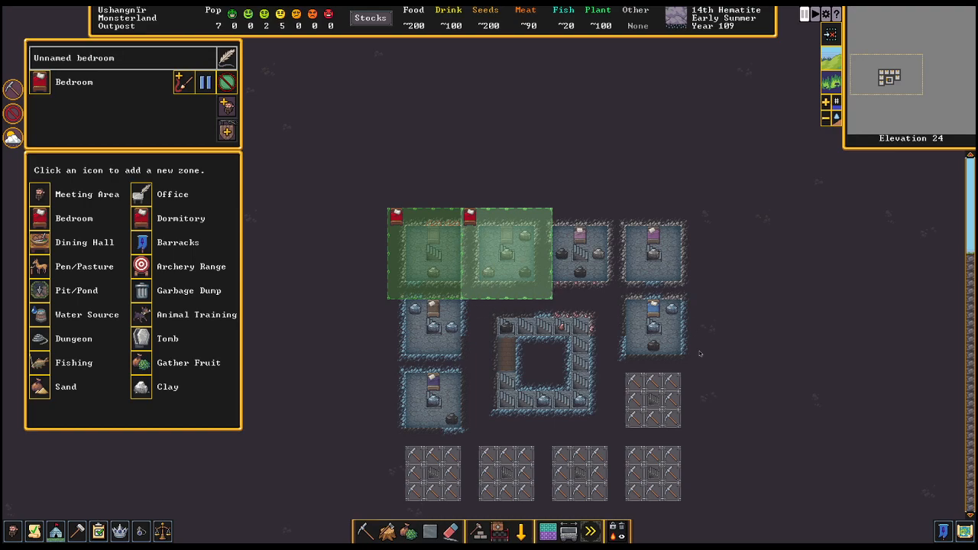
pyautogui.moveTo(412, 287)
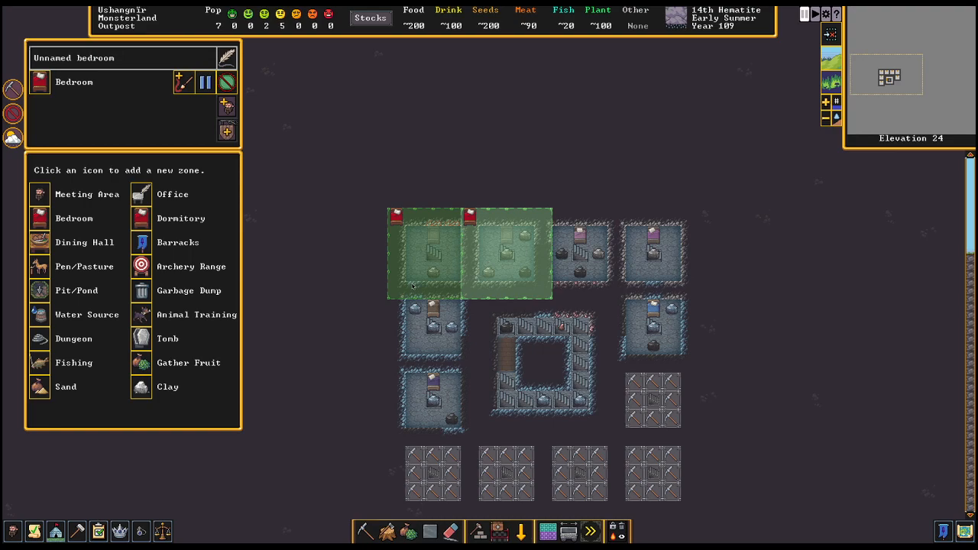
pyautogui.moveTo(113, 144)
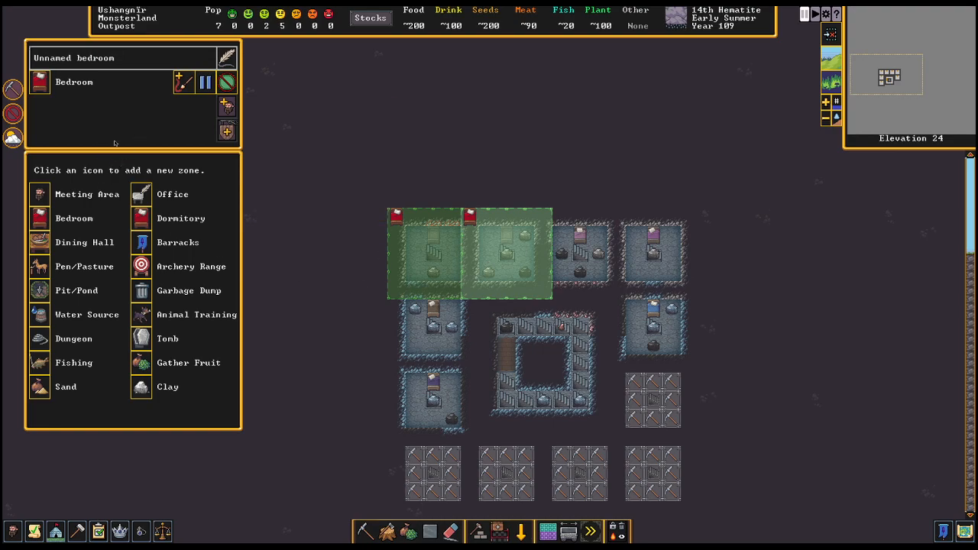
pyautogui.moveTo(523, 252)
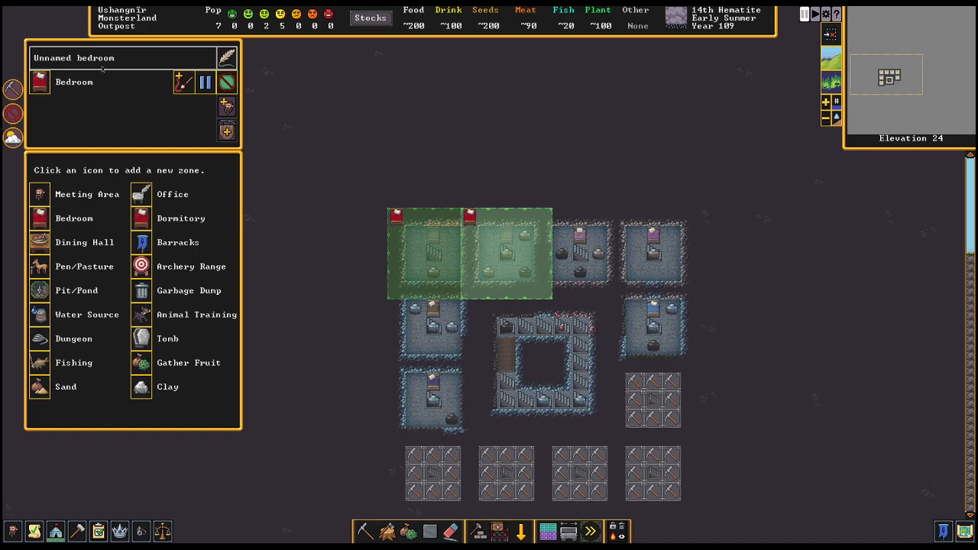
pyautogui.moveTo(281, 153)
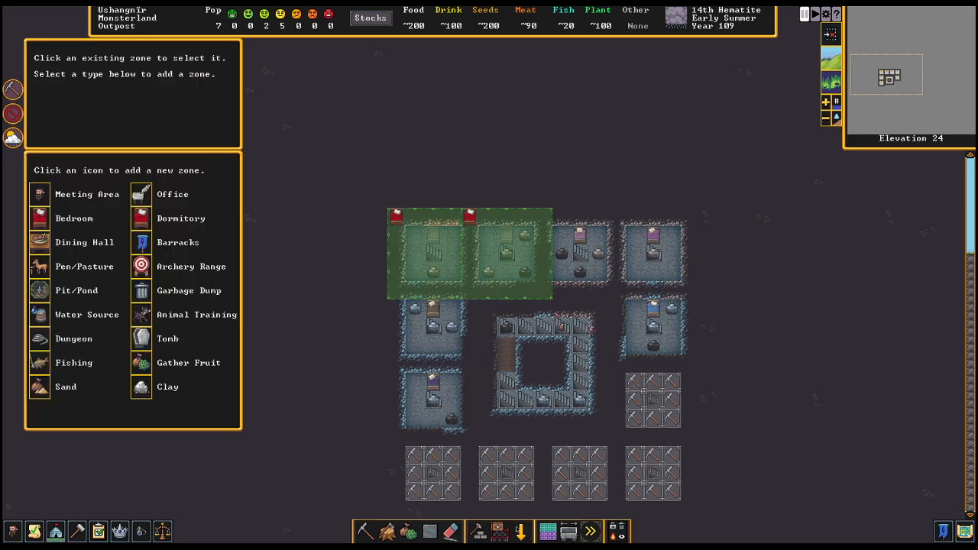
pyautogui.moveTo(74, 217)
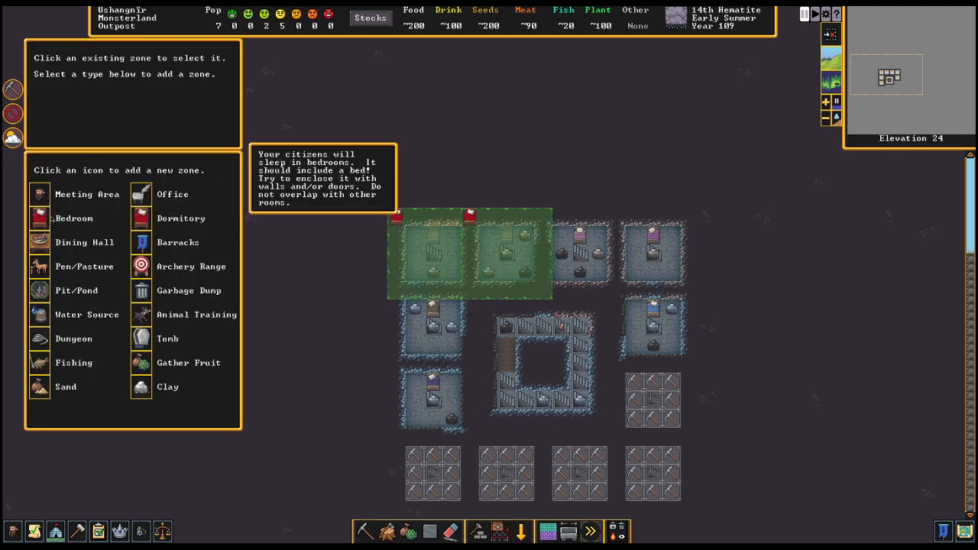
# Zone the remaining top-row rooms and the two lower-left rooms as individual bedrooms
pyautogui.click(40, 219)
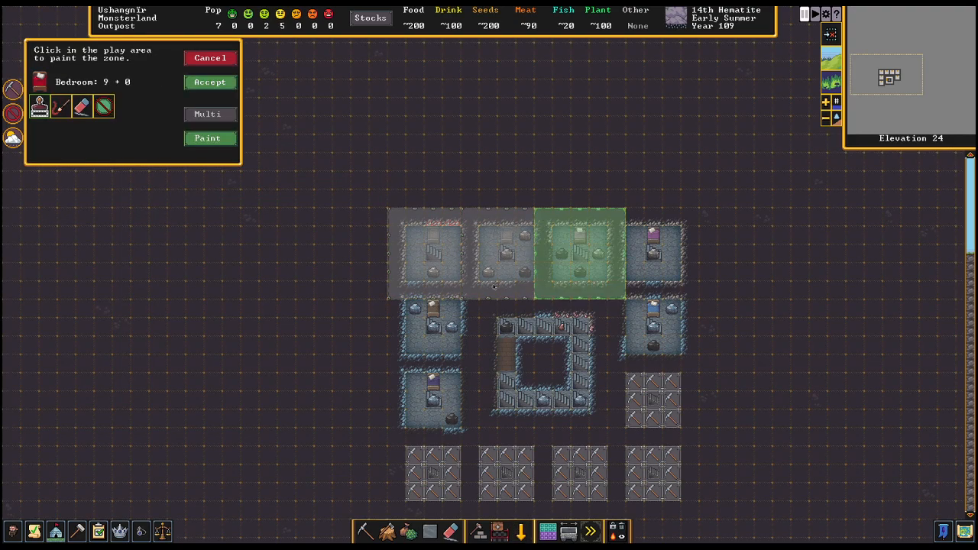
pyautogui.click(578, 260)
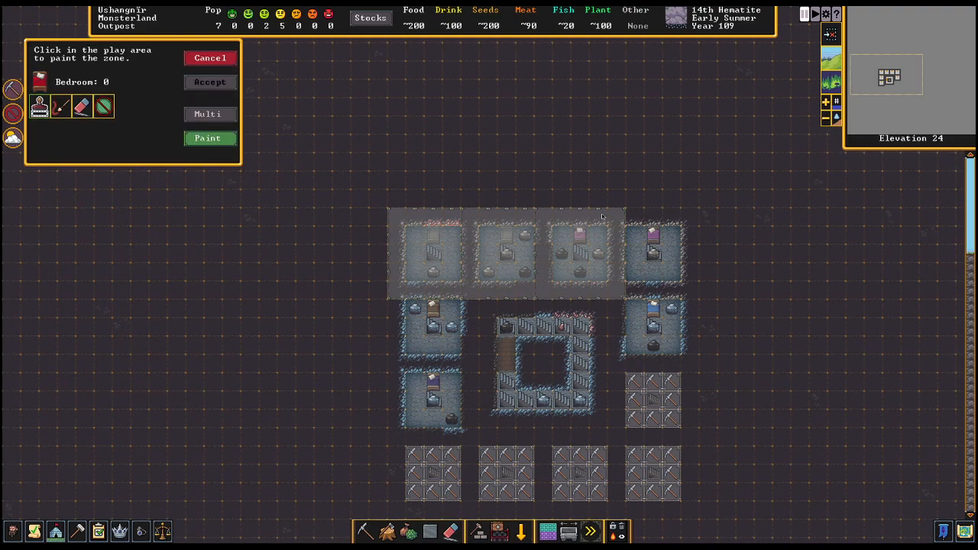
pyautogui.click(652, 253)
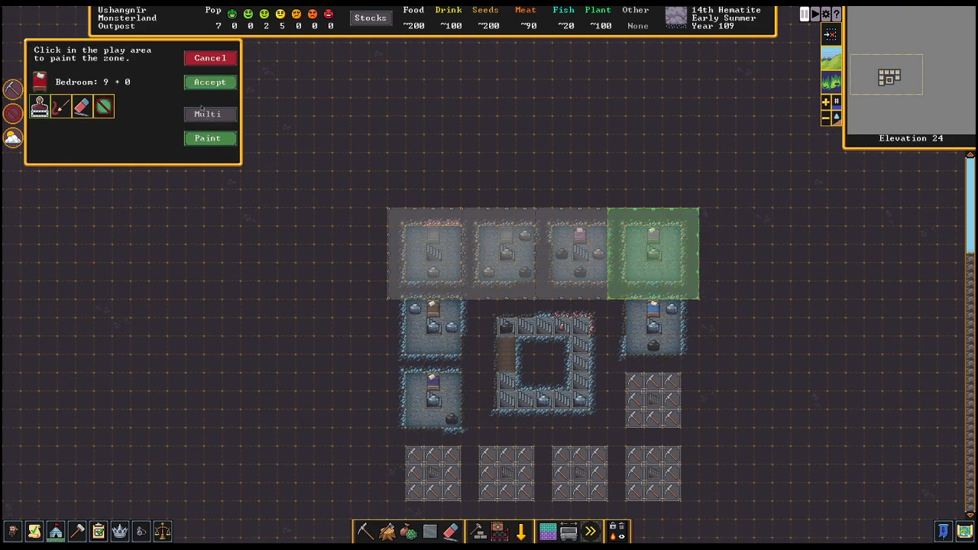
pyautogui.click(209, 82)
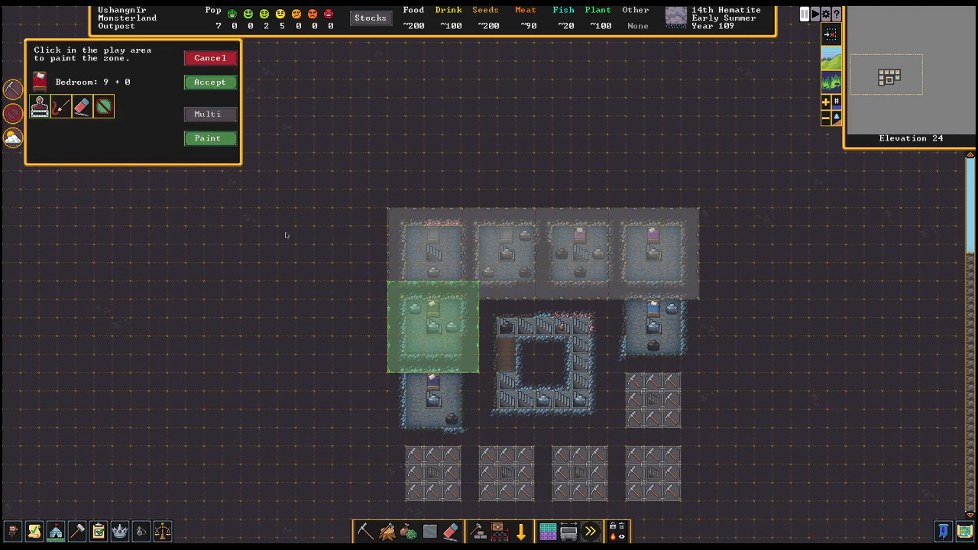
pyautogui.click(210, 83)
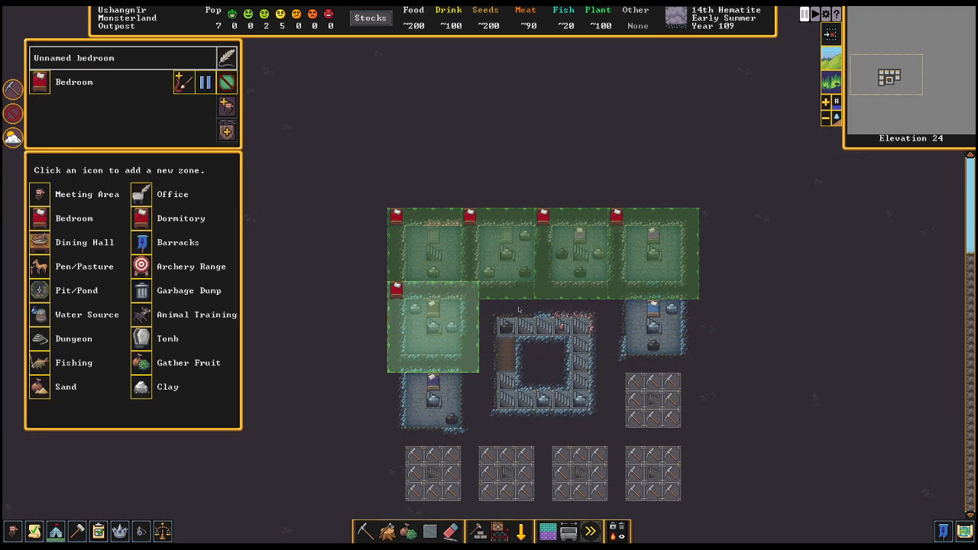
pyautogui.moveTo(596, 293)
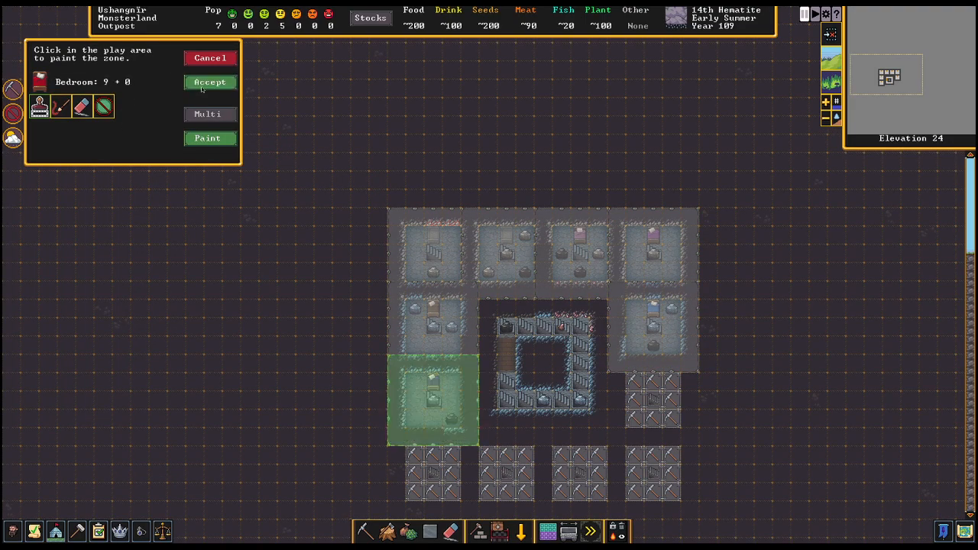
pyautogui.click(209, 83)
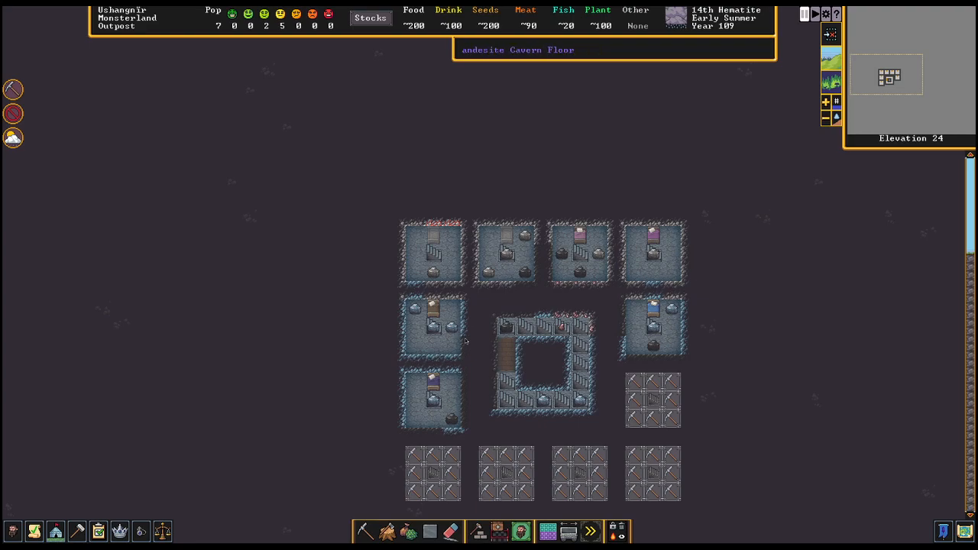
pyautogui.moveTo(501, 302)
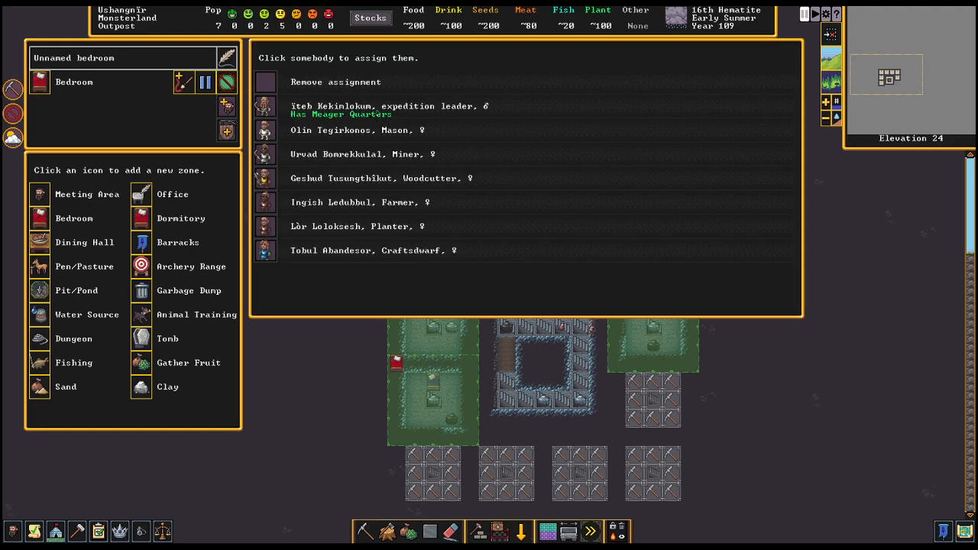
pyautogui.moveTo(307, 279)
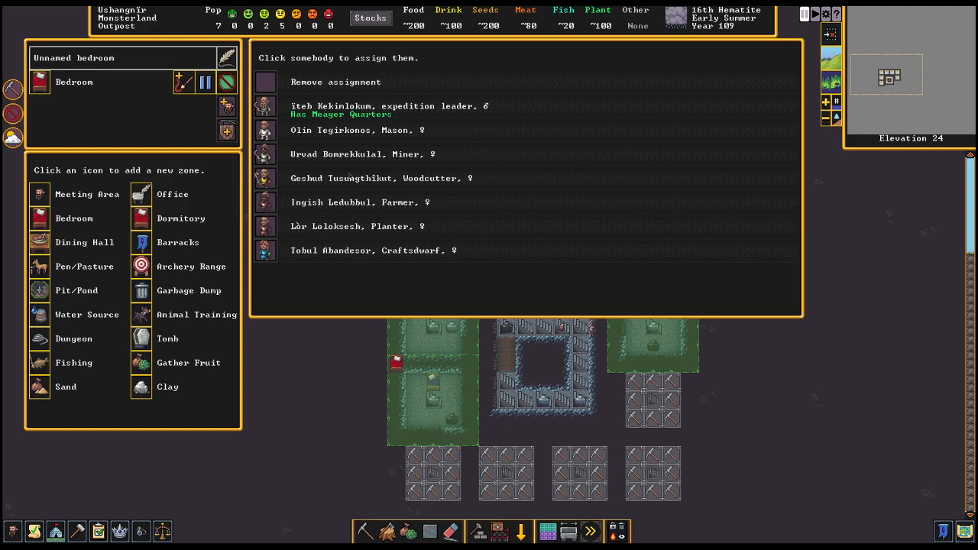
# Assign owners to several bedrooms, including the farmer and the craftsdwarf
pyautogui.click(352, 130)
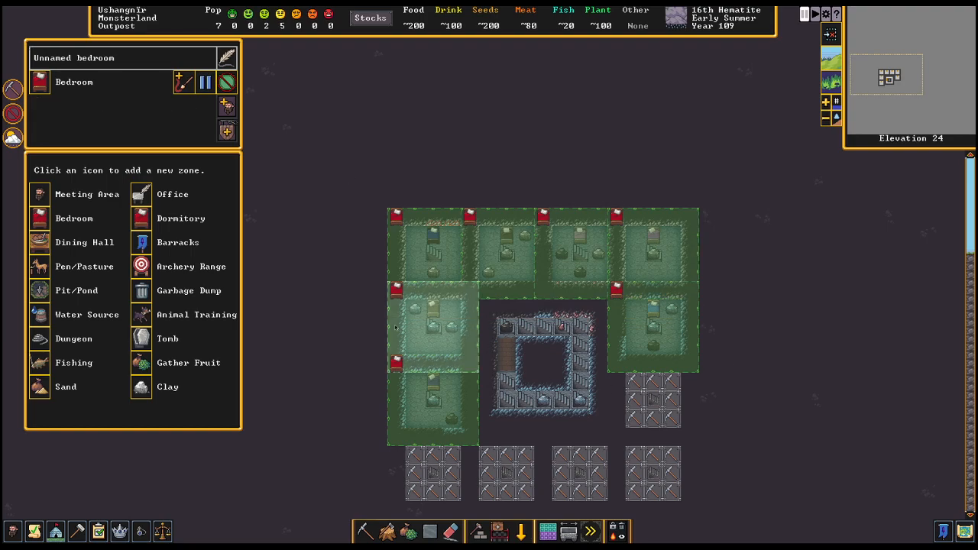
pyautogui.click(184, 82)
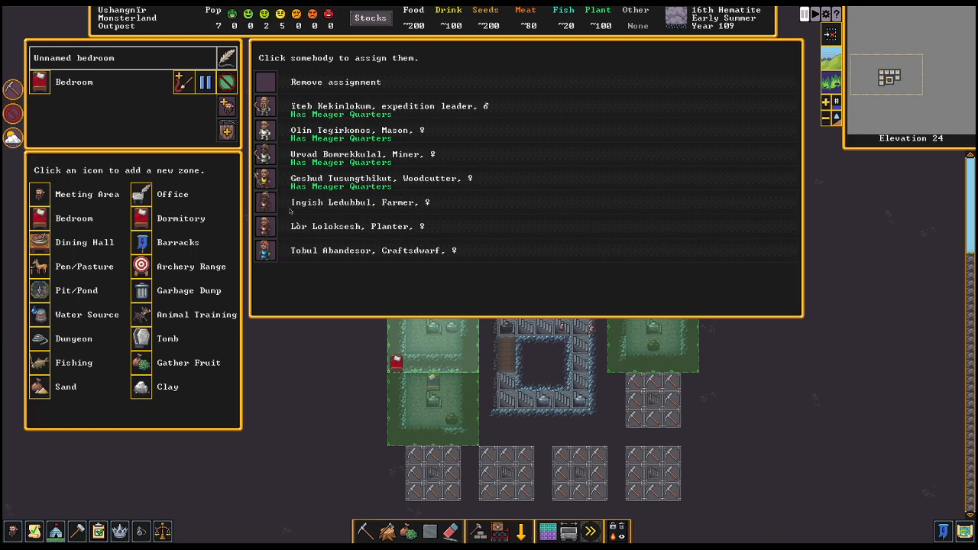
pyautogui.click(342, 202)
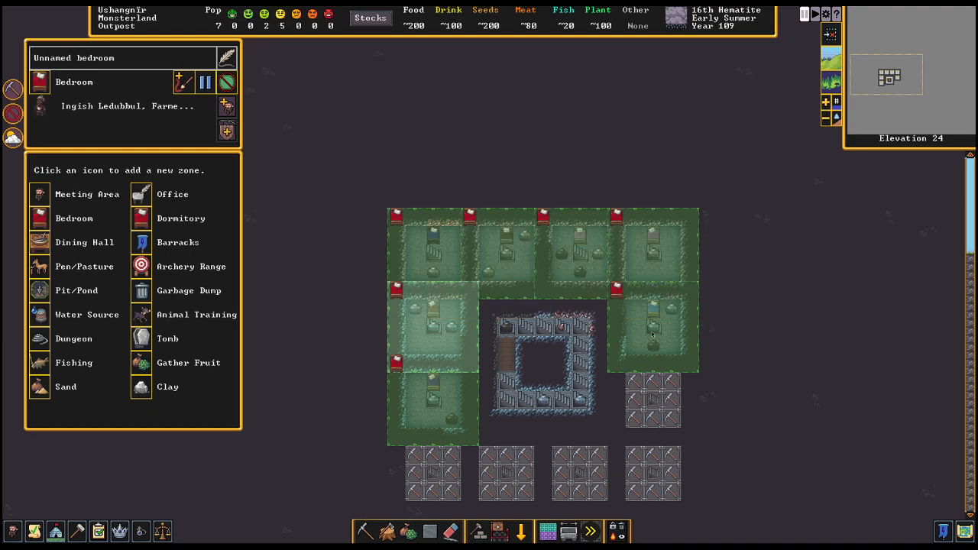
pyautogui.click(220, 105)
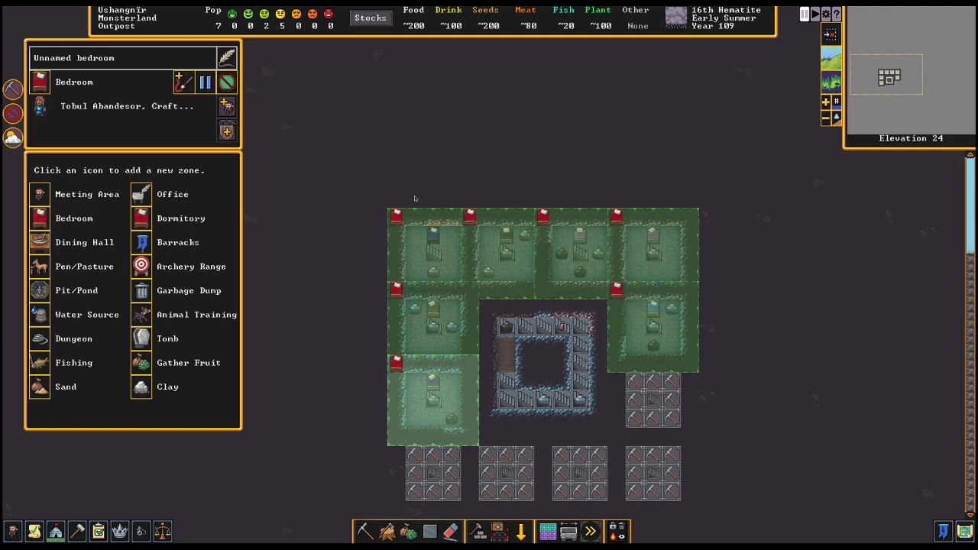
pyautogui.moveTo(422, 363)
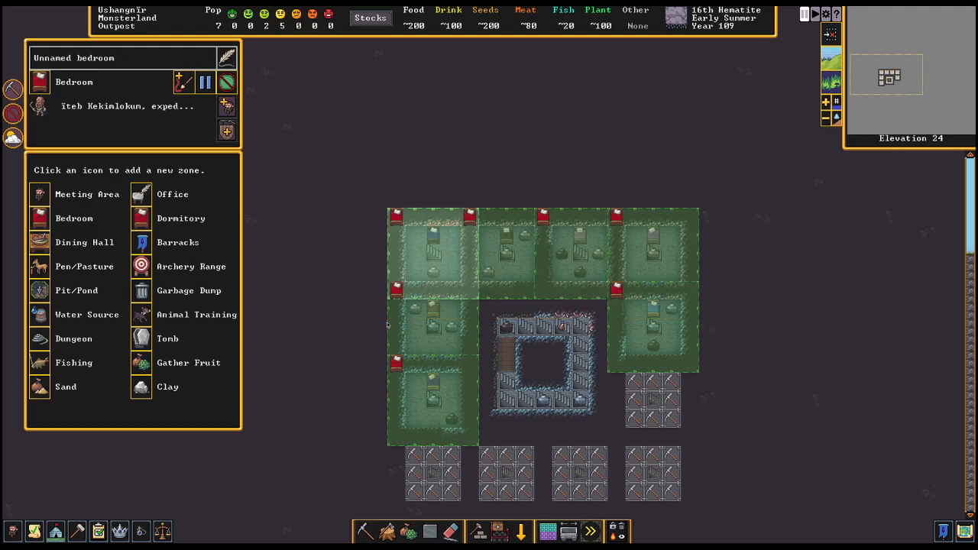
pyautogui.moveTo(644, 415)
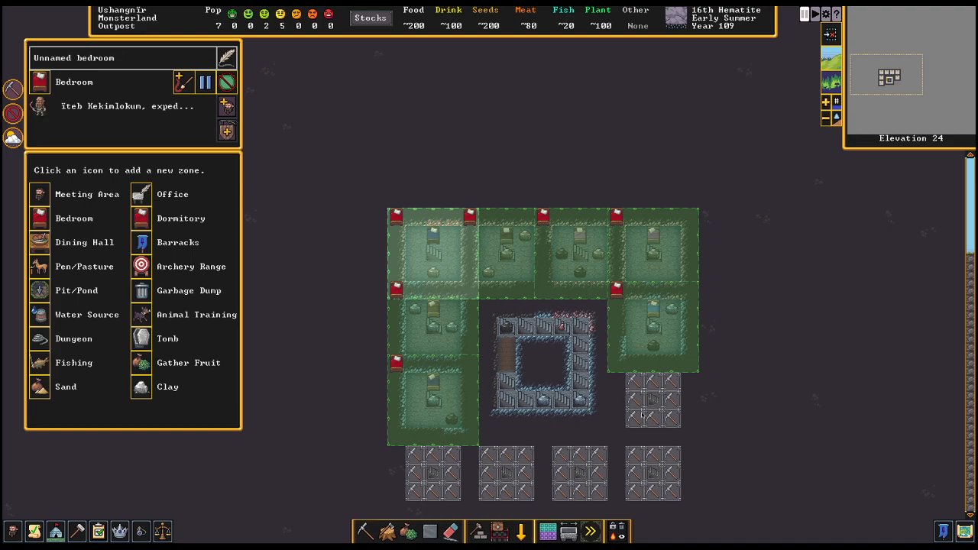
pyautogui.moveTo(321, 290)
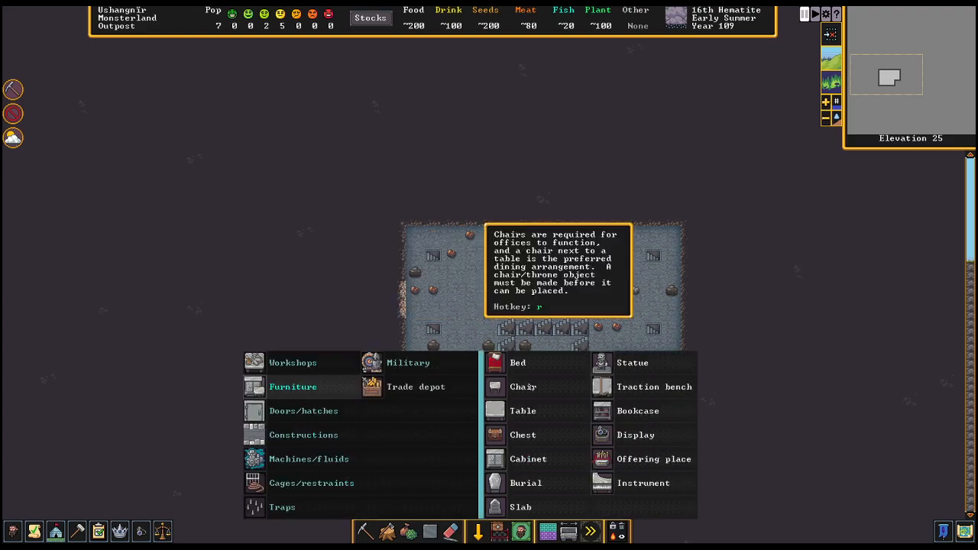
# Reopen the Furniture build category to pick a table for the dining hall's top row
pyautogui.click(522, 410)
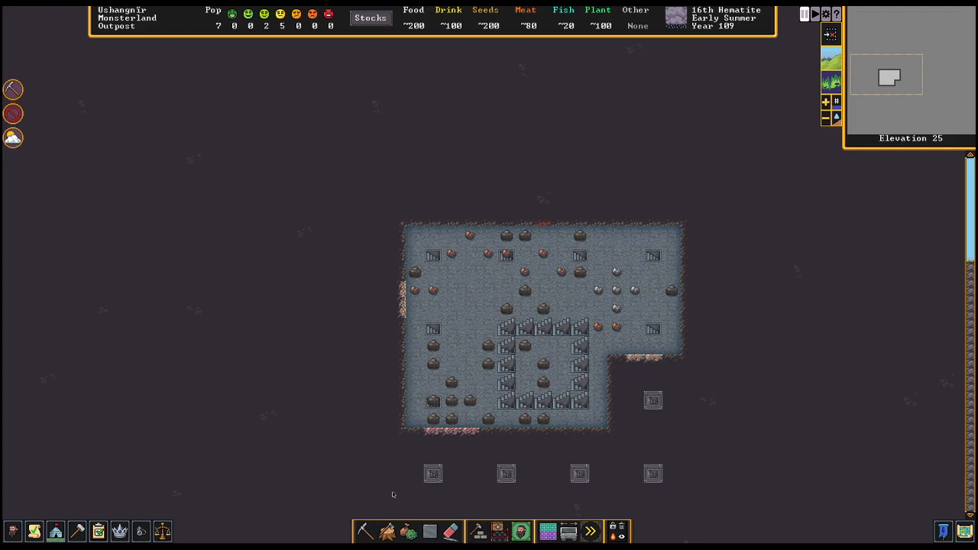
pyautogui.click(491, 530)
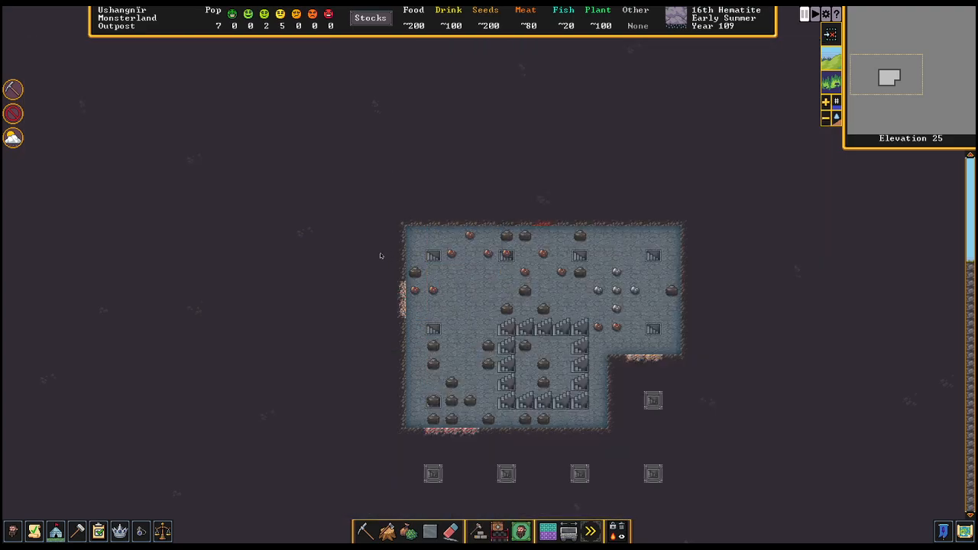
pyautogui.click(495, 531)
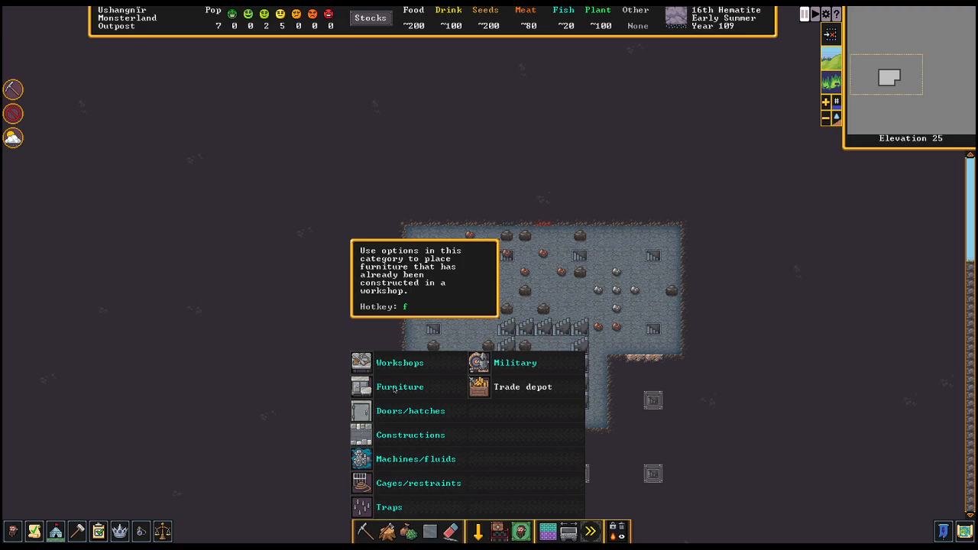
pyautogui.click(401, 387)
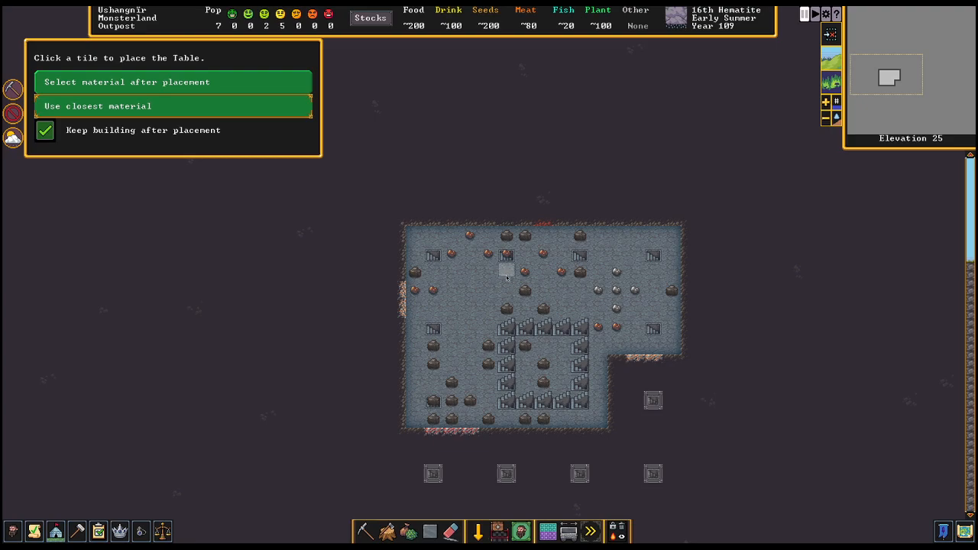
pyautogui.moveTo(469, 289)
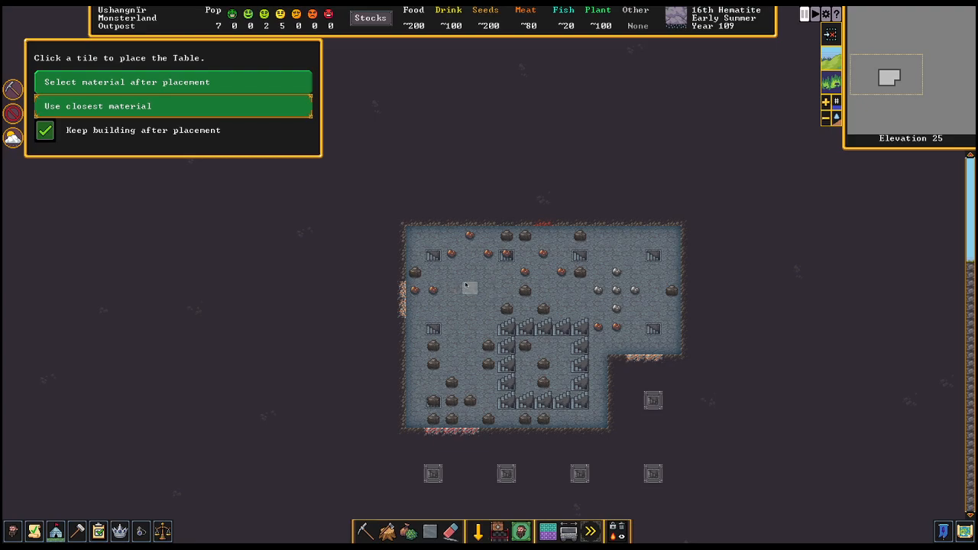
pyautogui.moveTo(451, 272)
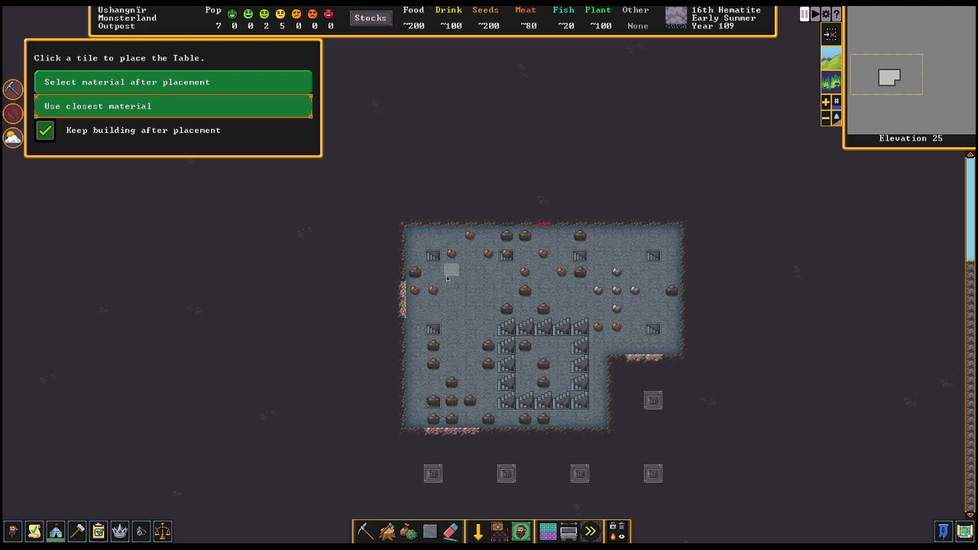
pyautogui.moveTo(617, 272)
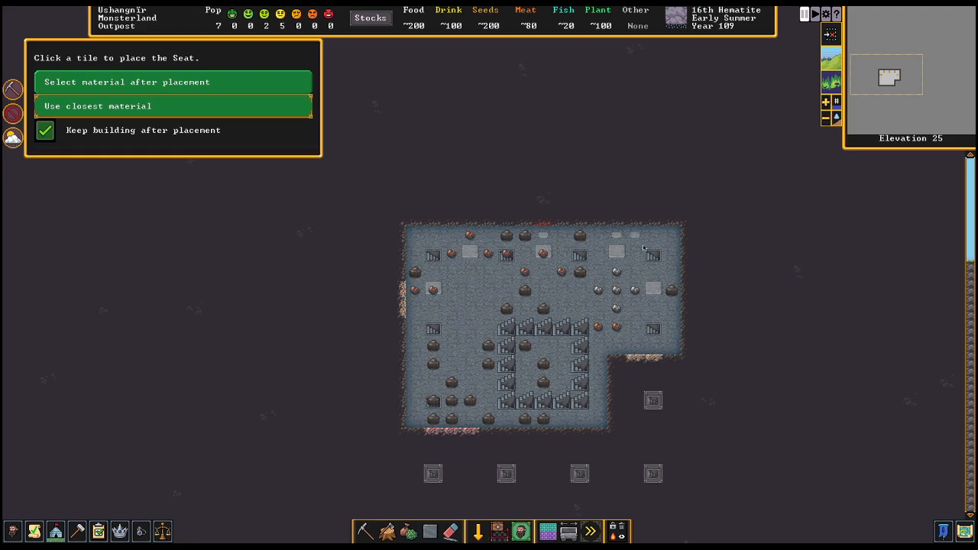
pyautogui.moveTo(535, 298)
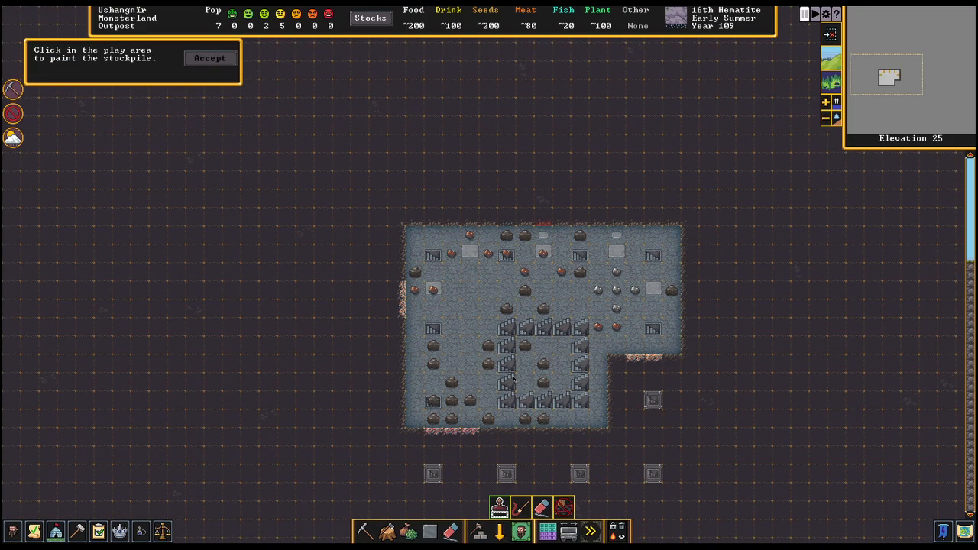
pyautogui.moveTo(556, 283)
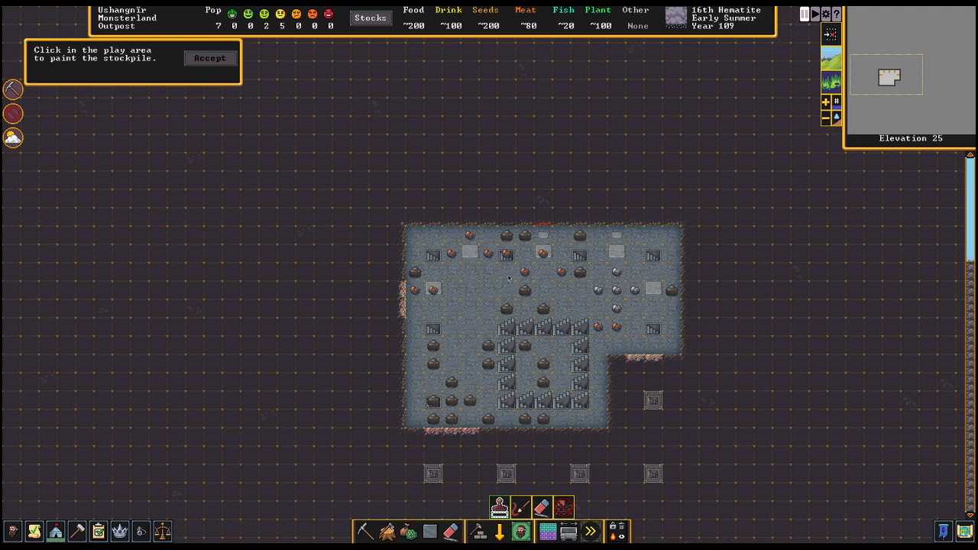
# Paint a stockpile strip across the middle of the hall and accept it
pyautogui.moveTo(451, 272); pyautogui.dragTo(596, 309)
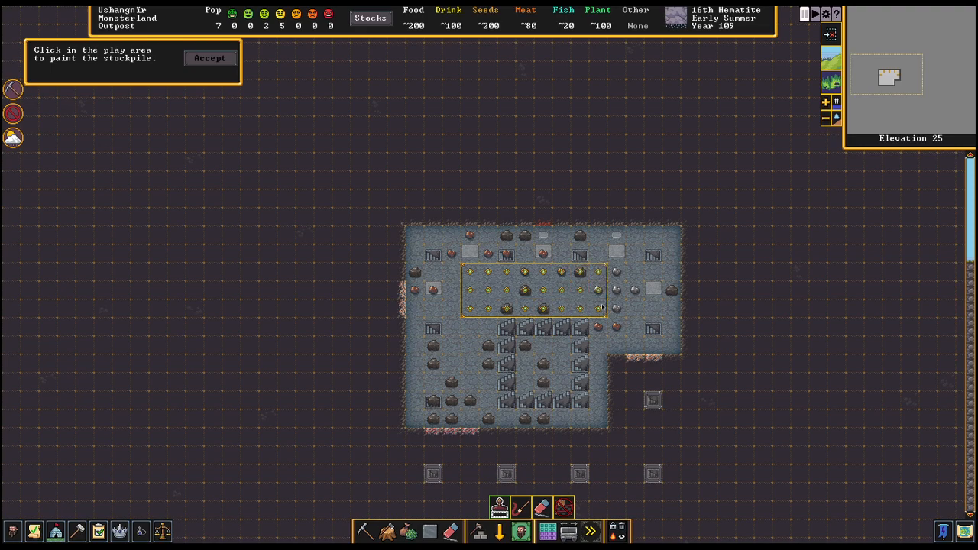
pyautogui.moveTo(596, 303)
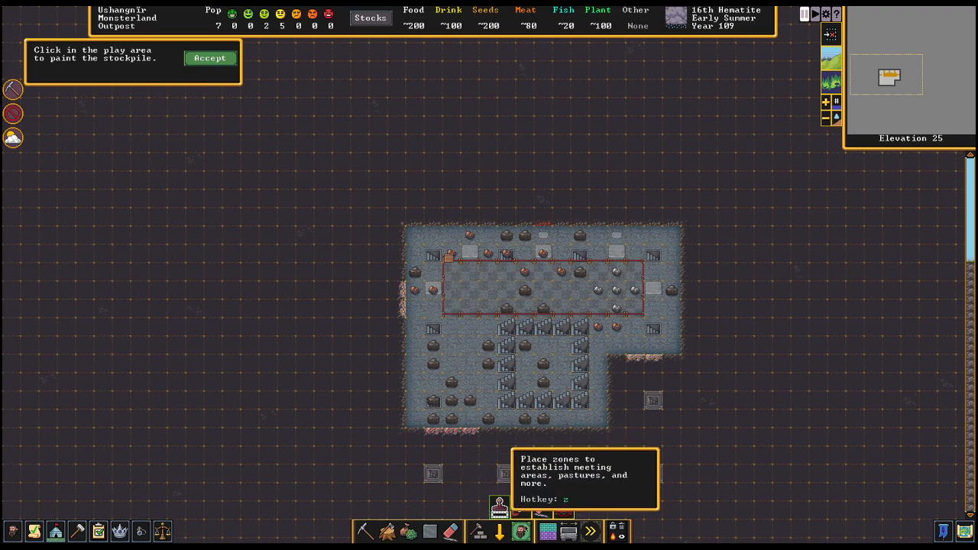
pyautogui.click(210, 58)
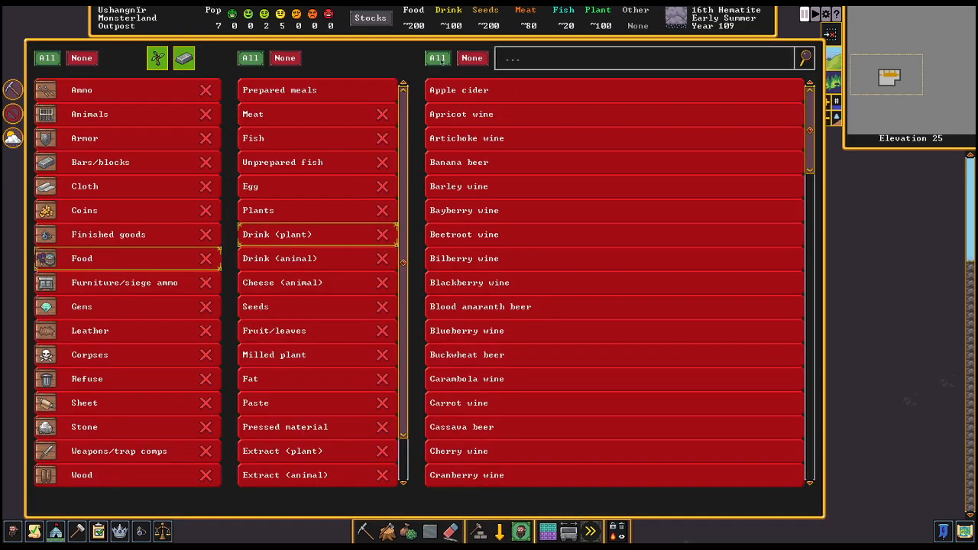
# Allow Drink (plant) and Drink (animal) in the stockpile, then return to the Food options
pyautogui.click(307, 234)
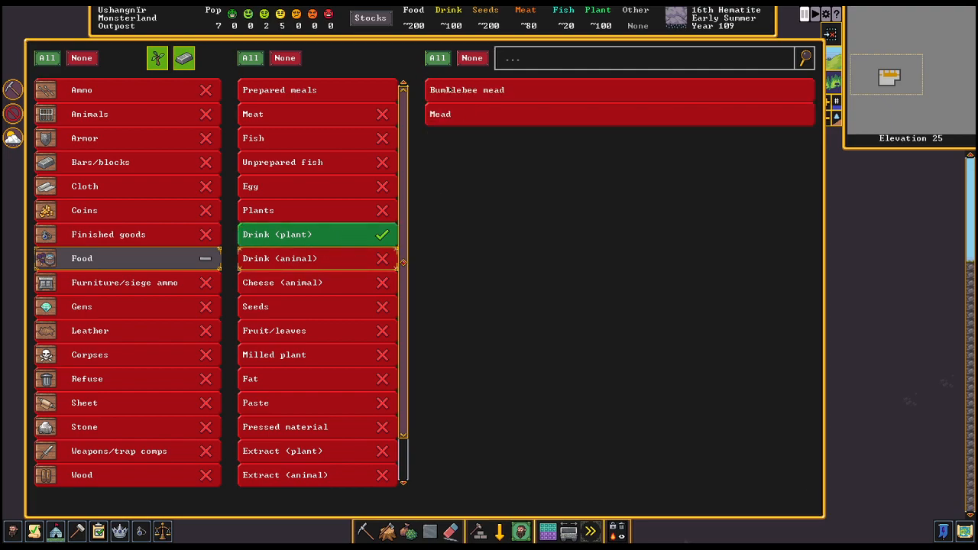
pyautogui.click(305, 259)
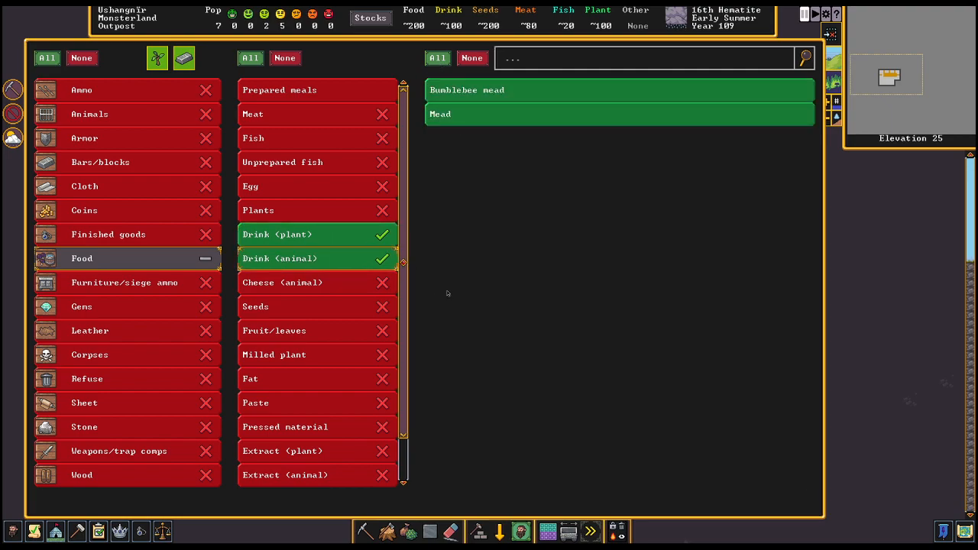
pyautogui.moveTo(458, 171)
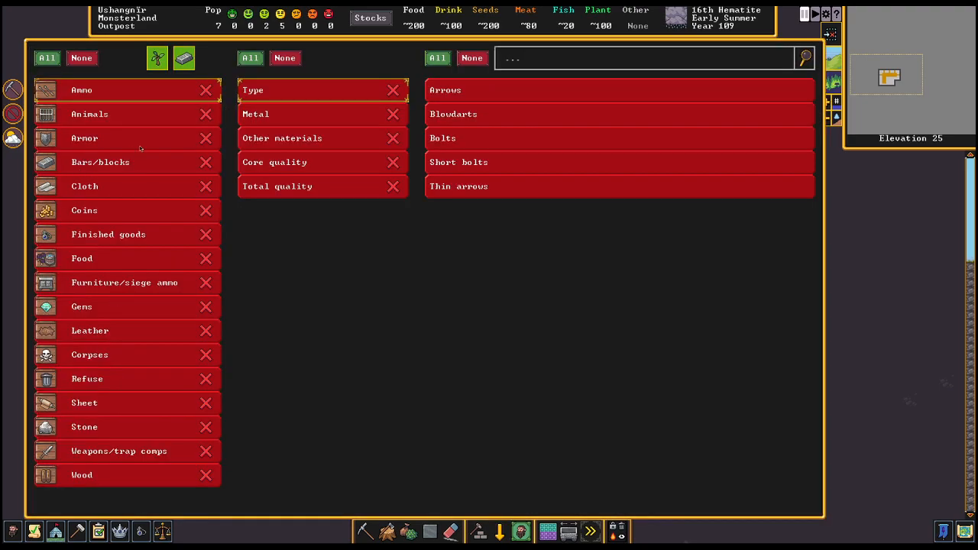
pyautogui.click(80, 259)
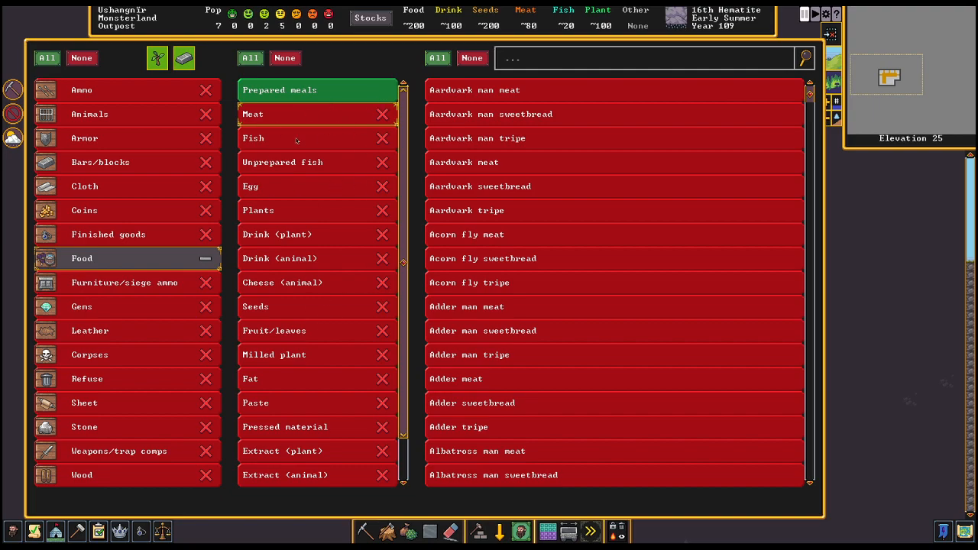
pyautogui.moveTo(335, 110)
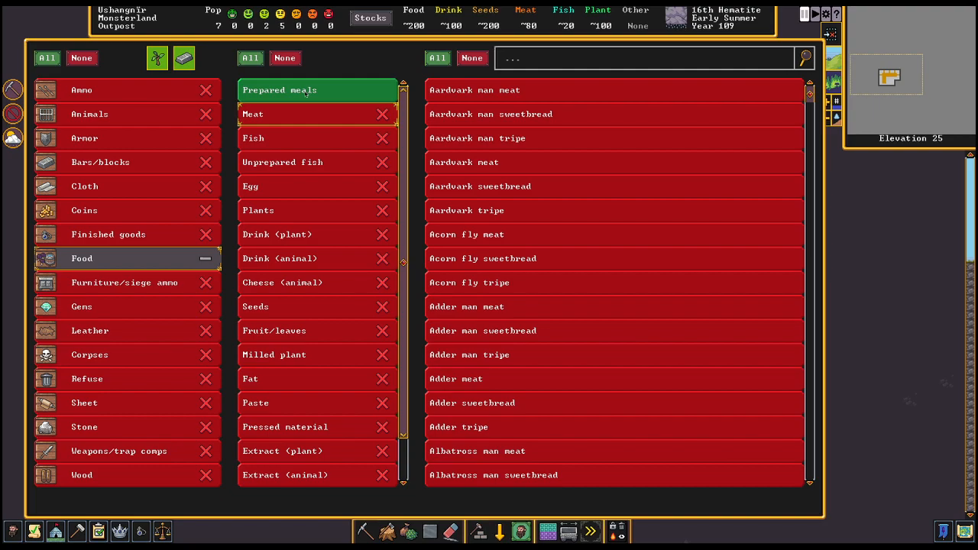
pyautogui.moveTo(392, 144)
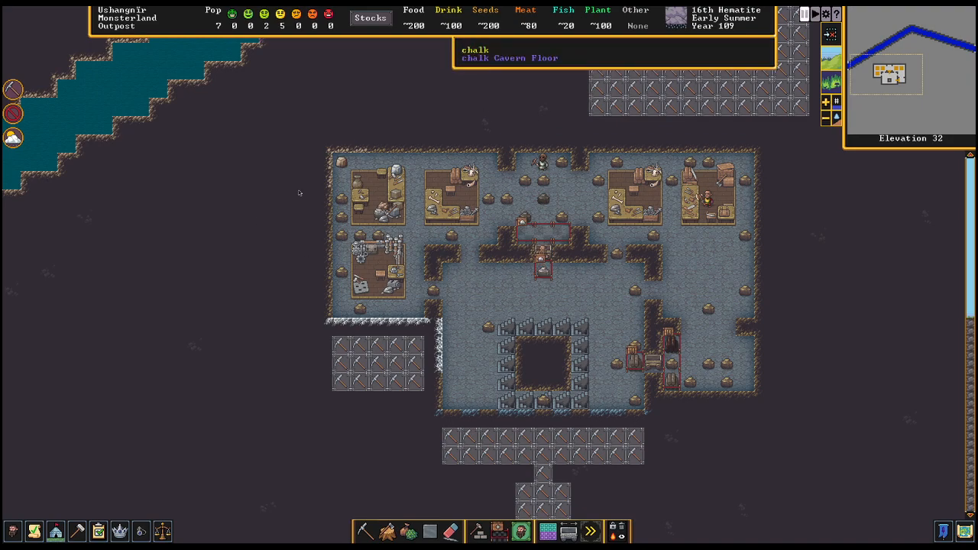
pyautogui.moveTo(457, 324)
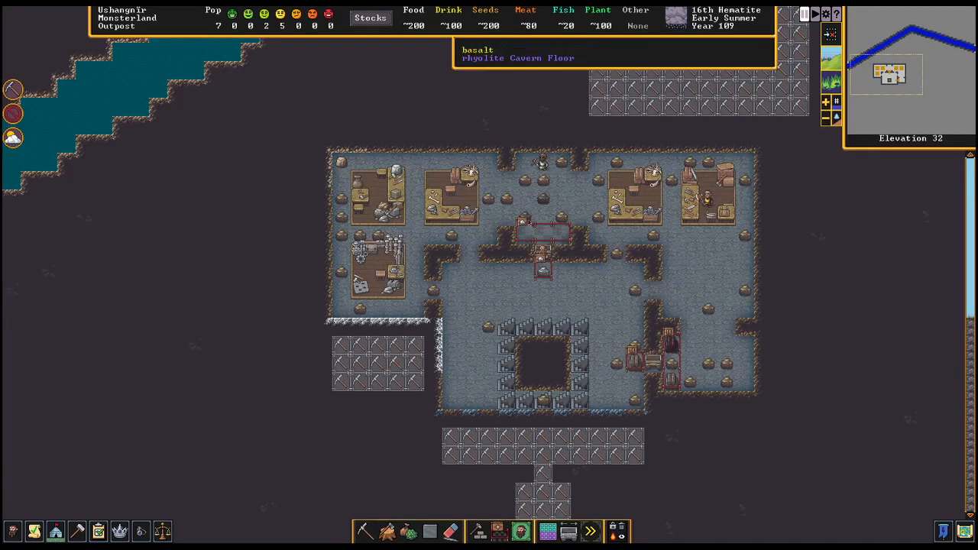
pyautogui.moveTo(577, 324)
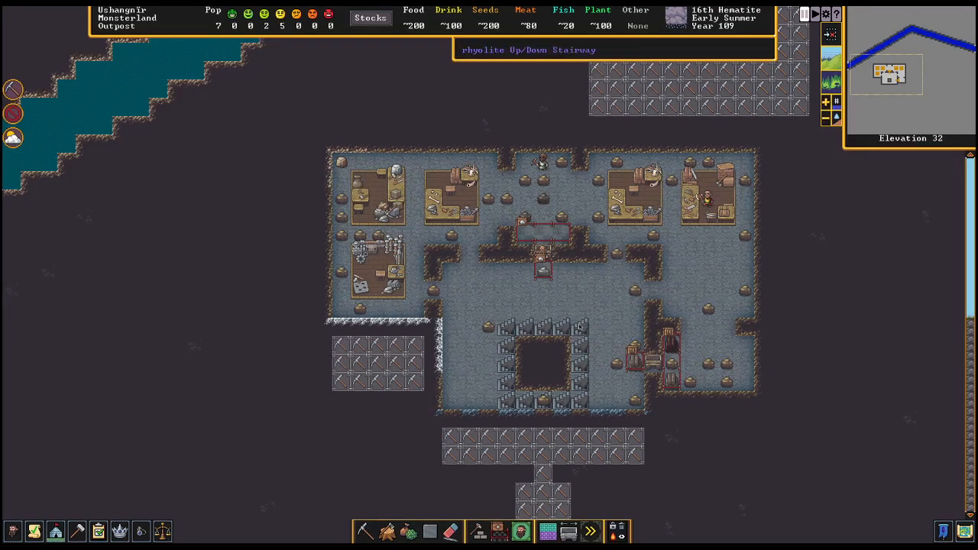